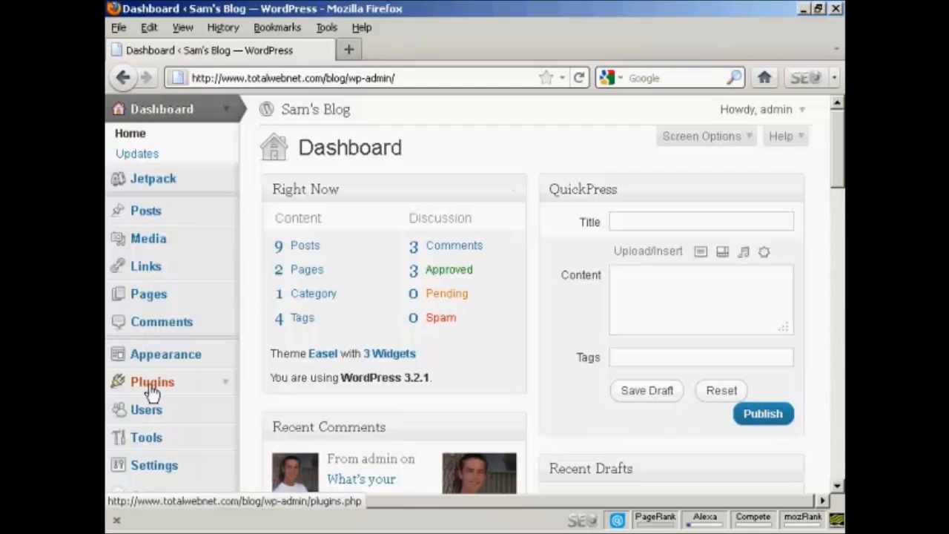
Open the installed plugins list and start adding a new plugin.
left_click(152, 382)
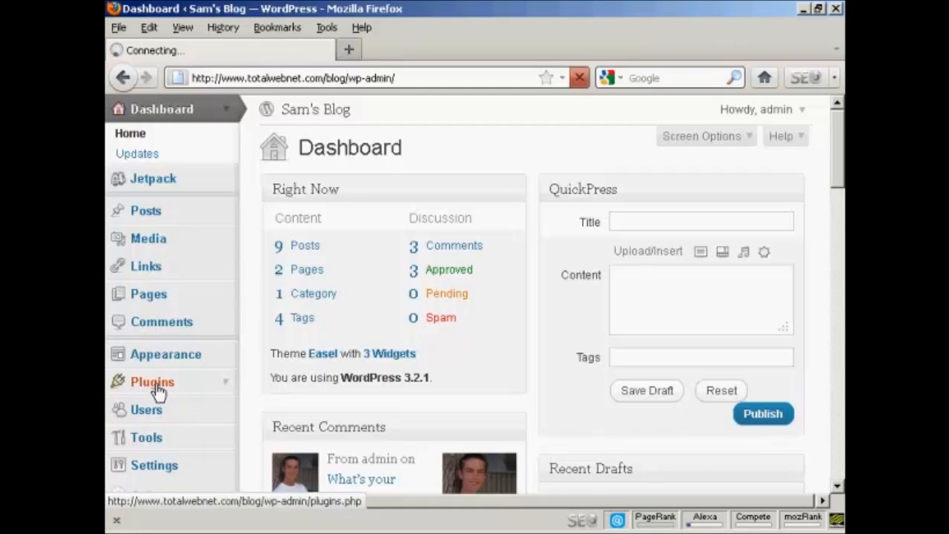
left_click(152, 381)
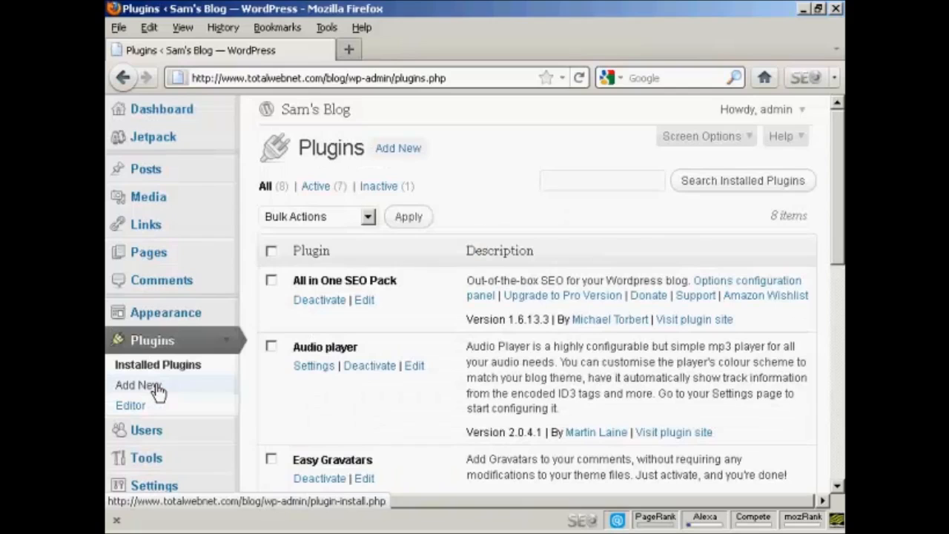
mouse_move(425, 149)
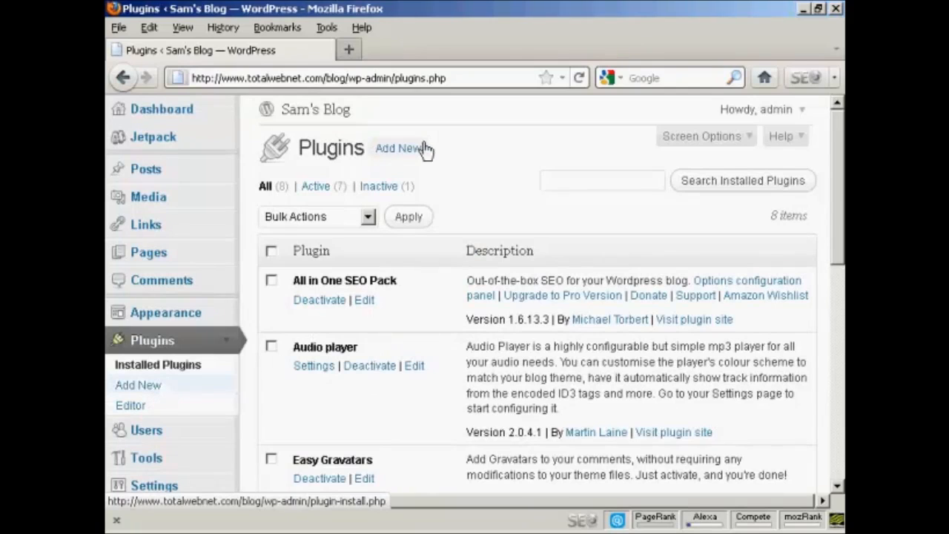
left_click(398, 149)
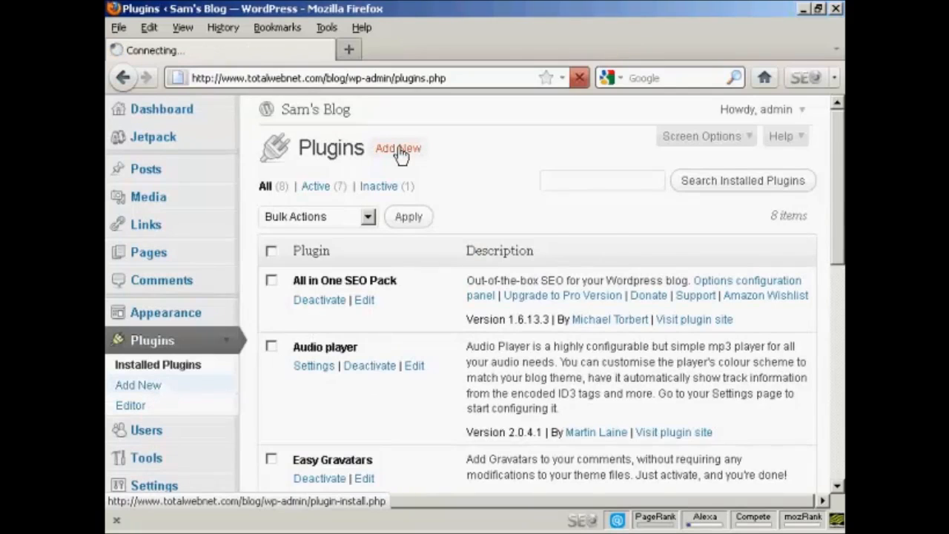
Search plugins for 'contact form' and scroll down to the Slick Contact Forms result.
left_click(399, 149)
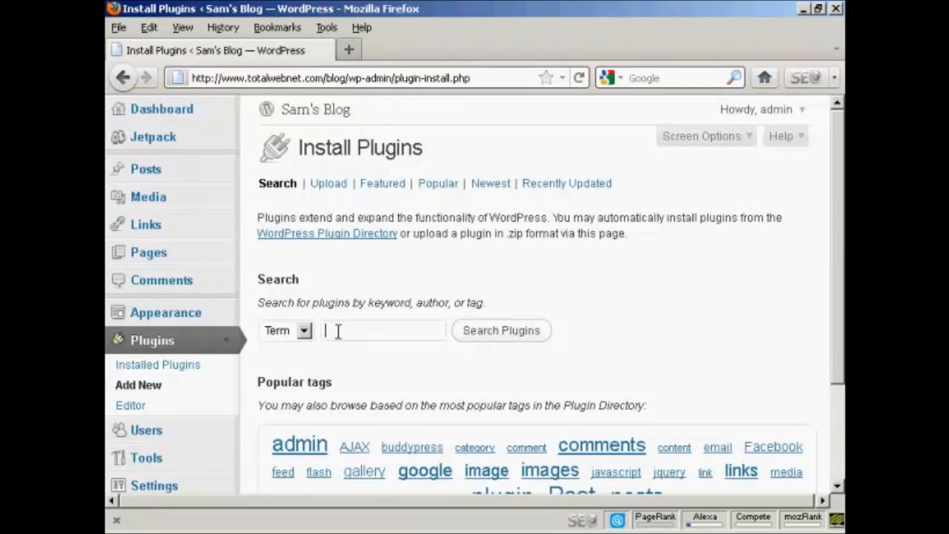
type("contac")
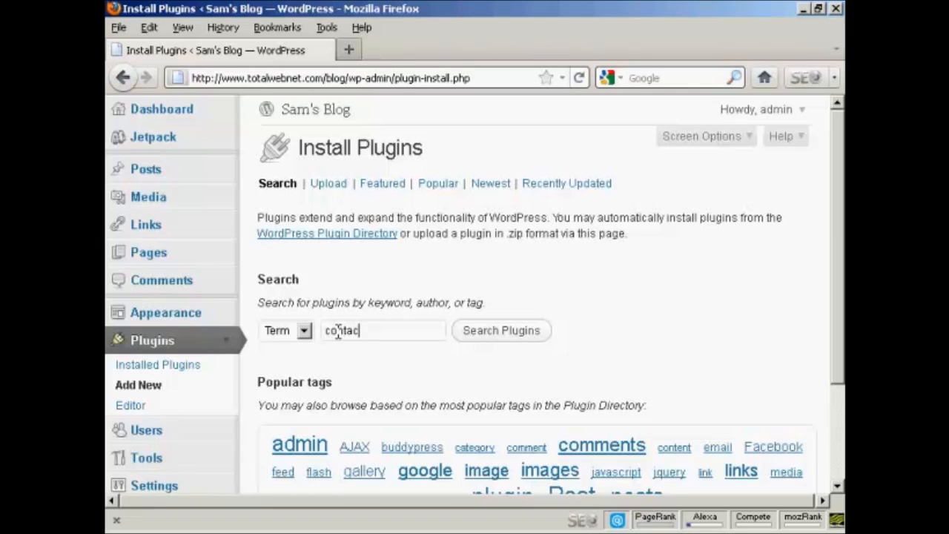
type("form")
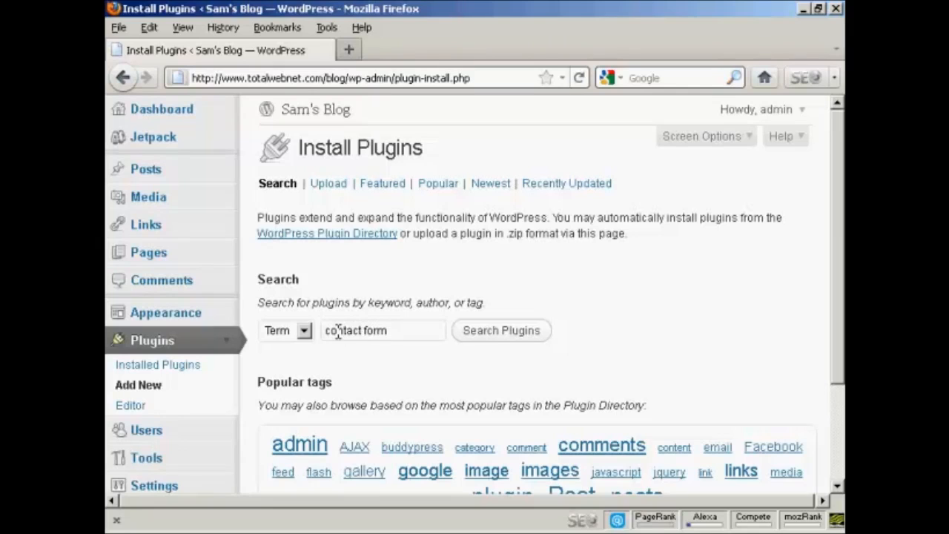
left_click(501, 330)
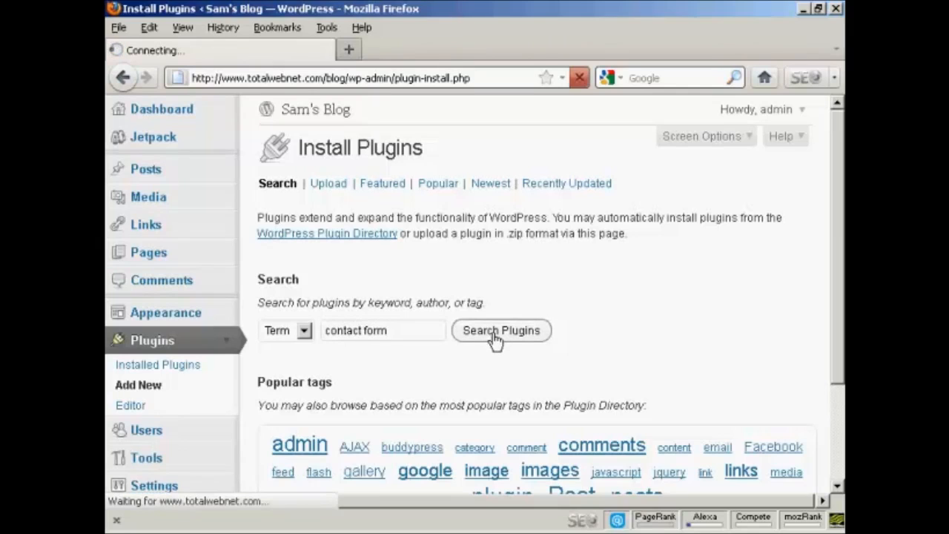
left_click(500, 330)
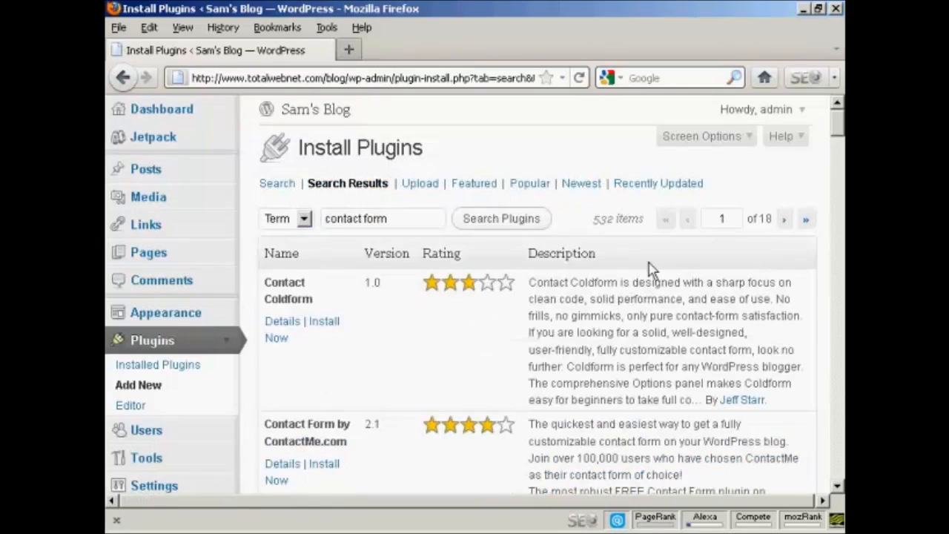
mouse_move(838, 132)
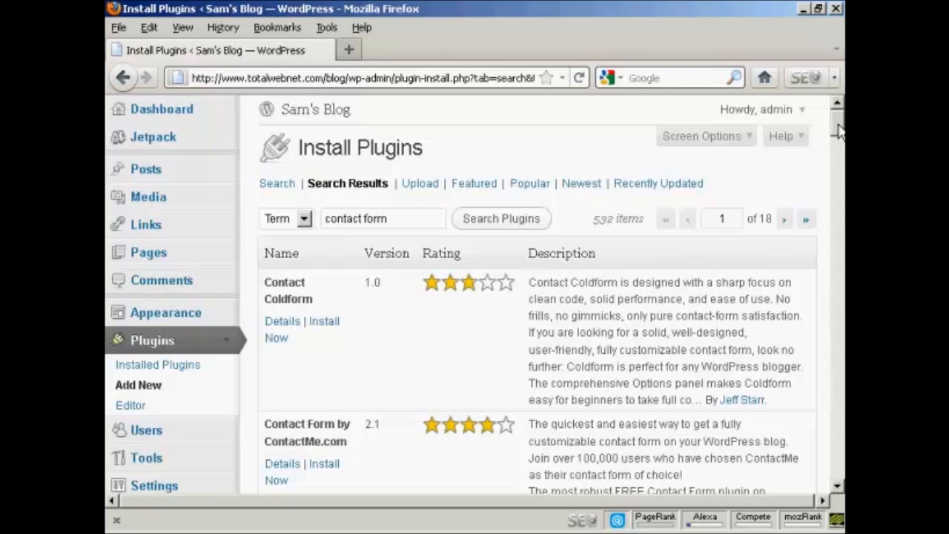
scroll("down", 3)
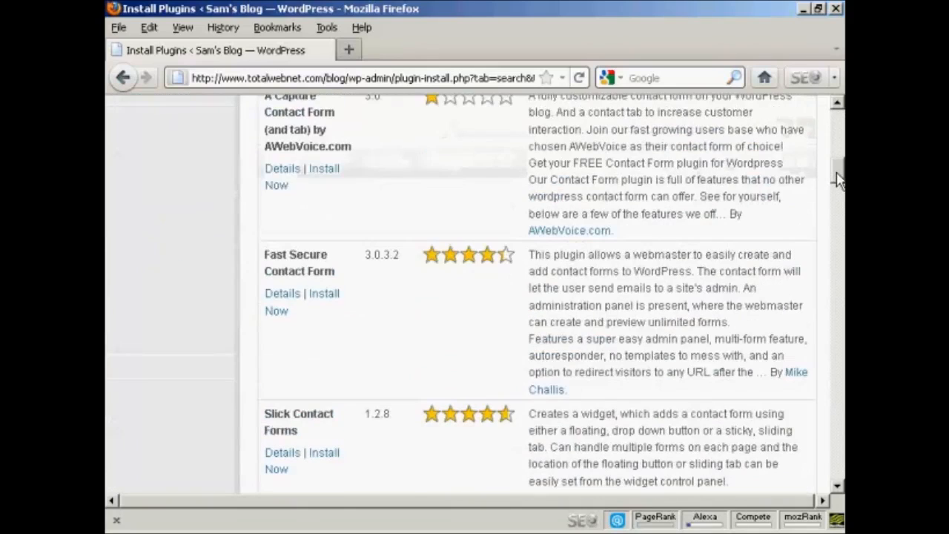
scroll("down", 3)
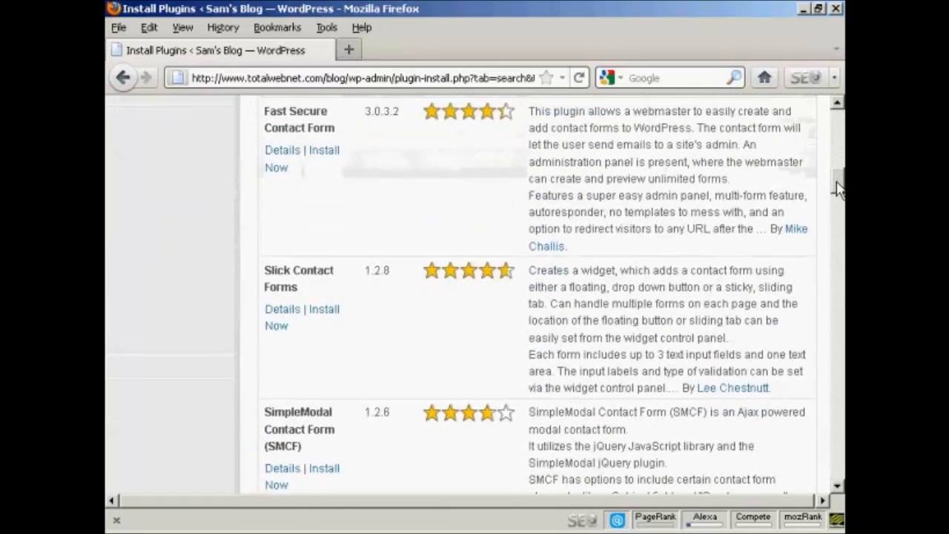
mouse_move(311, 295)
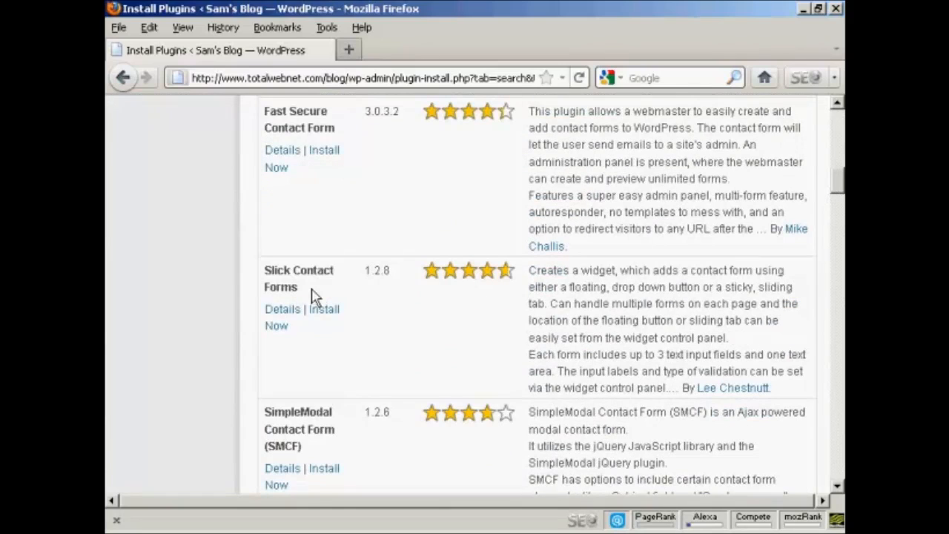
mouse_move(325, 295)
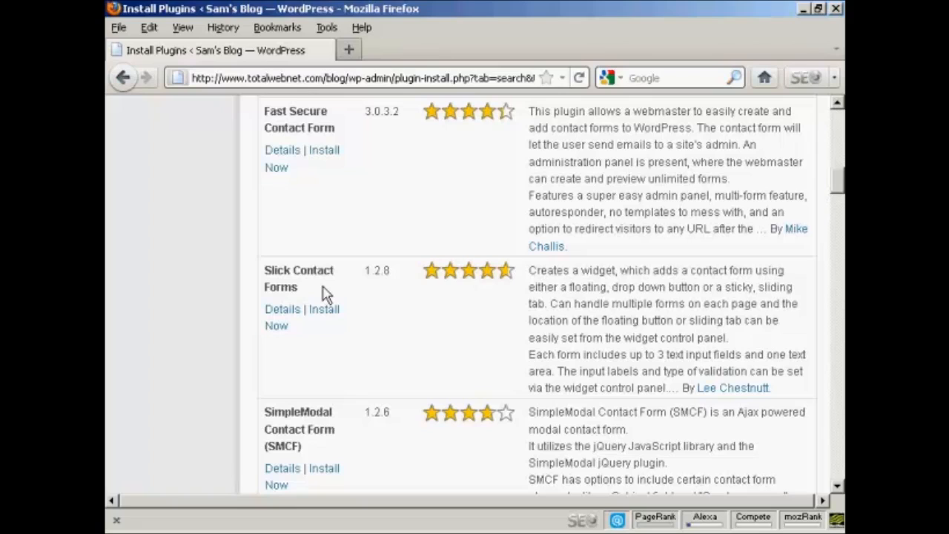
mouse_move(323, 309)
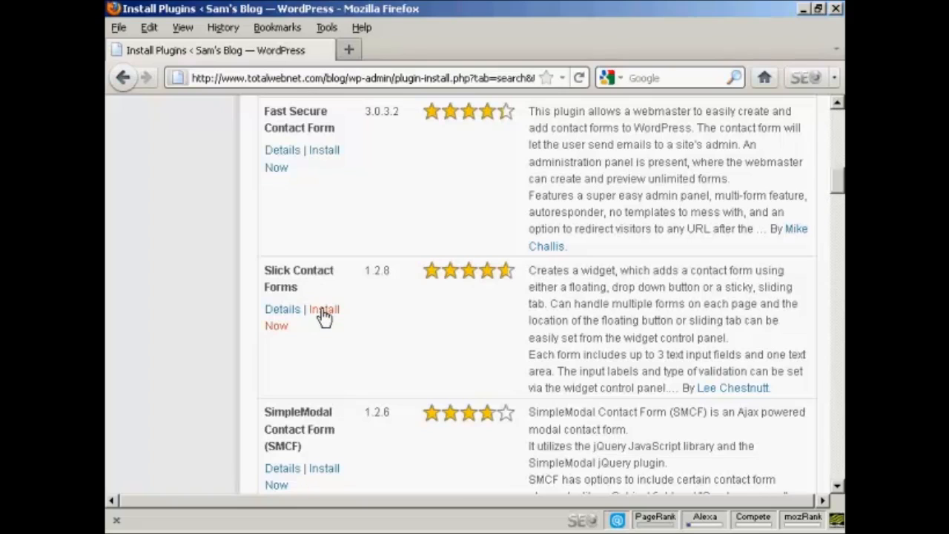
Install and activate Slick Contact Forms 1.2.8, bringing the plugin list to nine.
left_click(323, 309)
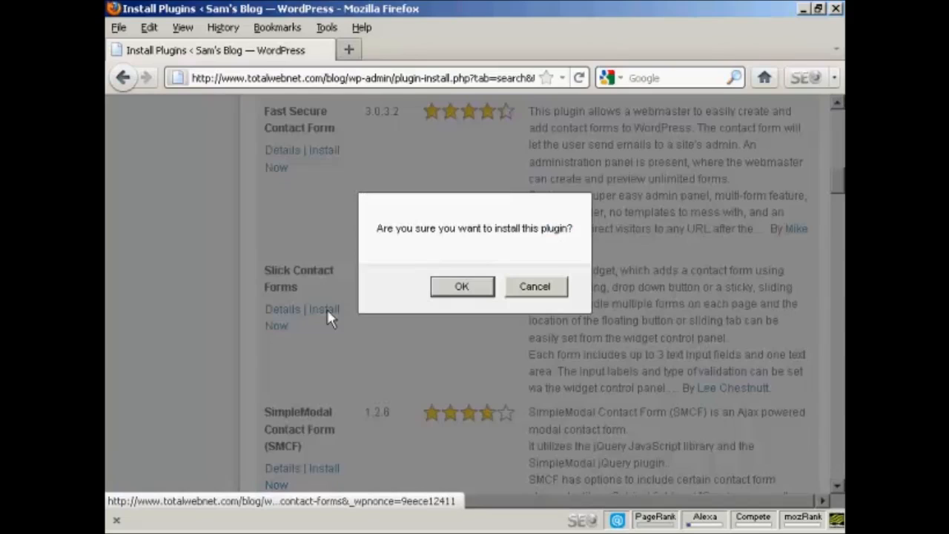
mouse_move(482, 297)
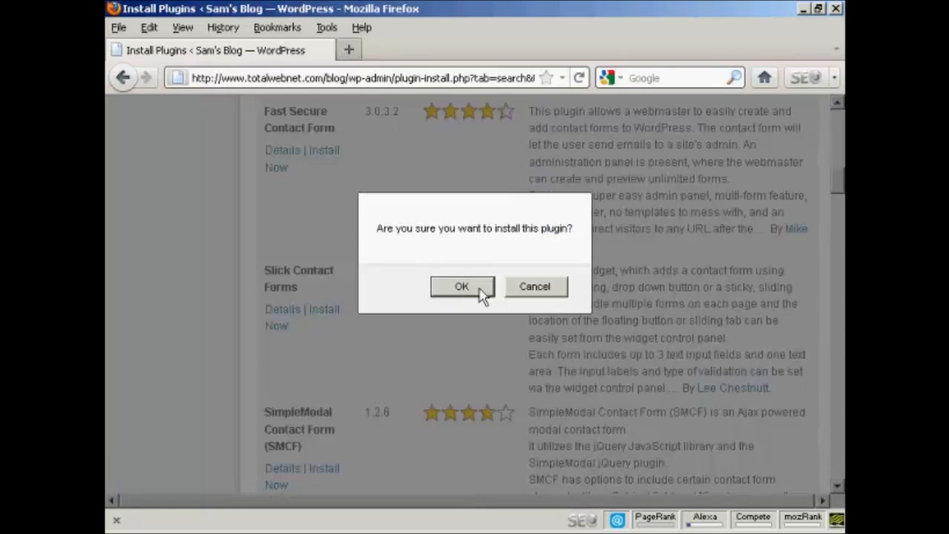
left_click(461, 287)
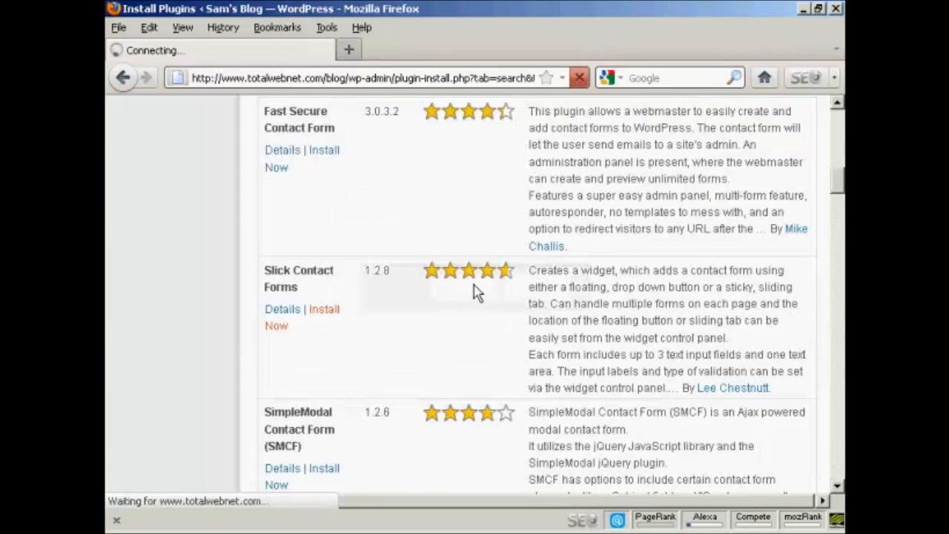
left_click(323, 318)
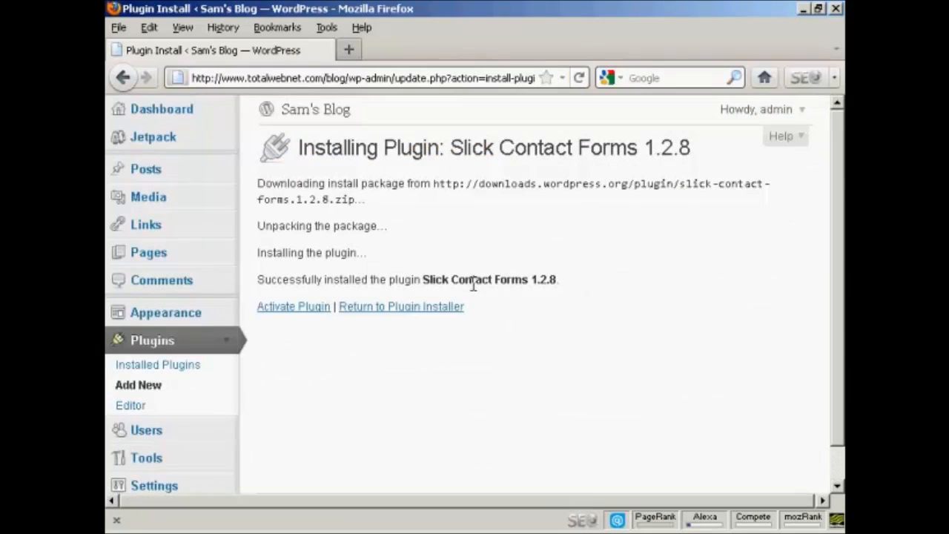
mouse_move(296, 315)
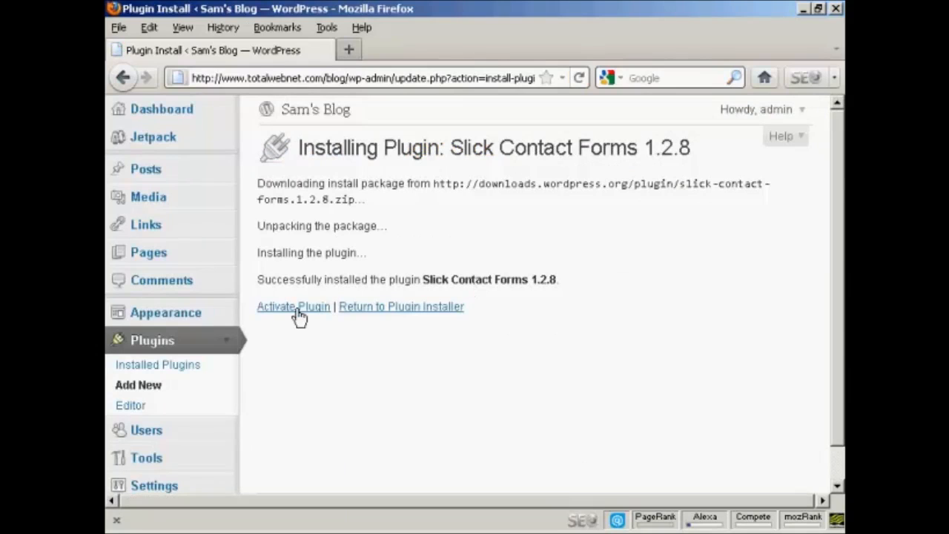
left_click(293, 307)
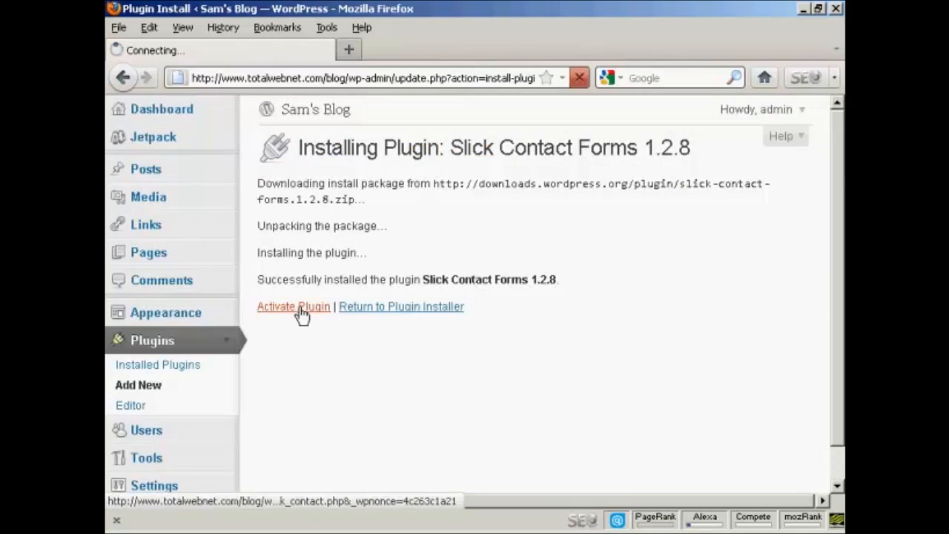
left_click(293, 306)
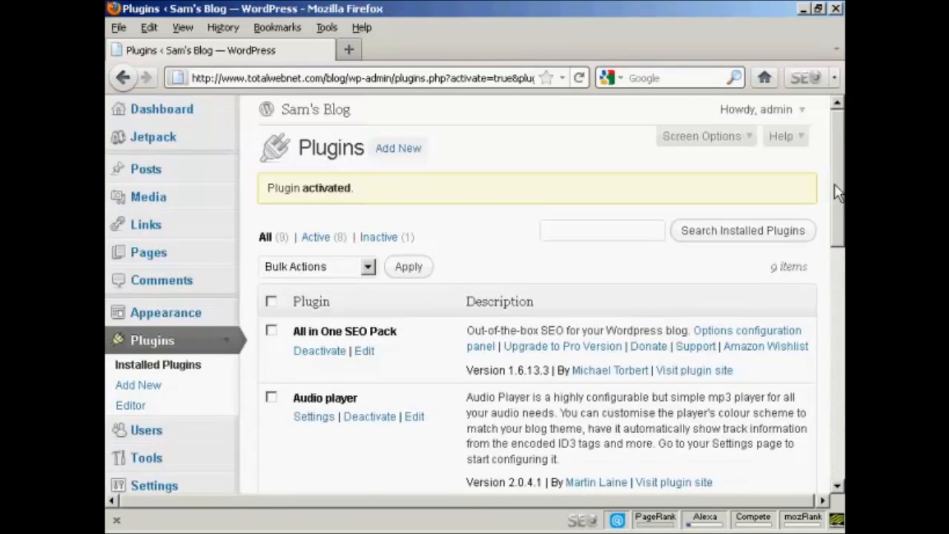
scroll("down", 3)
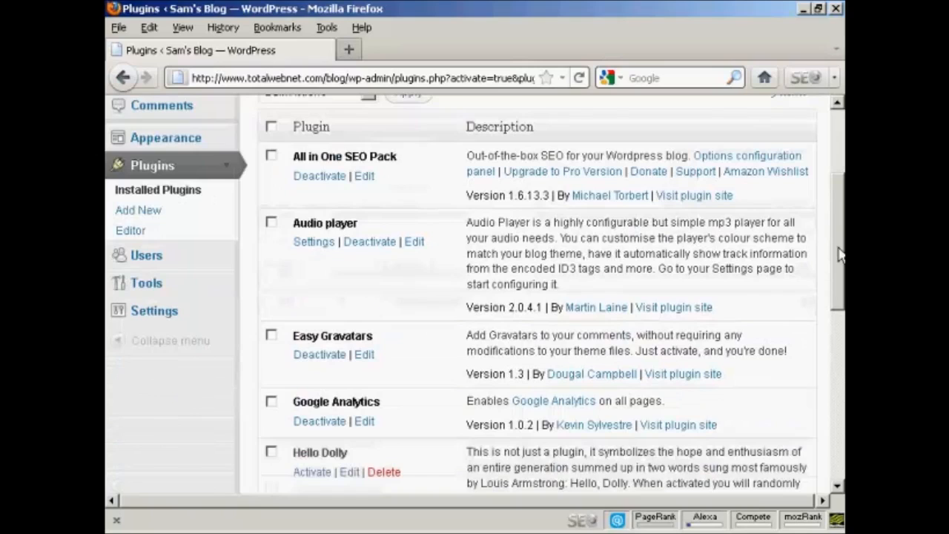
mouse_move(155, 310)
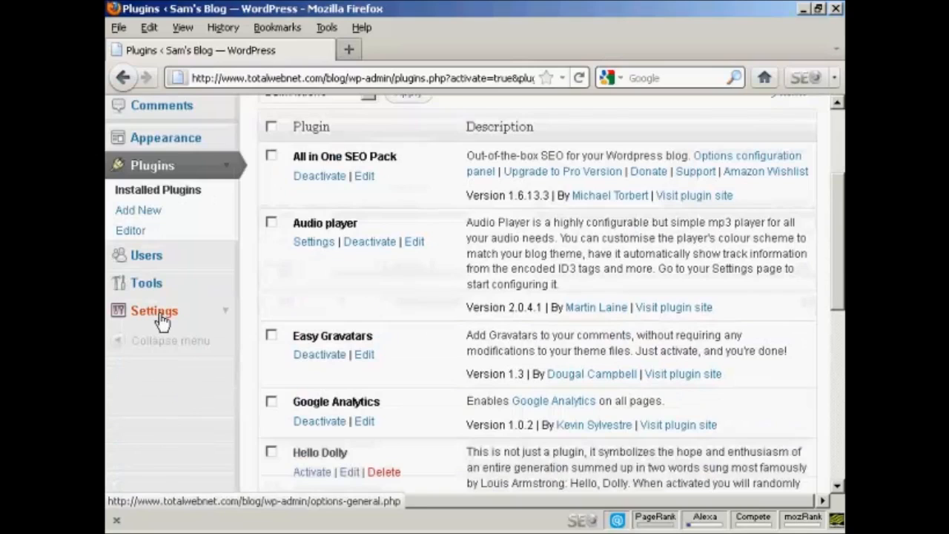
Go through General Settings to the Slick Contact Forms settings page.
left_click(154, 310)
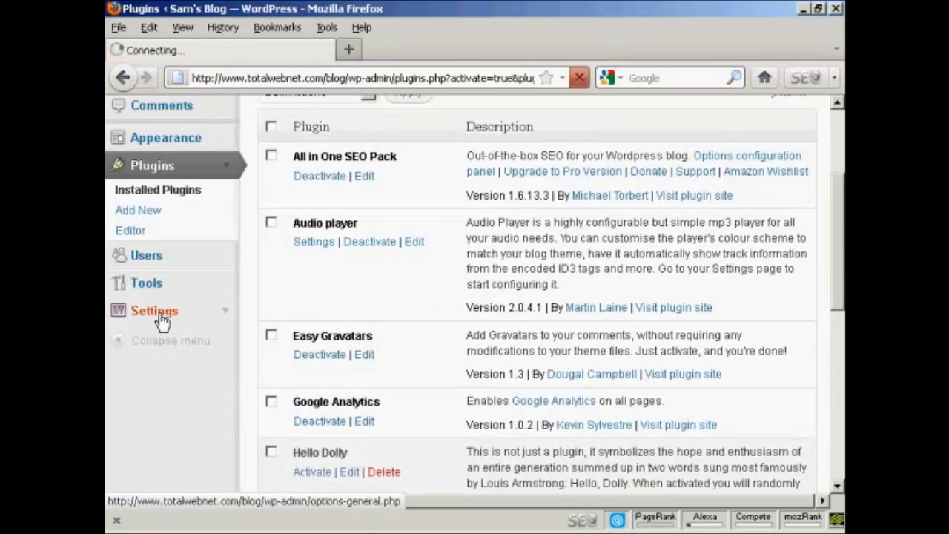
left_click(154, 311)
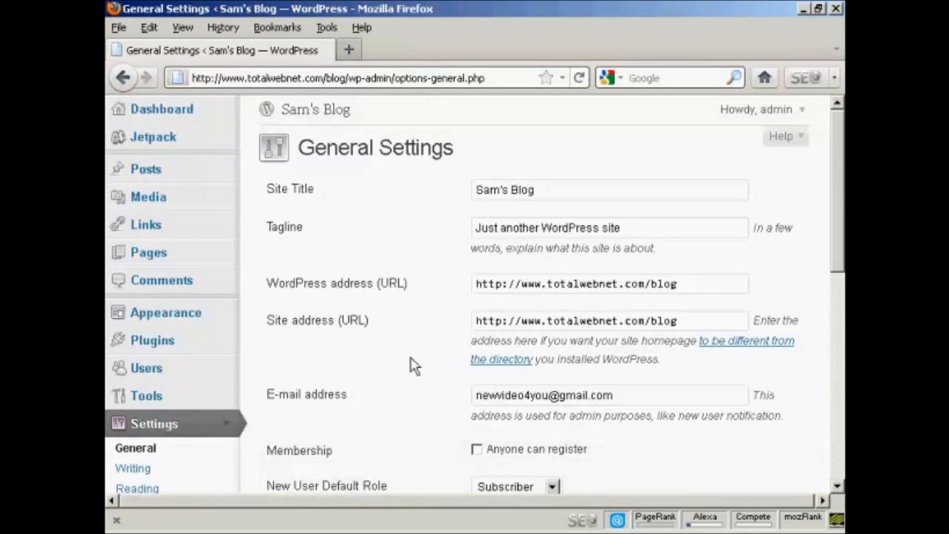
scroll("down", 3)
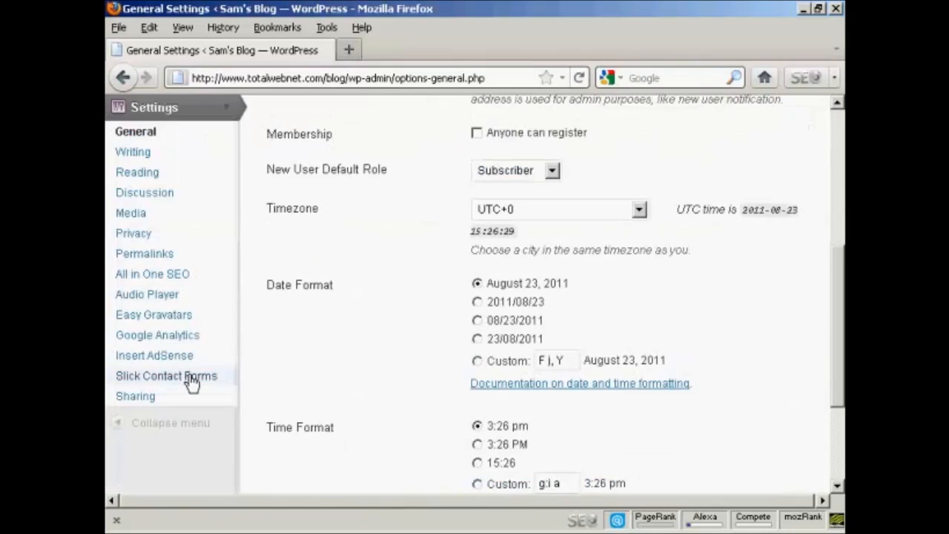
left_click(166, 376)
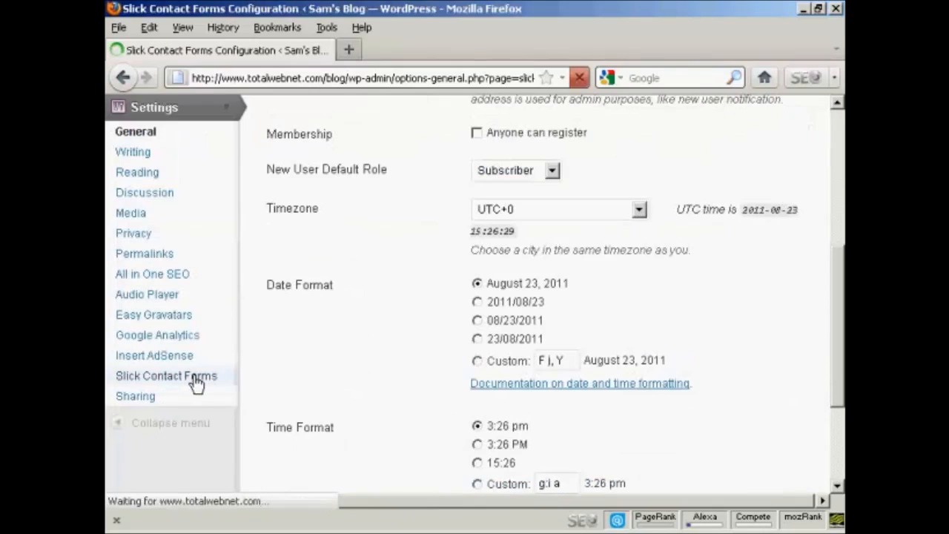
Change the email subject to 'From Sam's Blog' and tick Include IP Address.
left_click(166, 376)
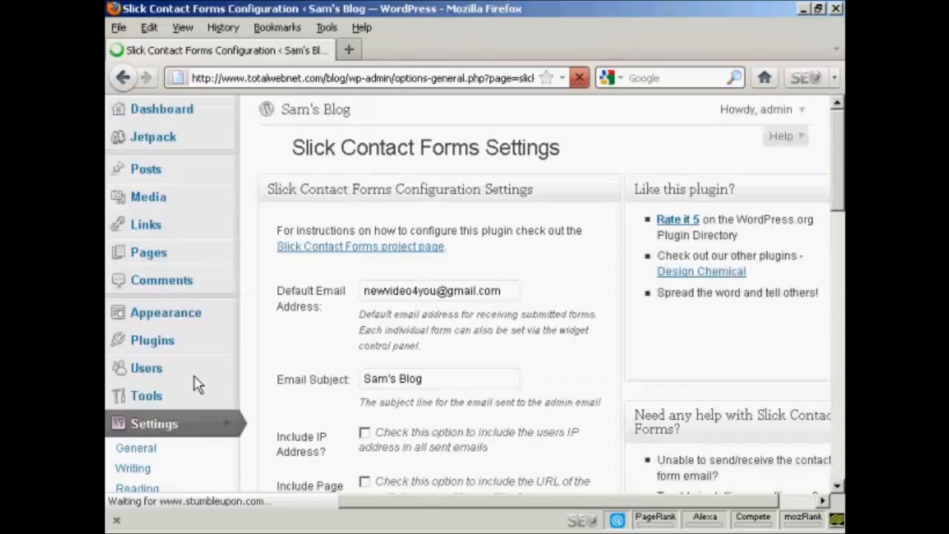
mouse_move(582, 308)
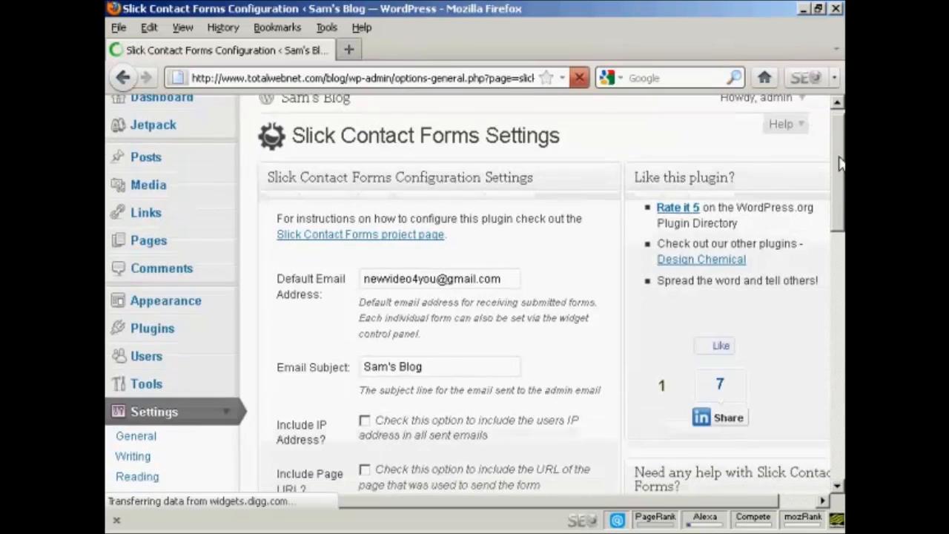
scroll("down", 3)
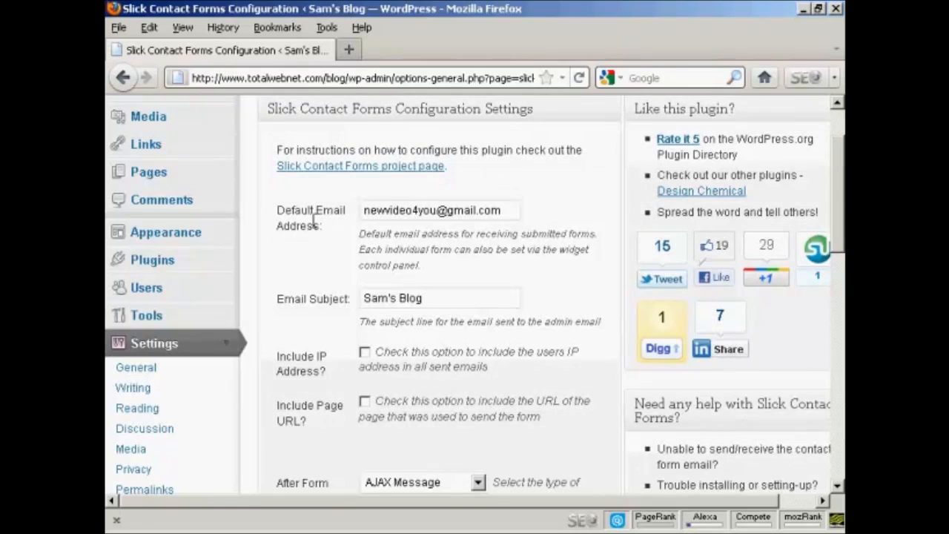
mouse_move(328, 252)
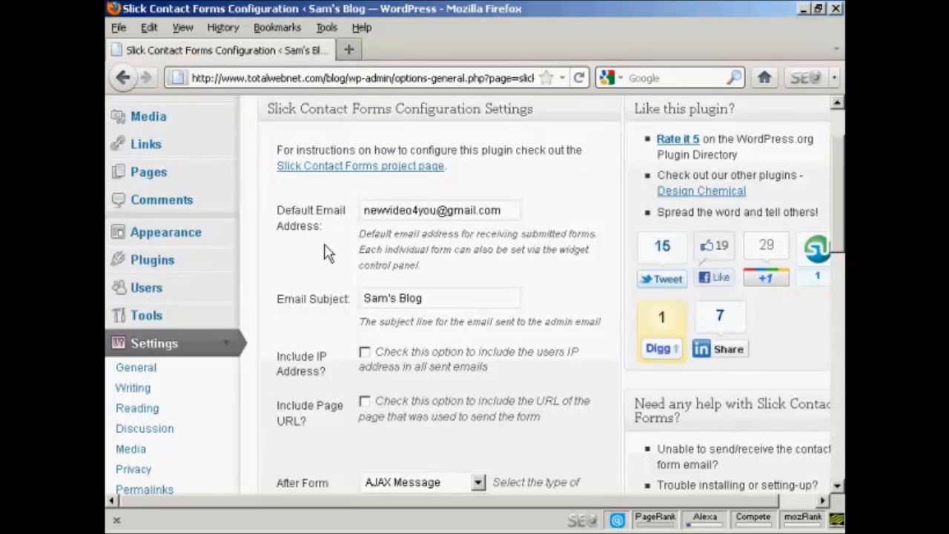
mouse_move(376, 297)
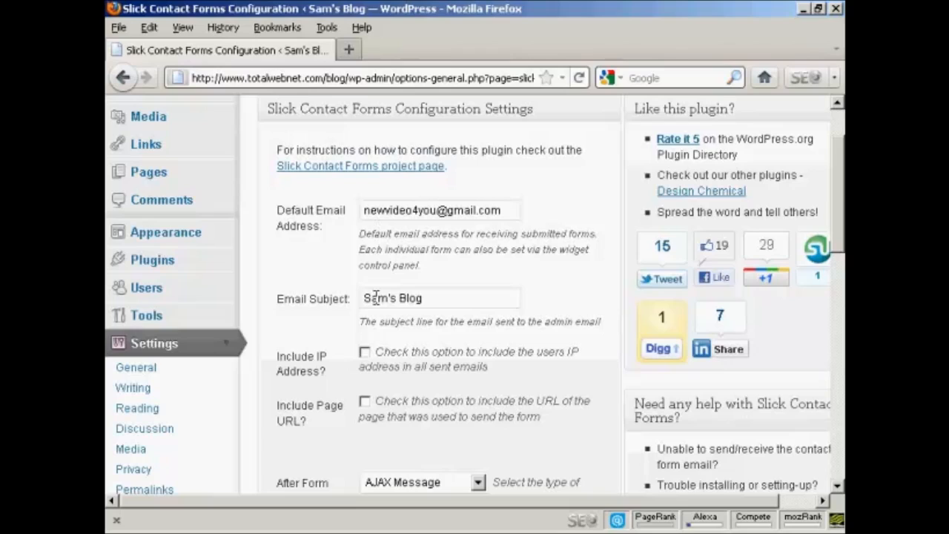
mouse_move(301, 319)
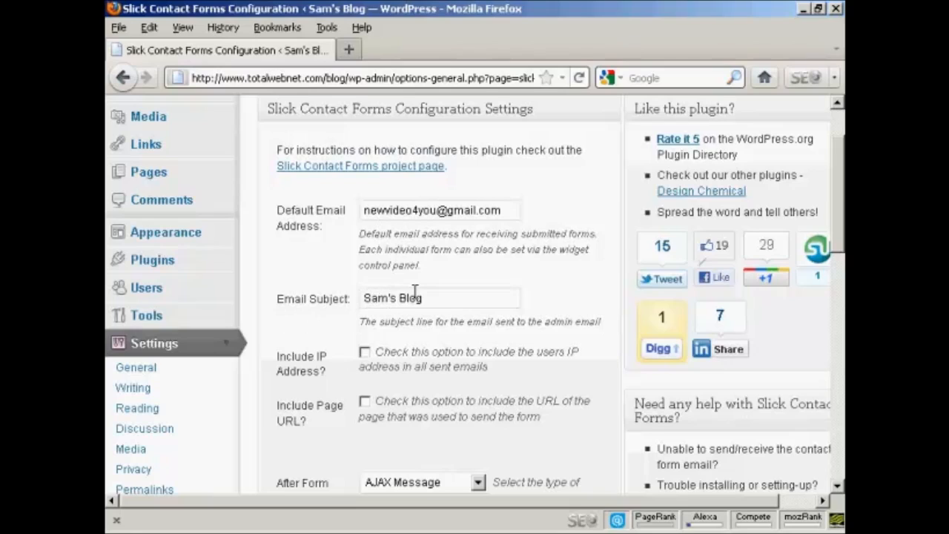
type("From")
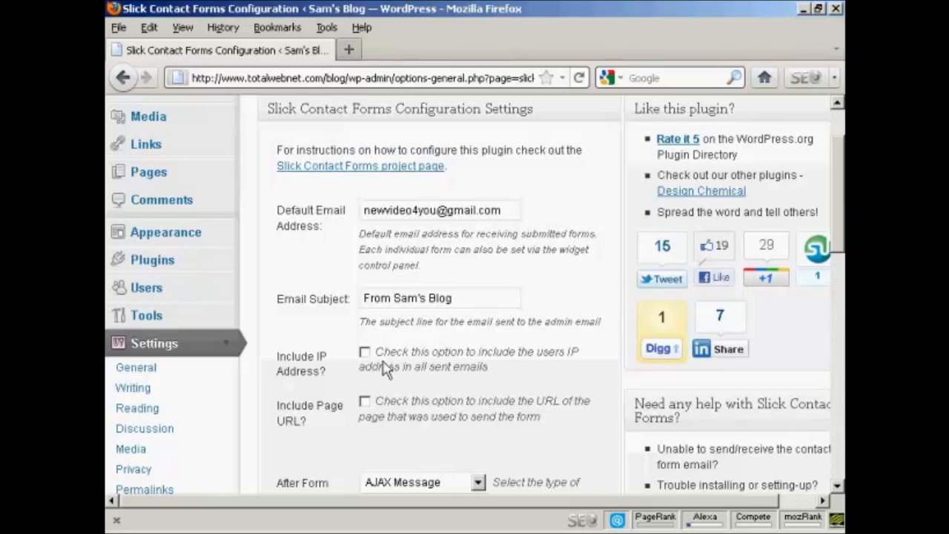
left_click(364, 352)
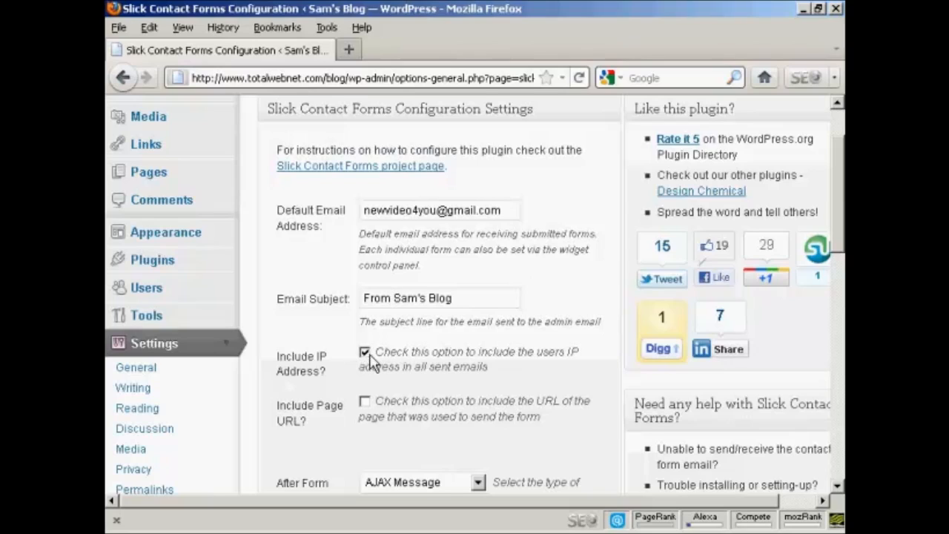
mouse_move(549, 317)
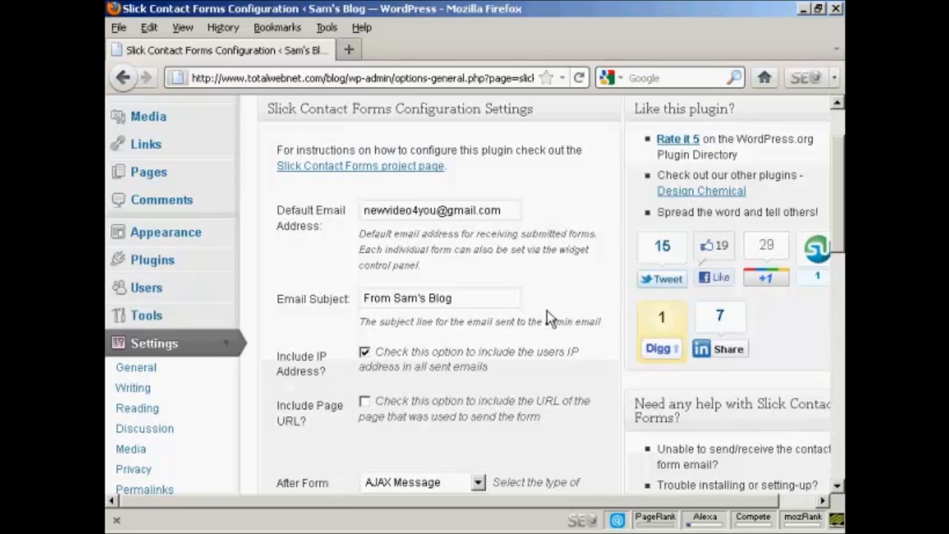
mouse_move(578, 340)
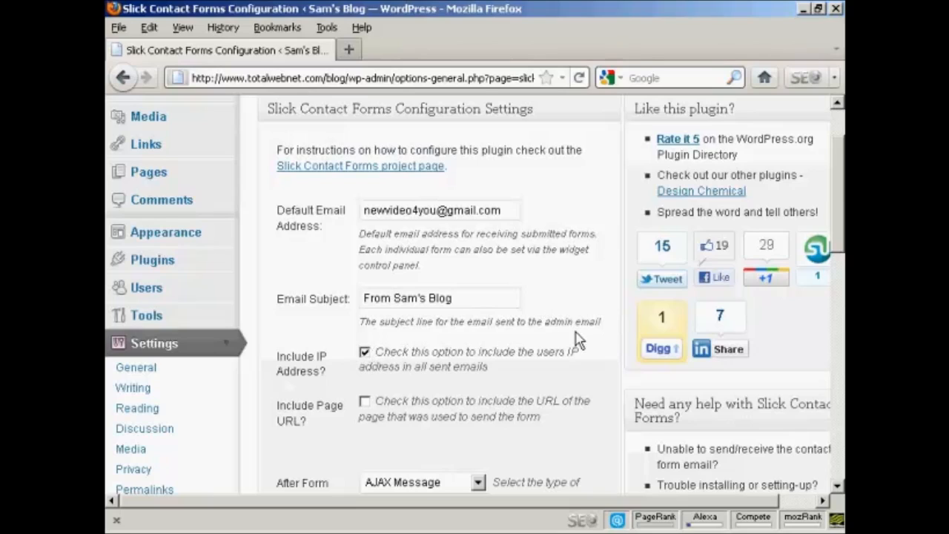
Tick Include Page URL and browse the AJAX and validation message fields.
scroll("down", 3)
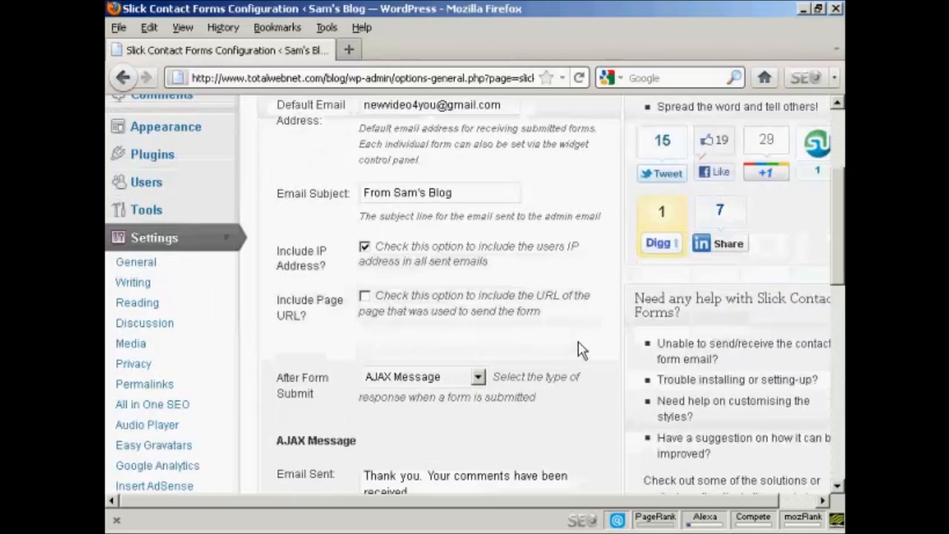
mouse_move(304, 330)
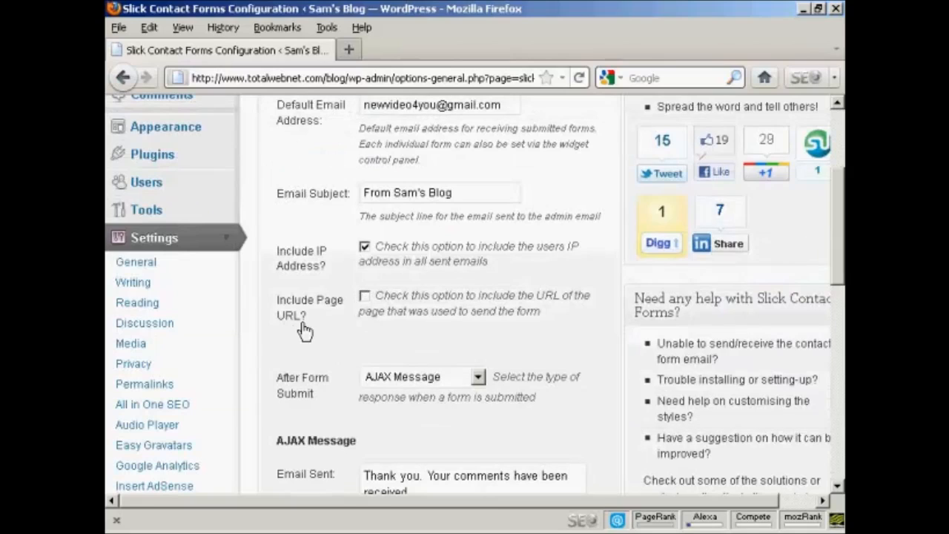
left_click(364, 295)
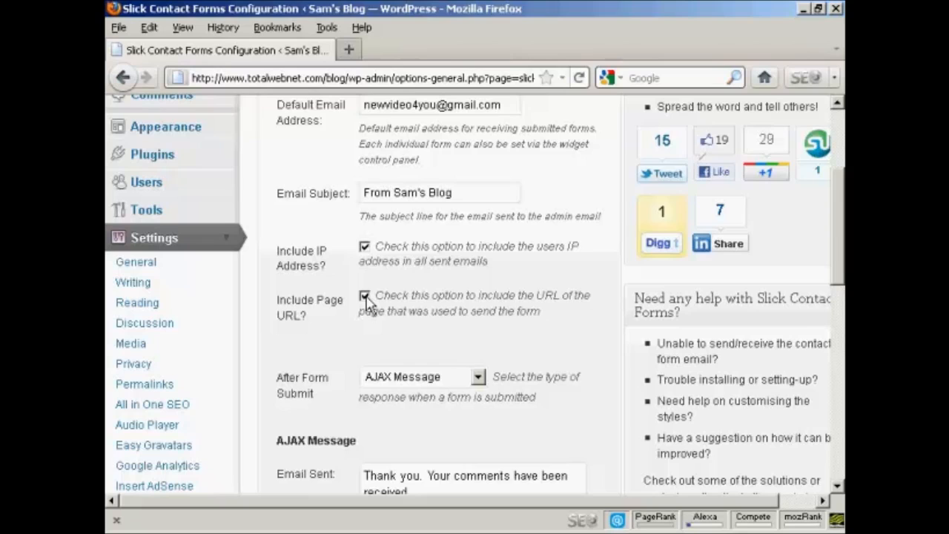
mouse_move(392, 290)
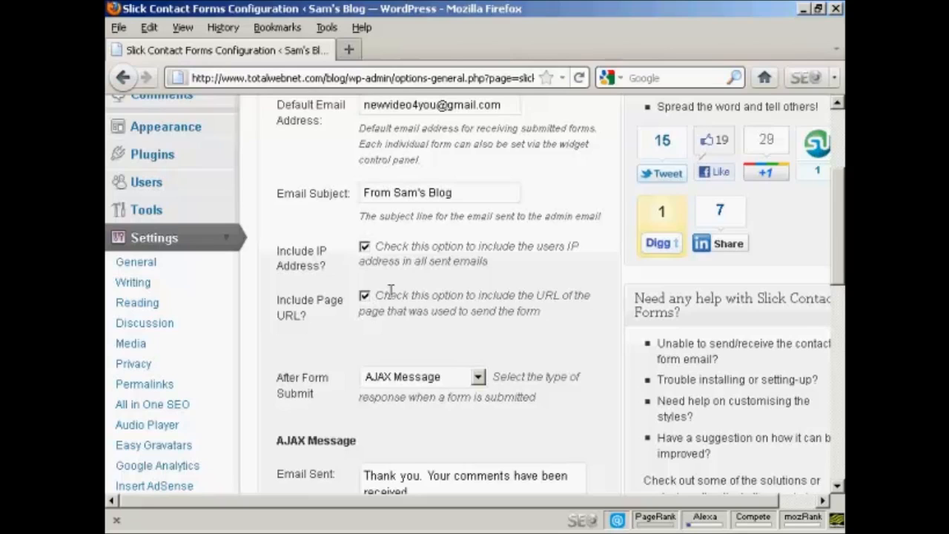
scroll("down", 3)
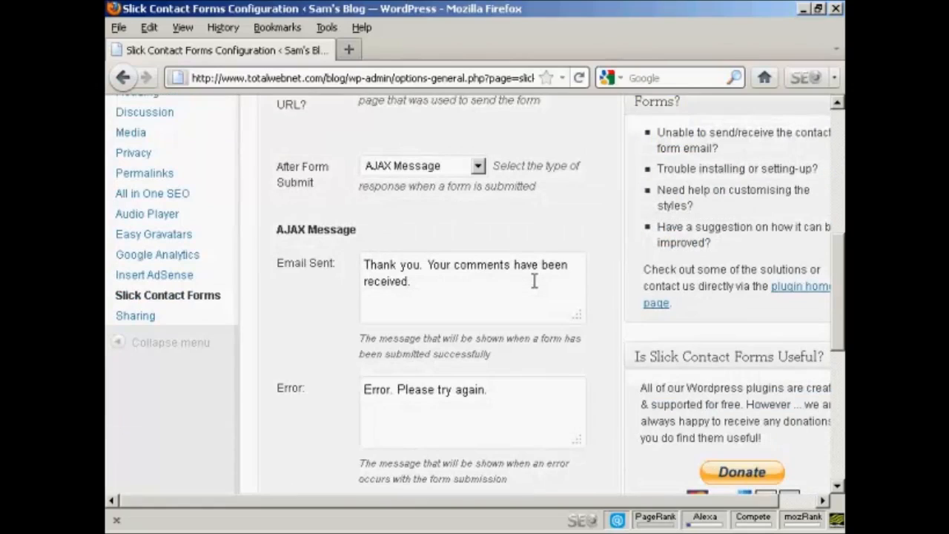
mouse_move(361, 257)
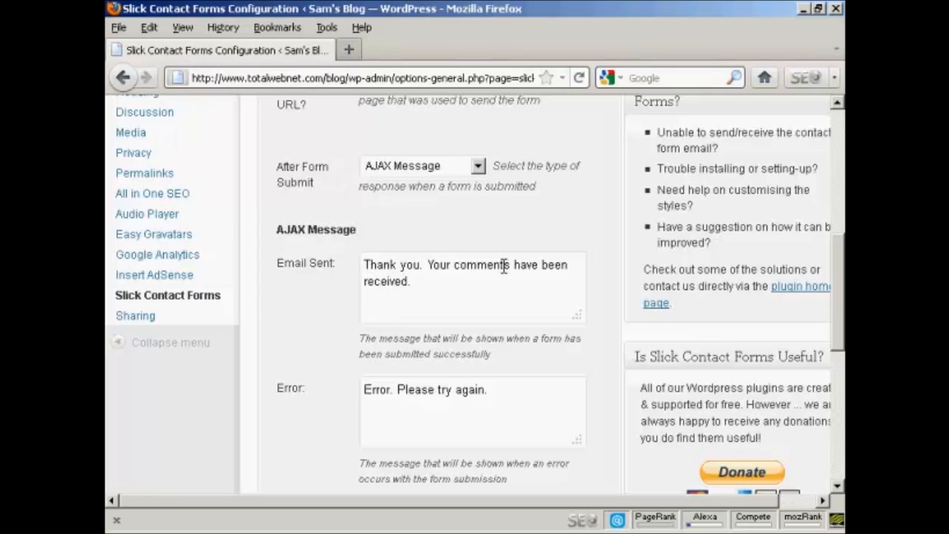
mouse_move(582, 280)
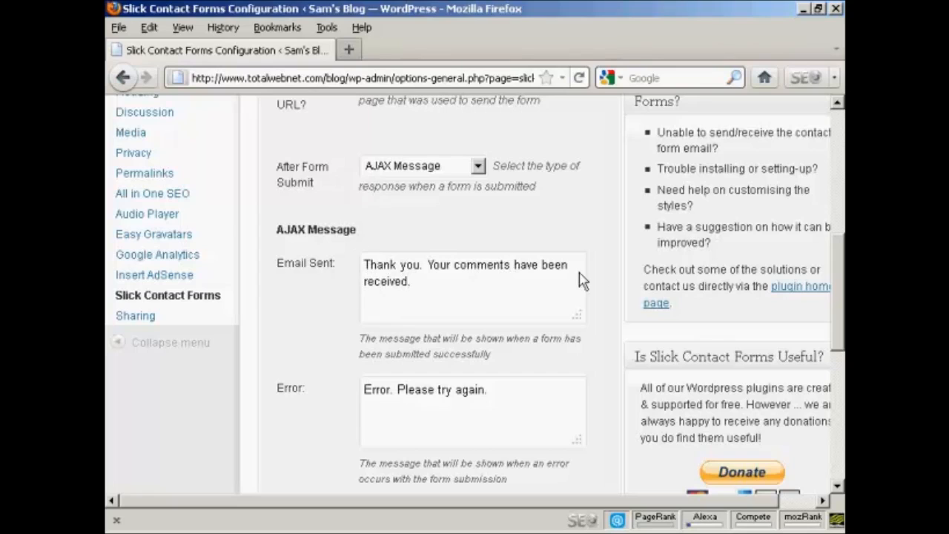
scroll("down", 3)
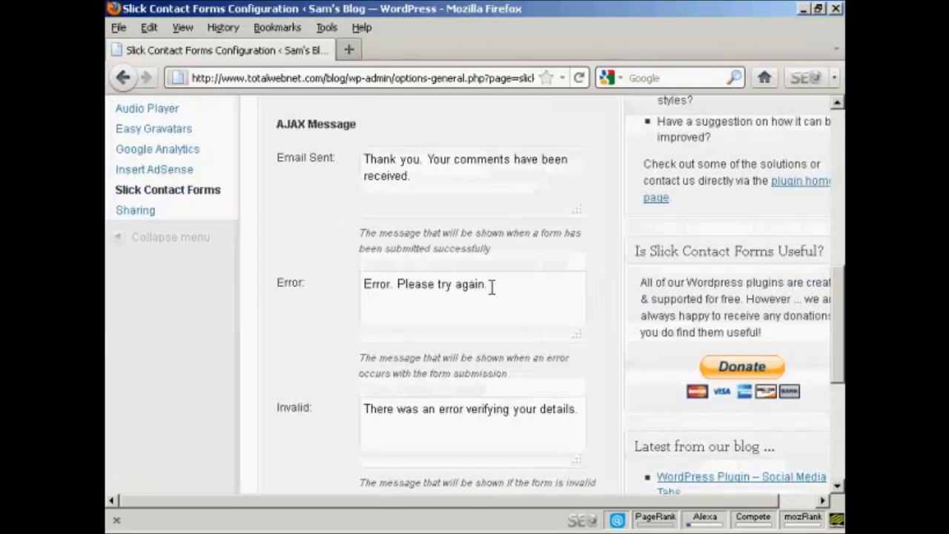
scroll("down", 3)
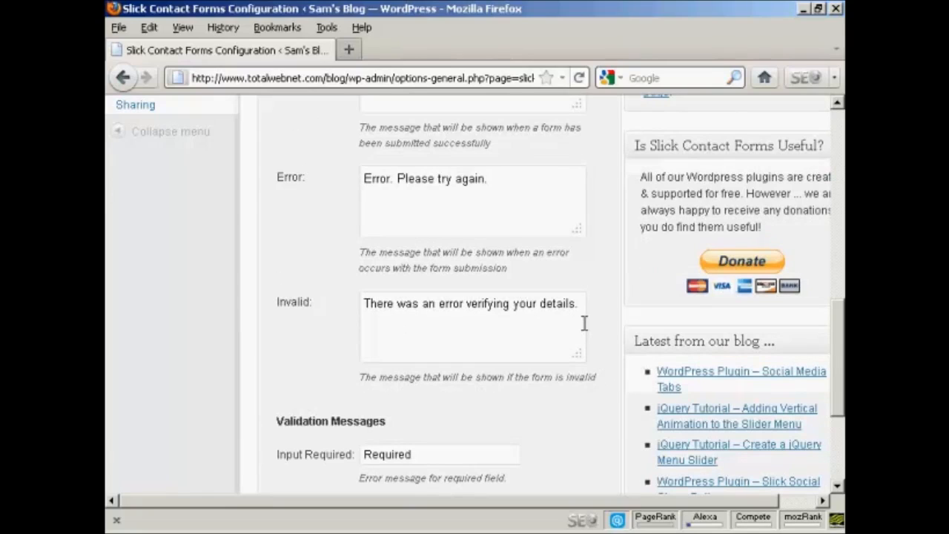
scroll("down", 3)
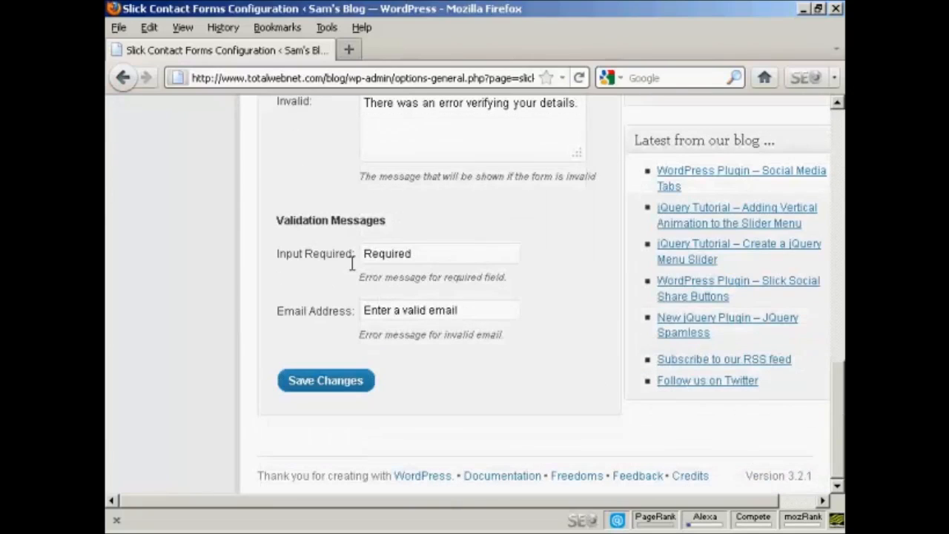
mouse_move(343, 339)
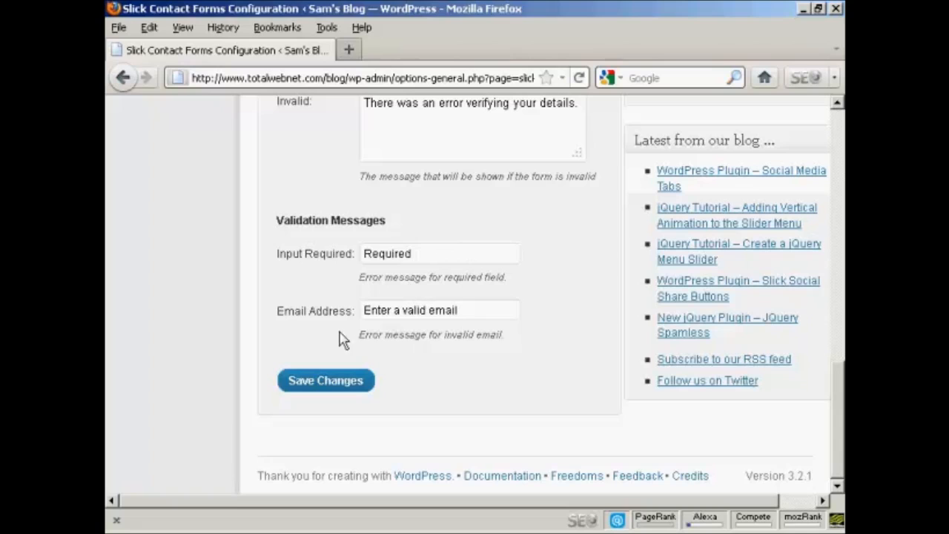
scroll("up", 3)
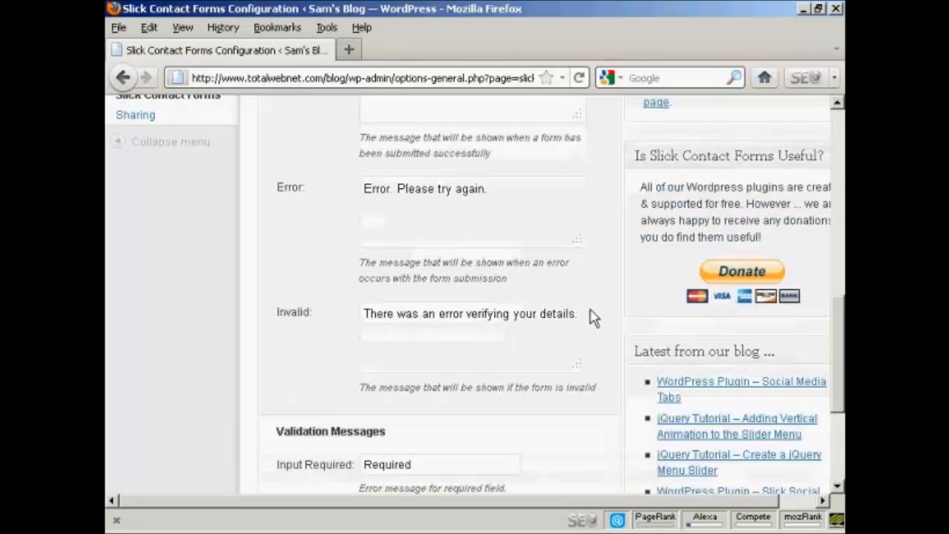
scroll("up", 3)
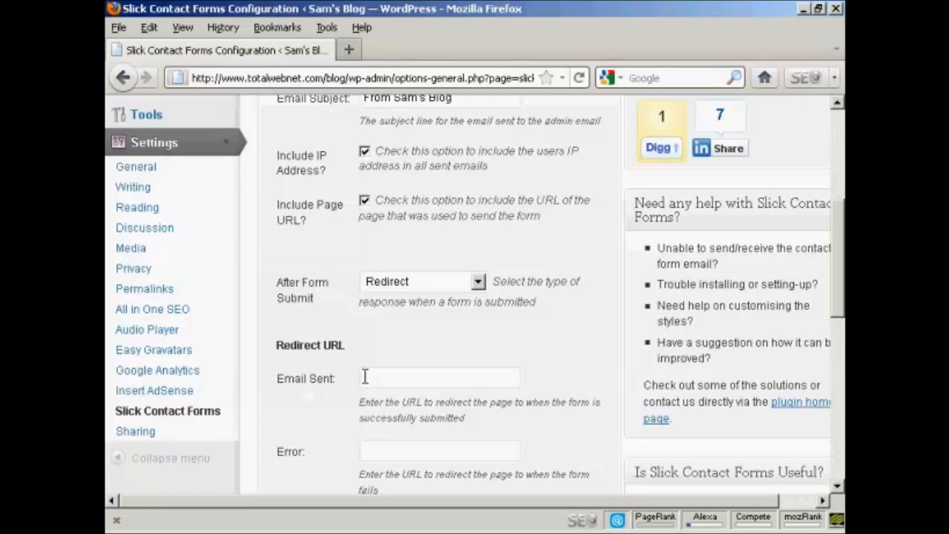
mouse_move(368, 379)
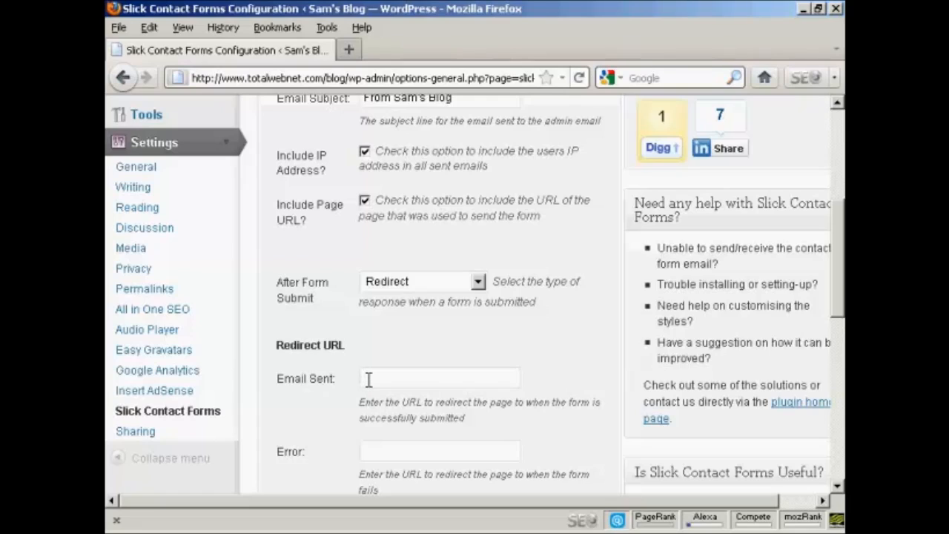
Set the after-submit response back to AJAX Message and review the validation messages.
scroll("down", 3)
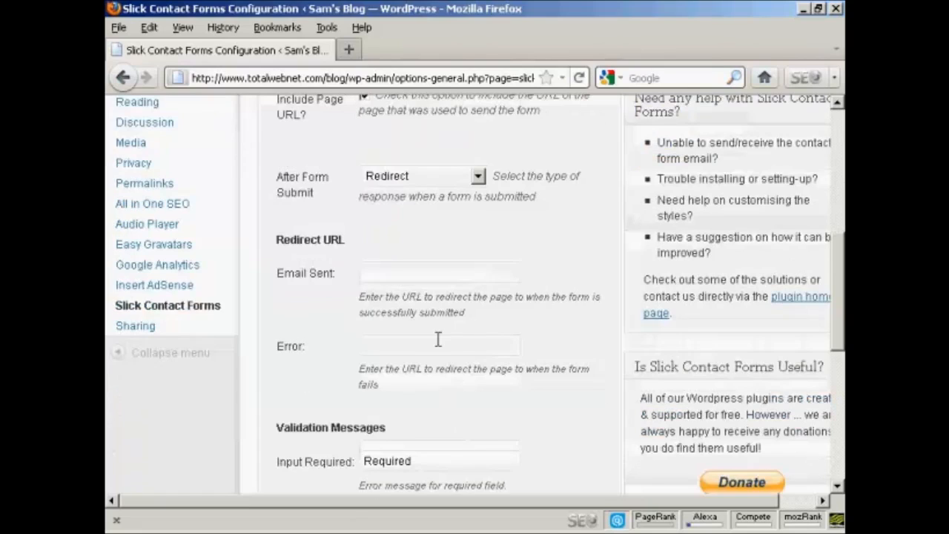
scroll("down", 3)
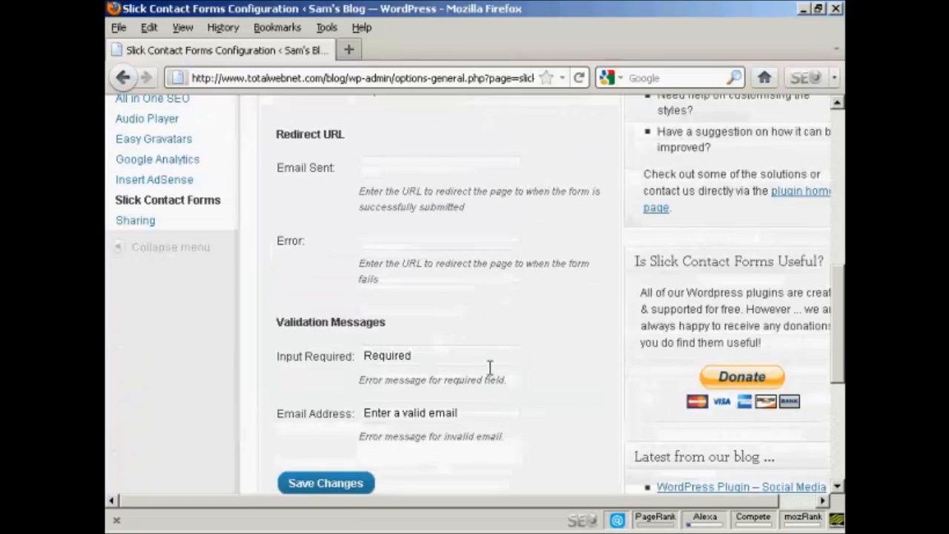
left_click(478, 281)
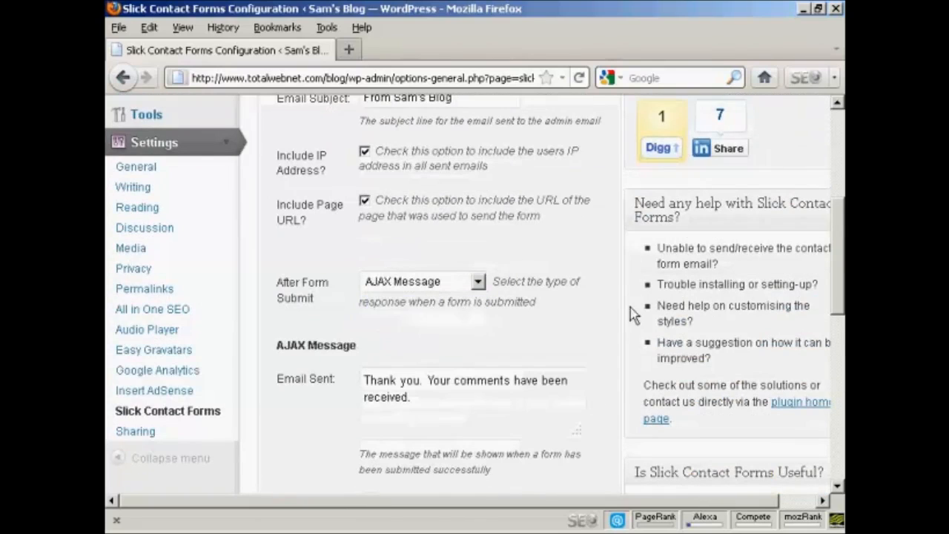
scroll("down", 3)
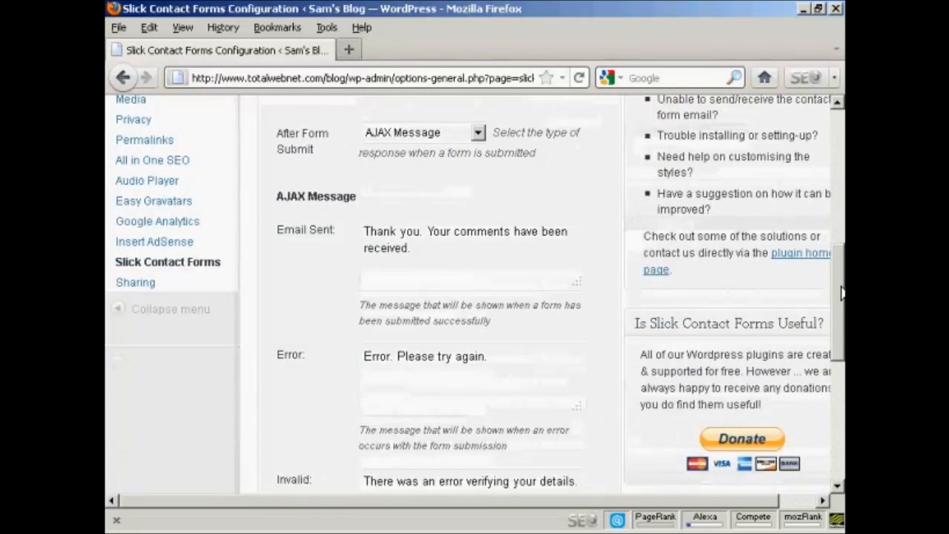
scroll("down", 3)
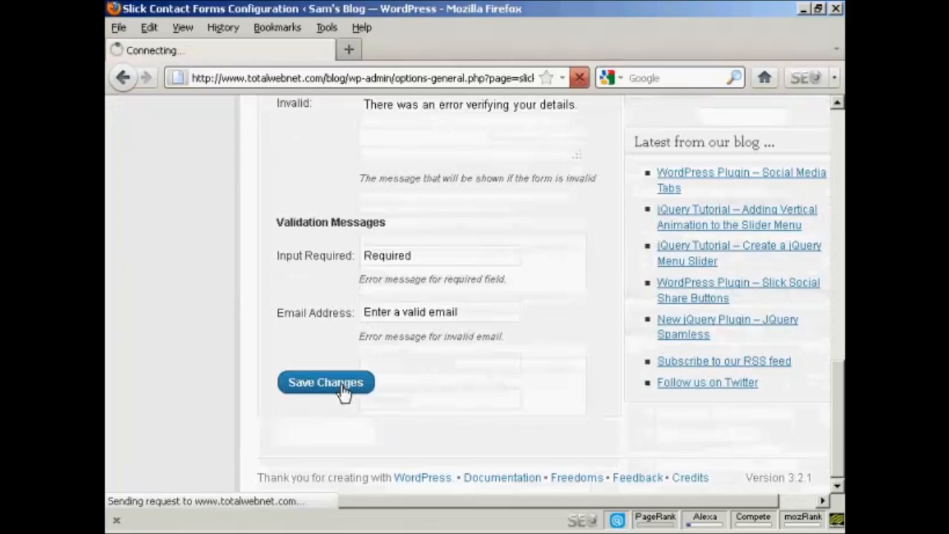
Save the Slick Contact Forms settings and go to the Dashboard.
left_click(326, 382)
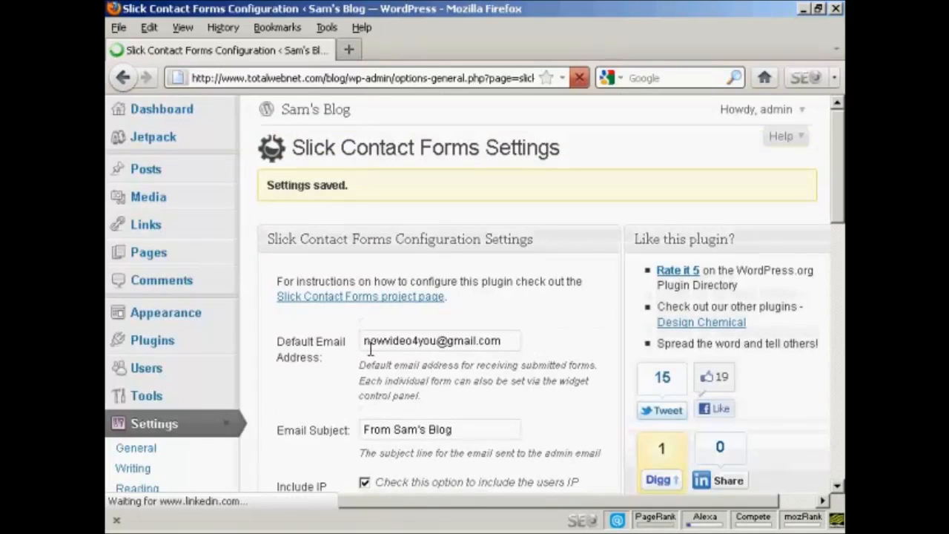
mouse_move(161, 115)
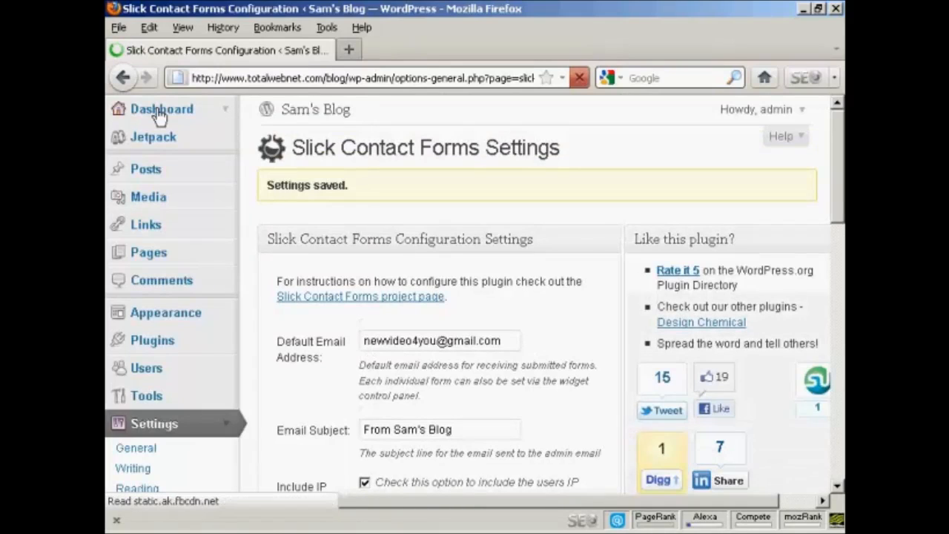
left_click(162, 109)
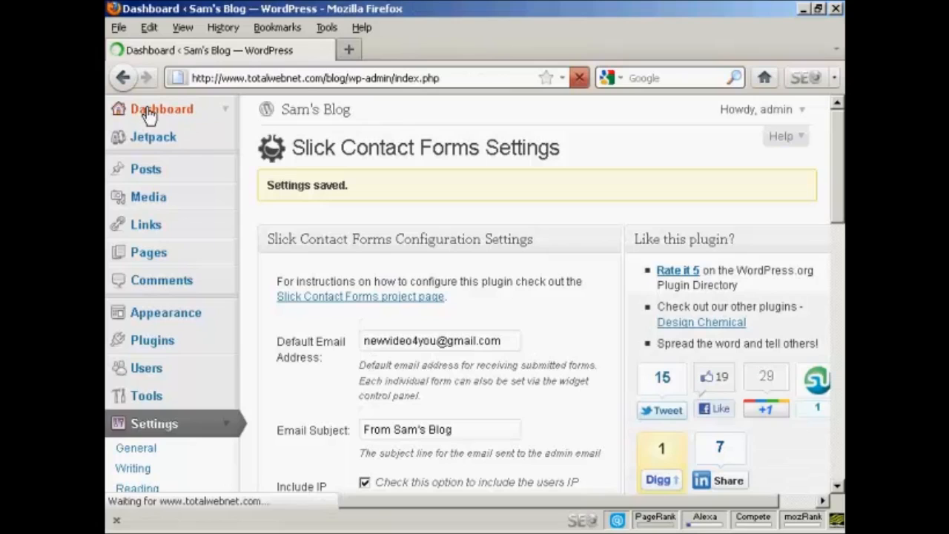
left_click(161, 109)
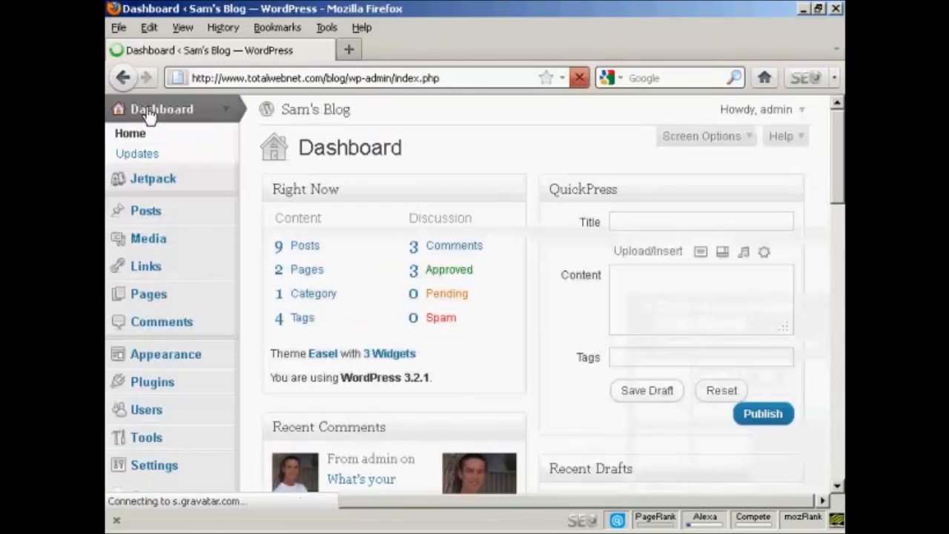
mouse_move(334, 195)
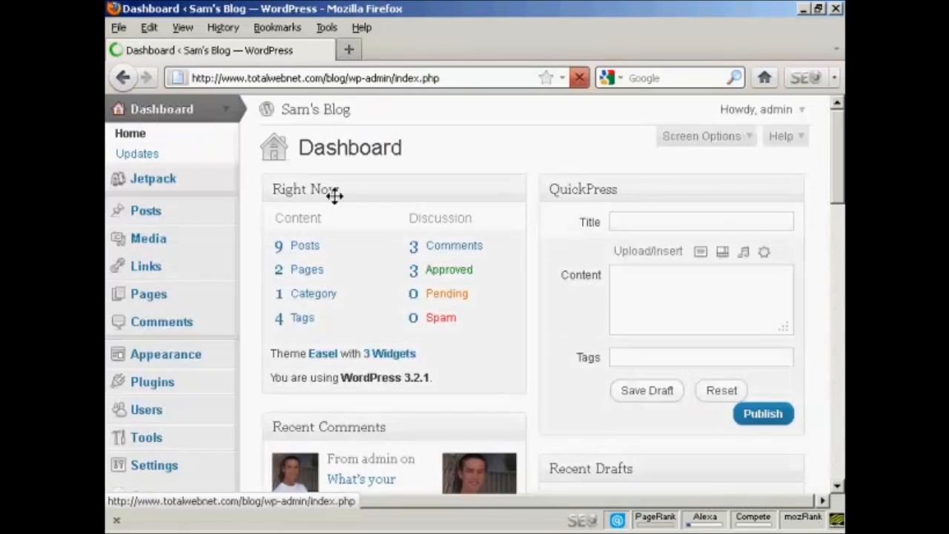
mouse_move(501, 350)
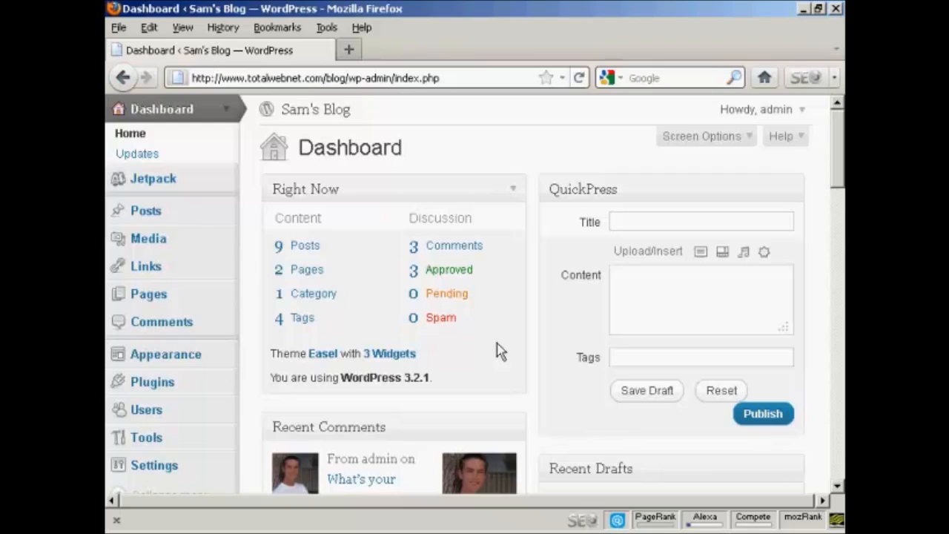
mouse_move(372, 355)
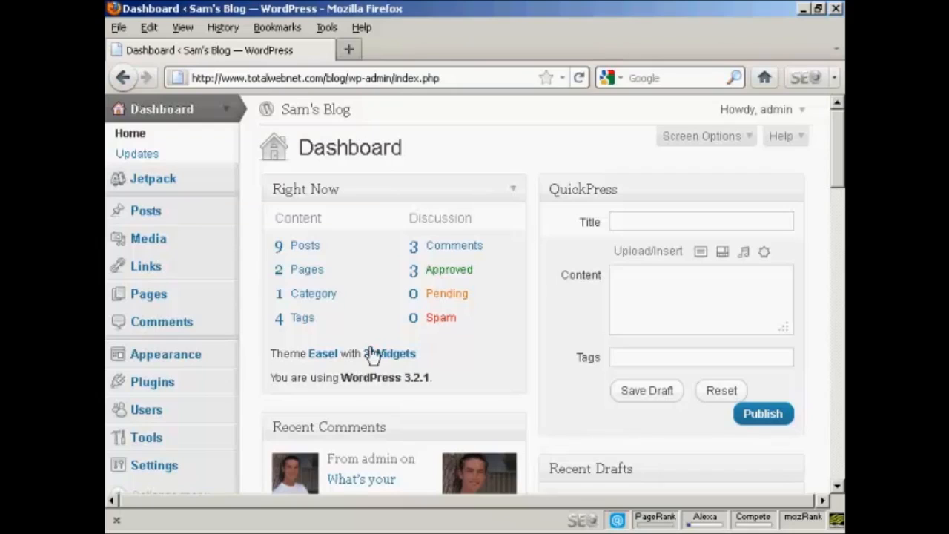
Open Widgets via the '3 Widgets' link and scroll to Slick Contact Forms.
left_click(389, 353)
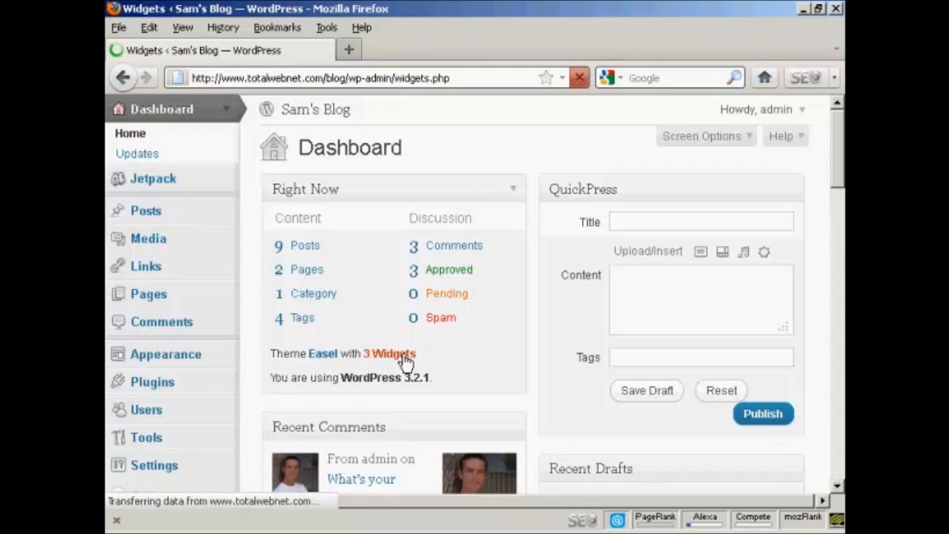
left_click(389, 353)
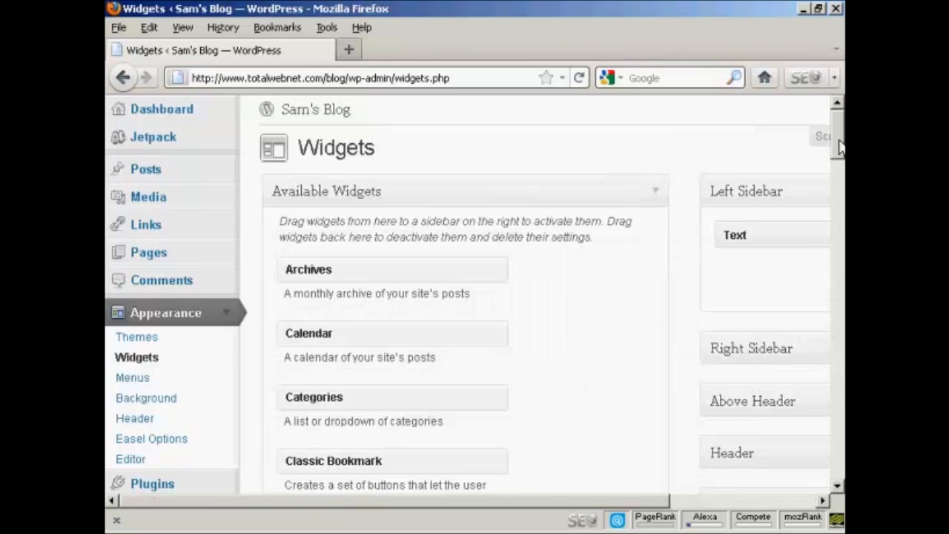
scroll("down", 3)
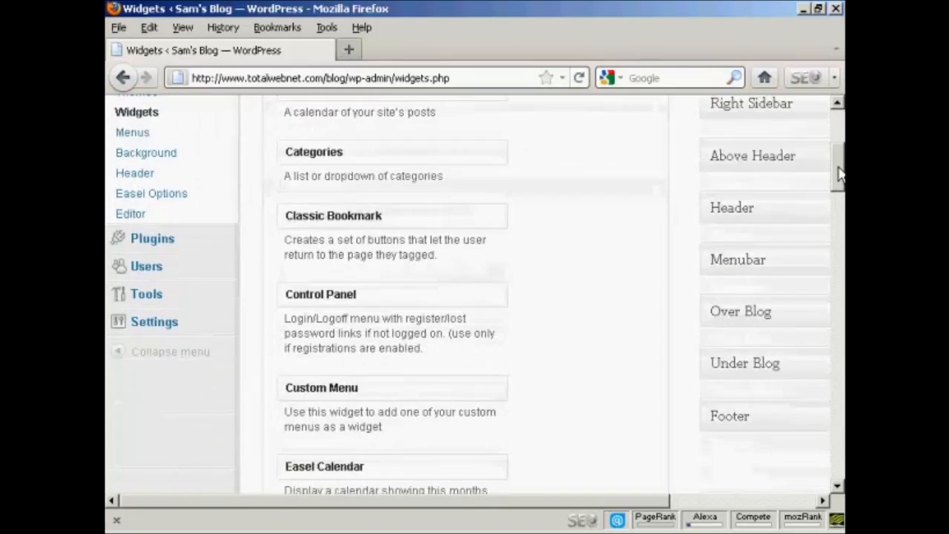
scroll("down", 3)
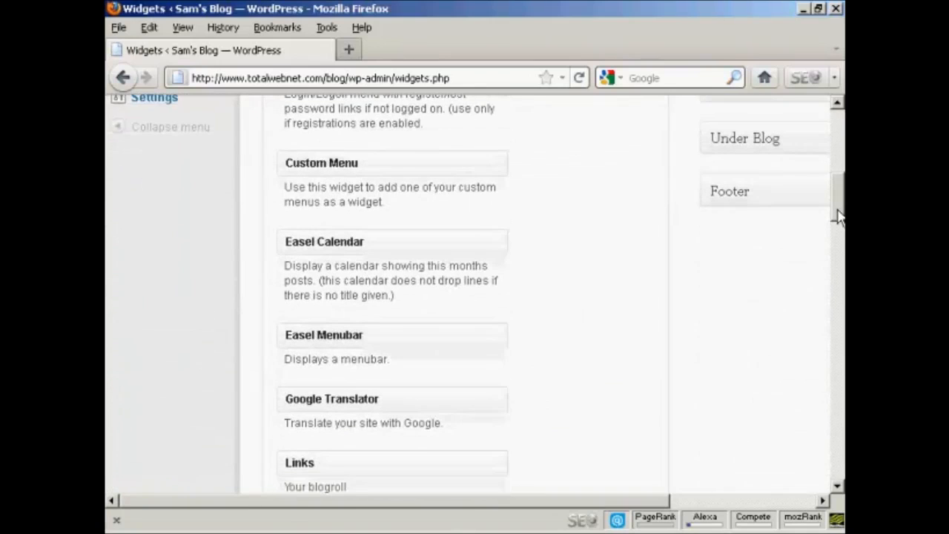
scroll("down", 3)
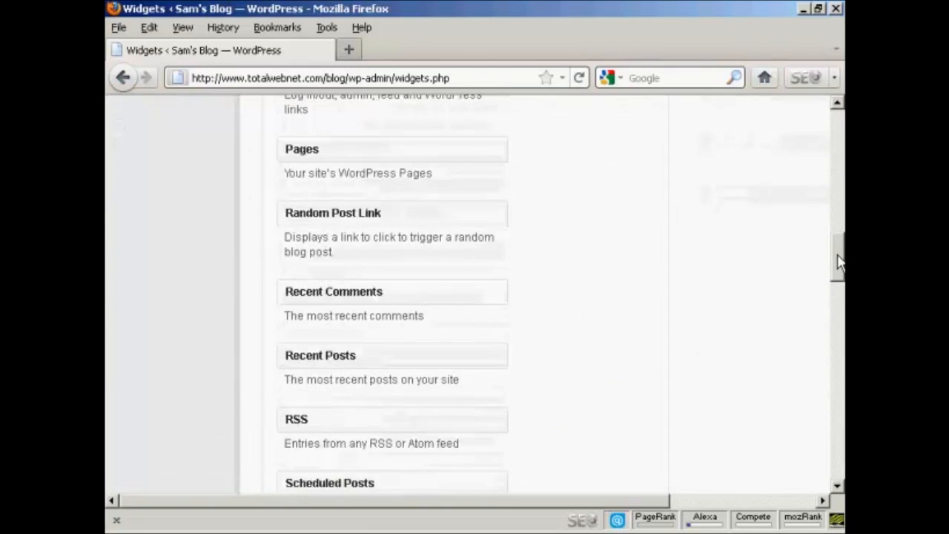
scroll("down", 3)
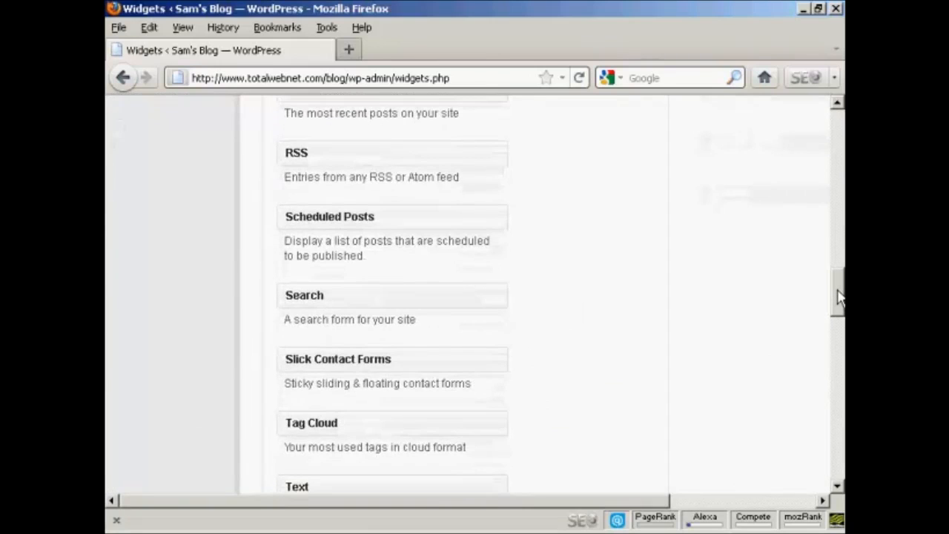
mouse_move(462, 384)
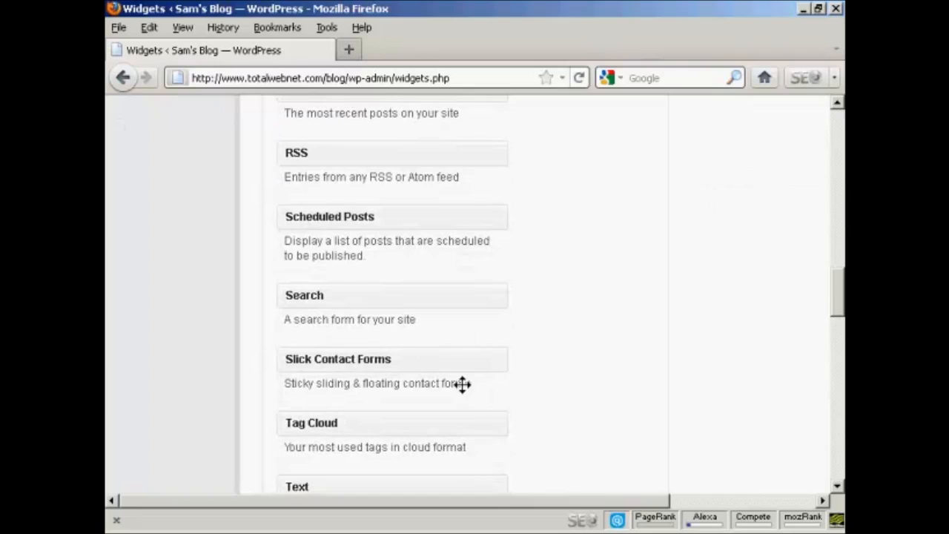
mouse_move(378, 359)
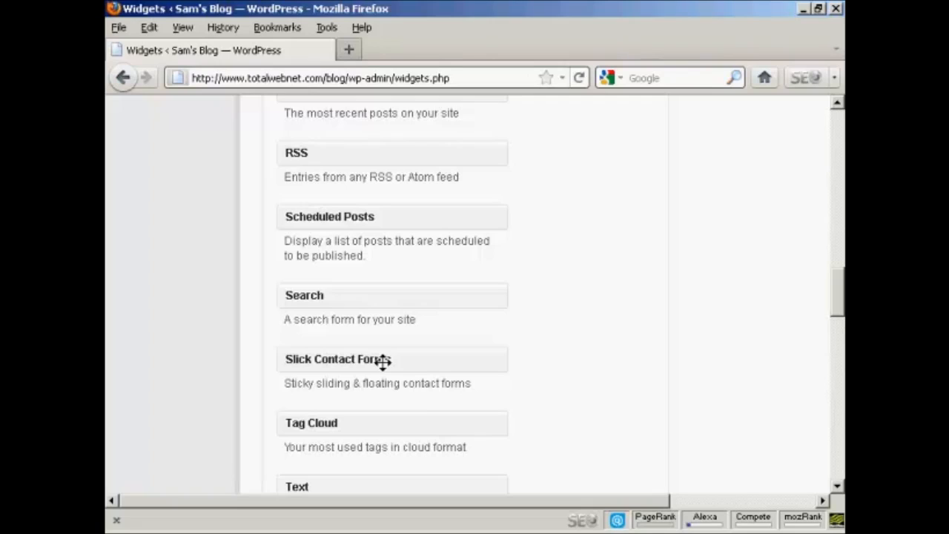
mouse_move(385, 362)
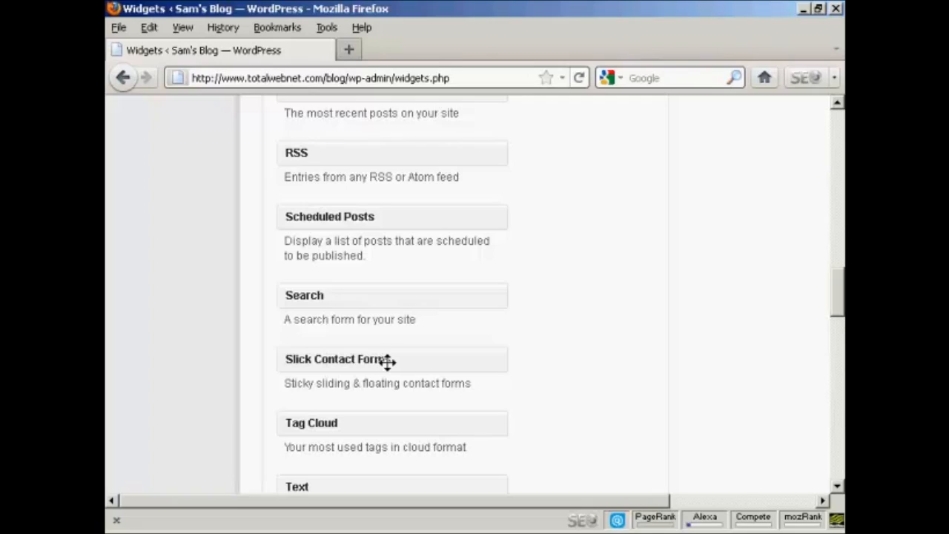
mouse_move(396, 360)
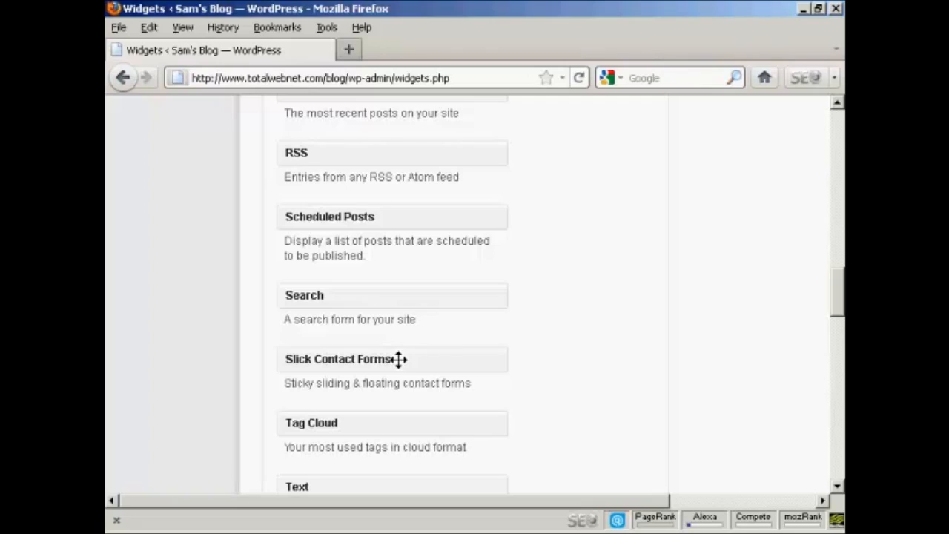
Drag the Slick Contact Forms widget up the page into the Left Sidebar.
left_click_drag(400, 360, 634, 310)
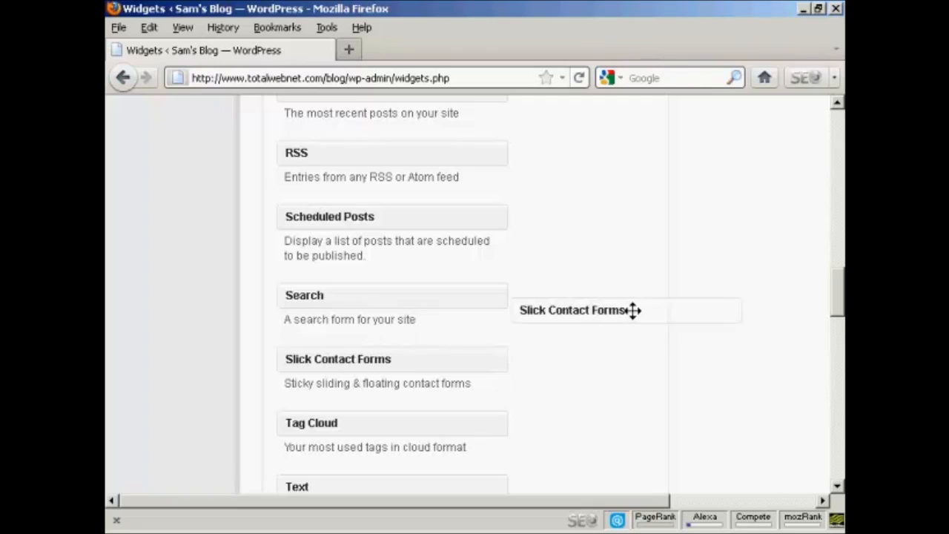
left_click_drag(575, 310, 697, 105)
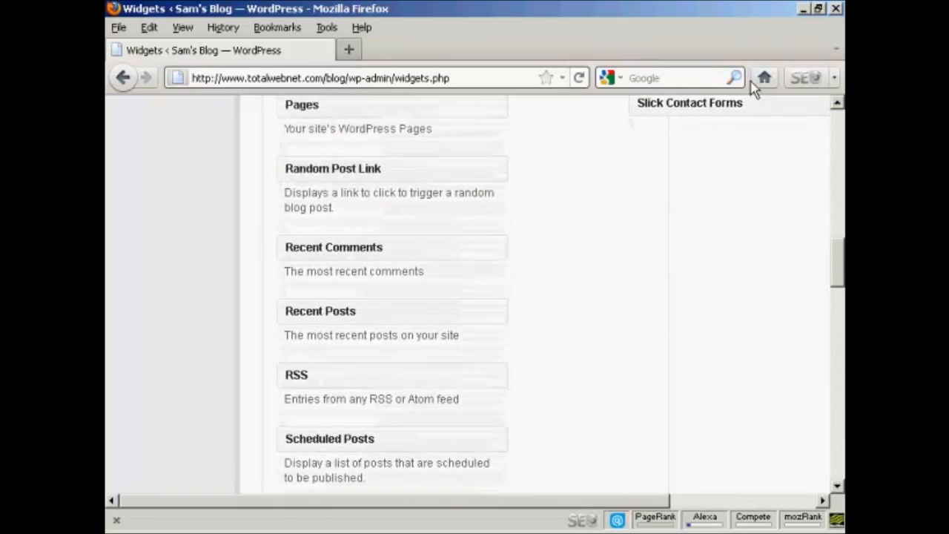
scroll("up", 3)
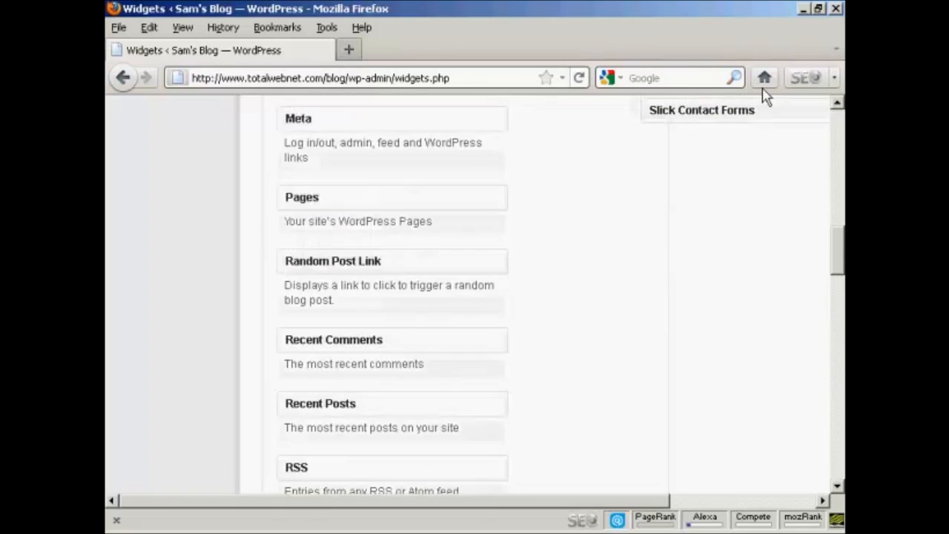
scroll("up", 3)
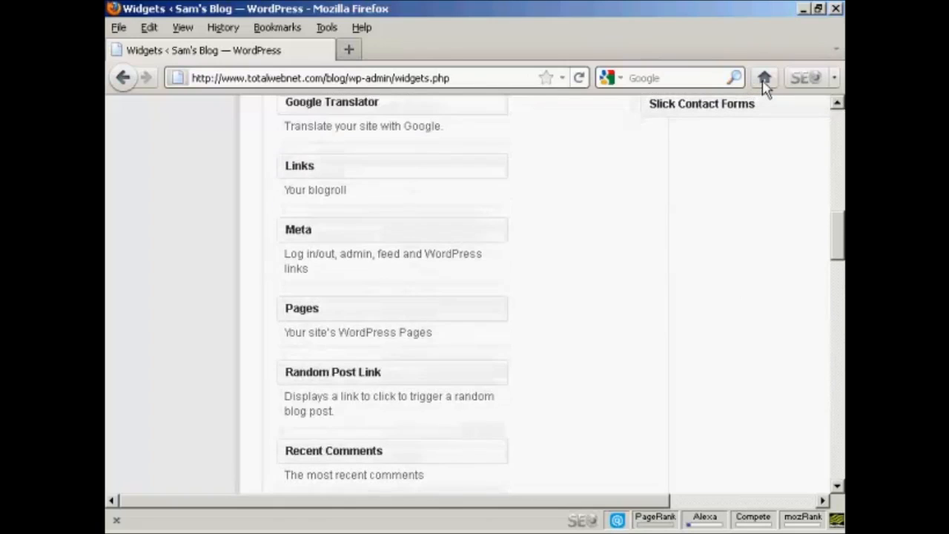
scroll("up", 3)
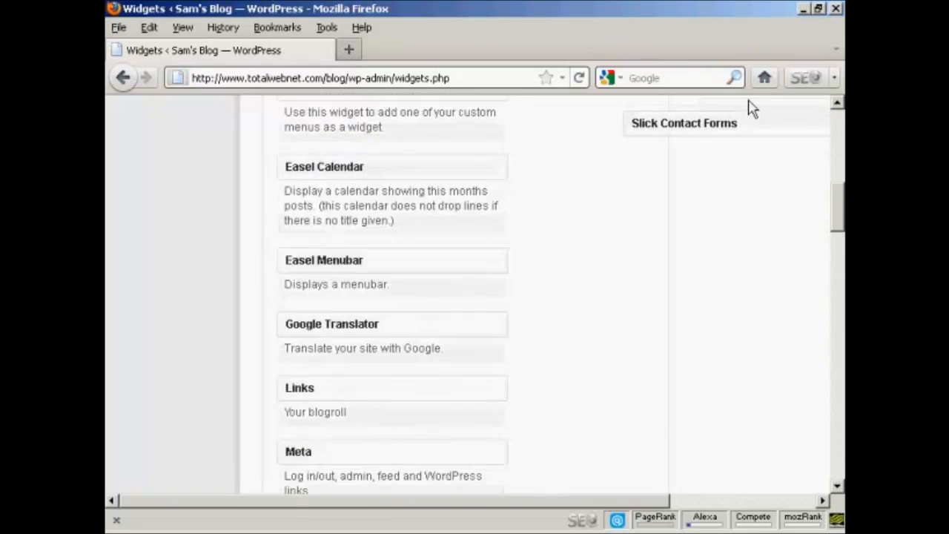
scroll("up", 3)
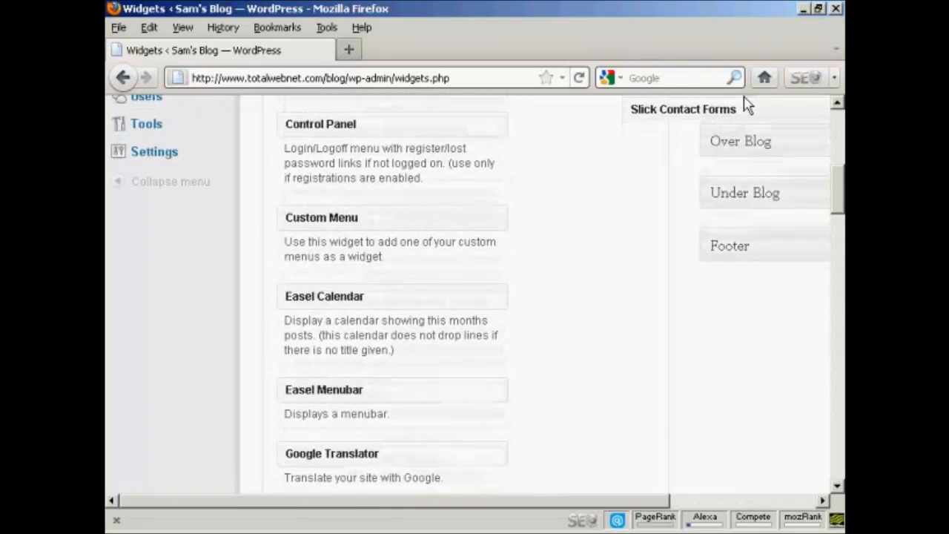
scroll("up", 3)
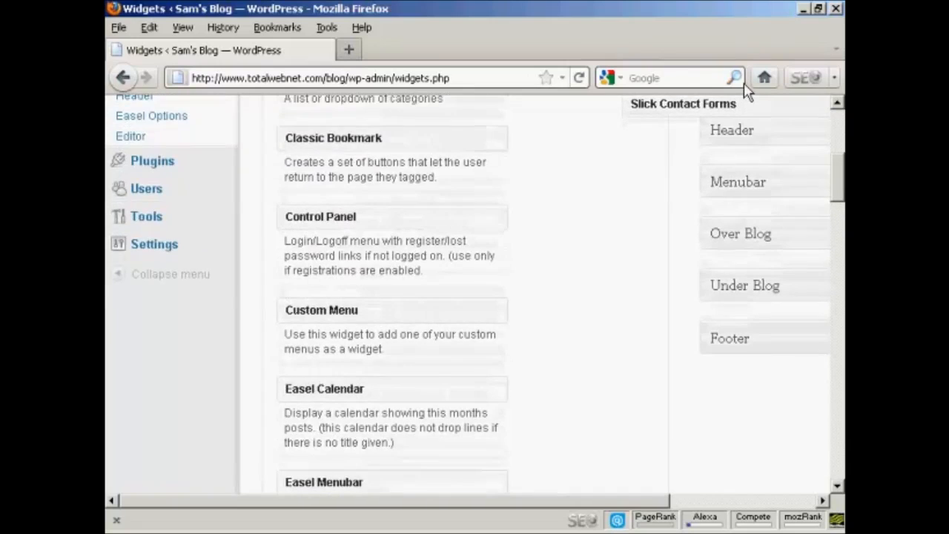
scroll("up", 3)
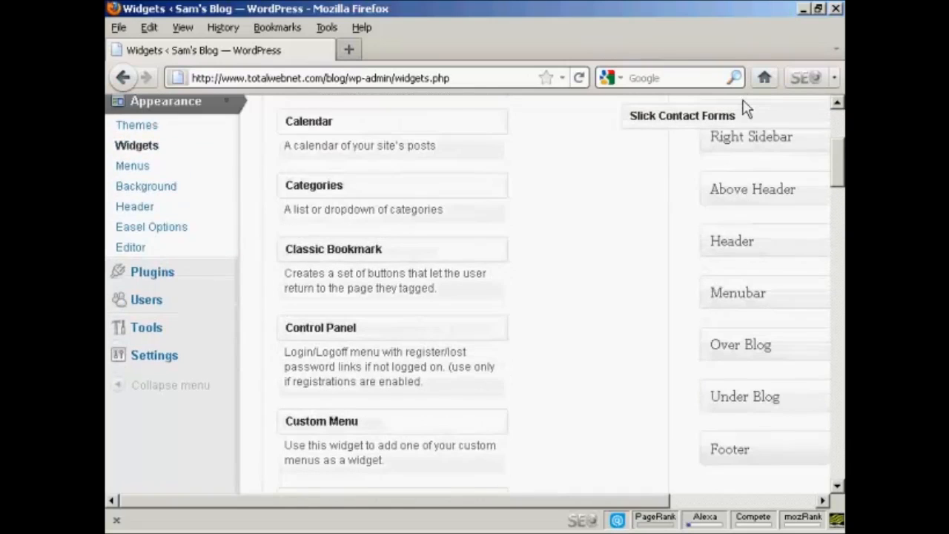
scroll("up", 3)
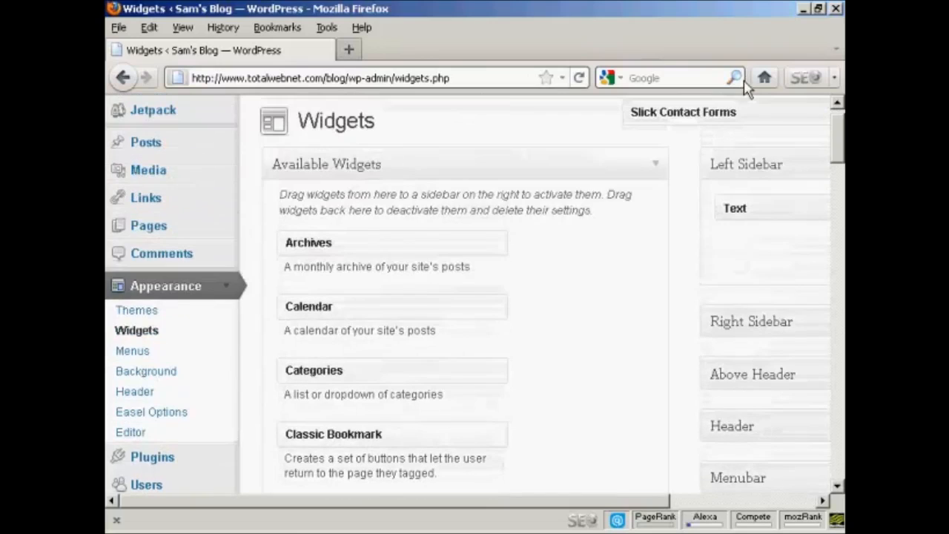
scroll("up", 3)
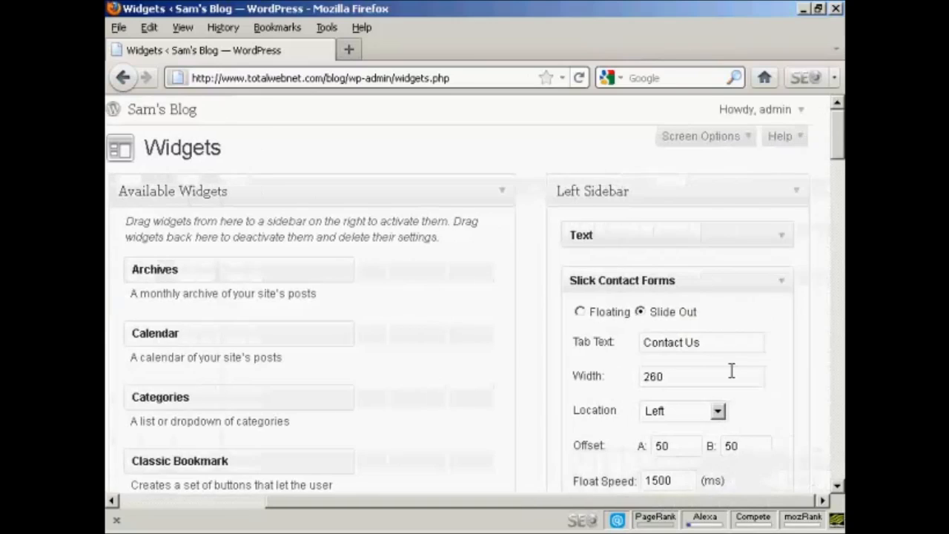
mouse_move(701, 319)
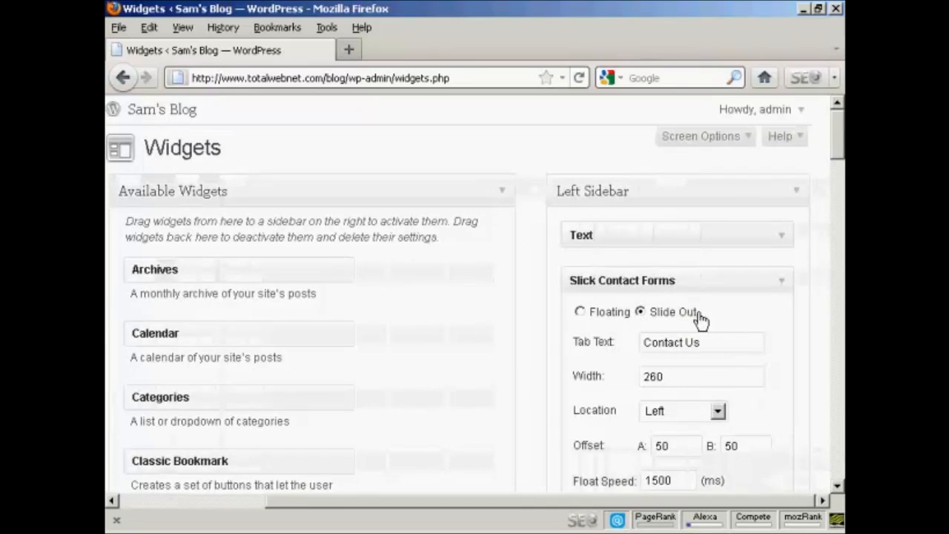
Set the Slick Contact Forms widget to Floating and confirm the skin stays Black.
left_click(580, 310)
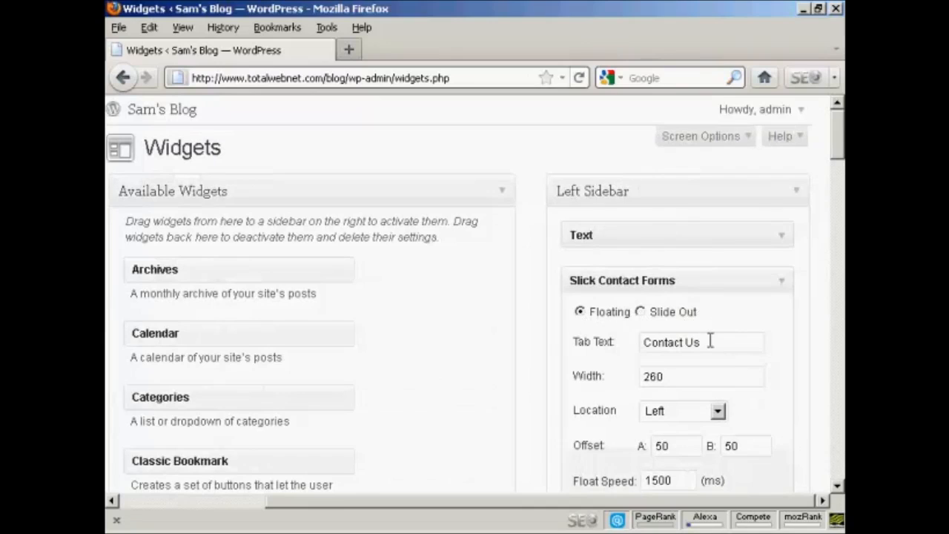
mouse_move(731, 342)
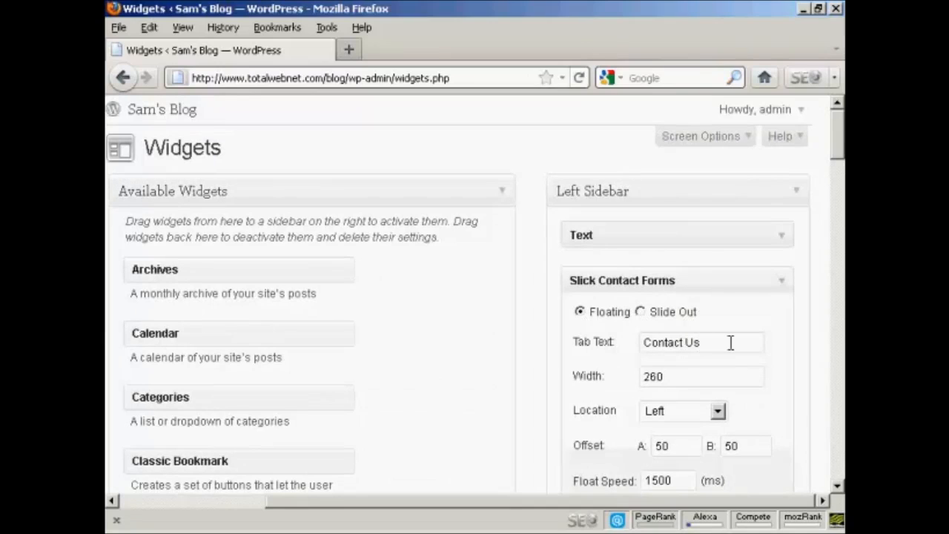
mouse_move(773, 370)
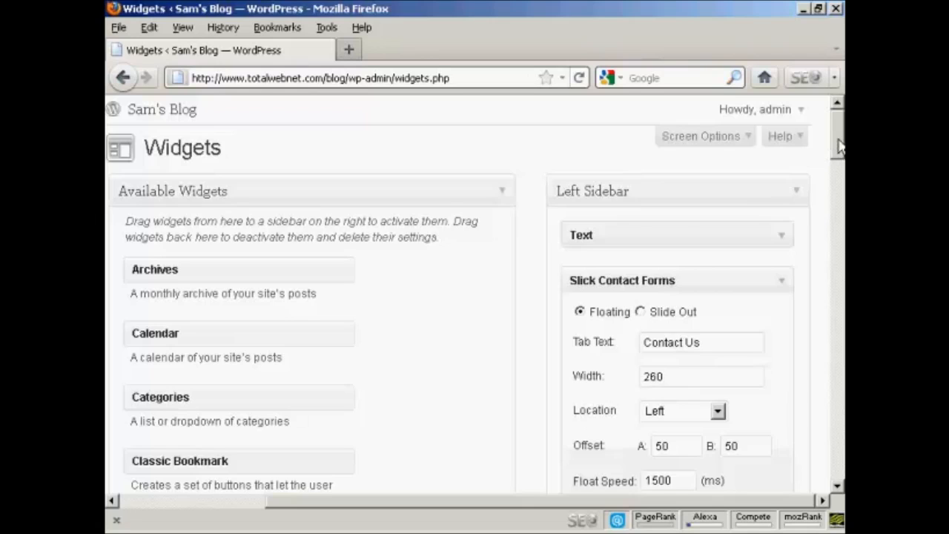
scroll("down", 3)
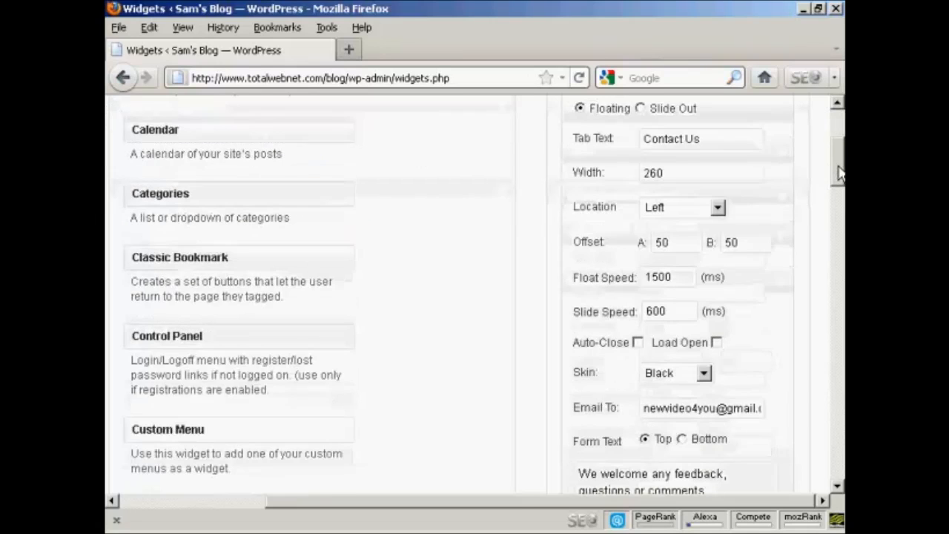
scroll("down", 3)
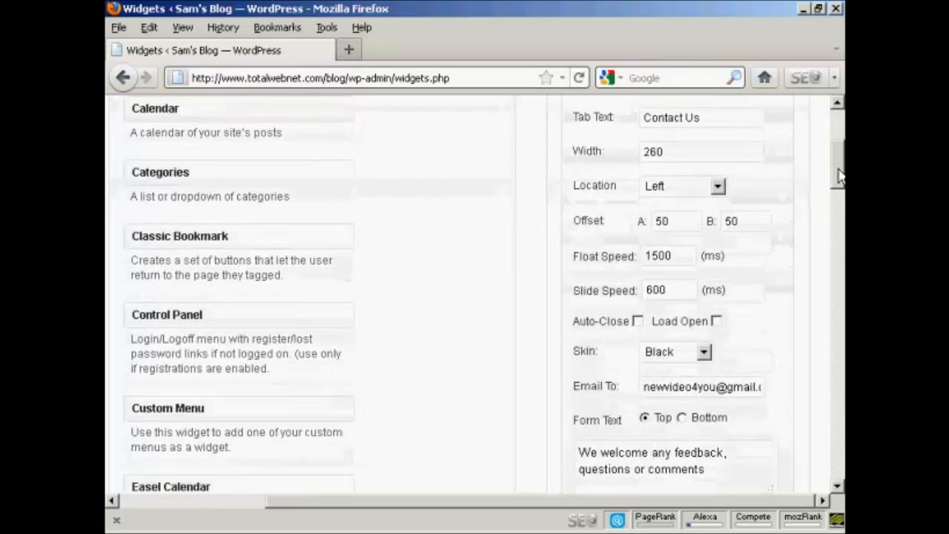
scroll("down", 3)
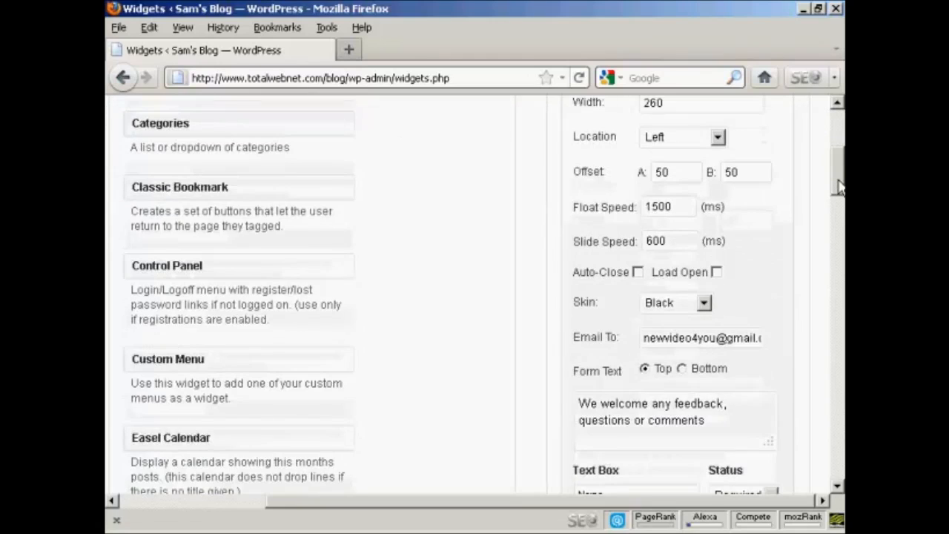
scroll("down", 3)
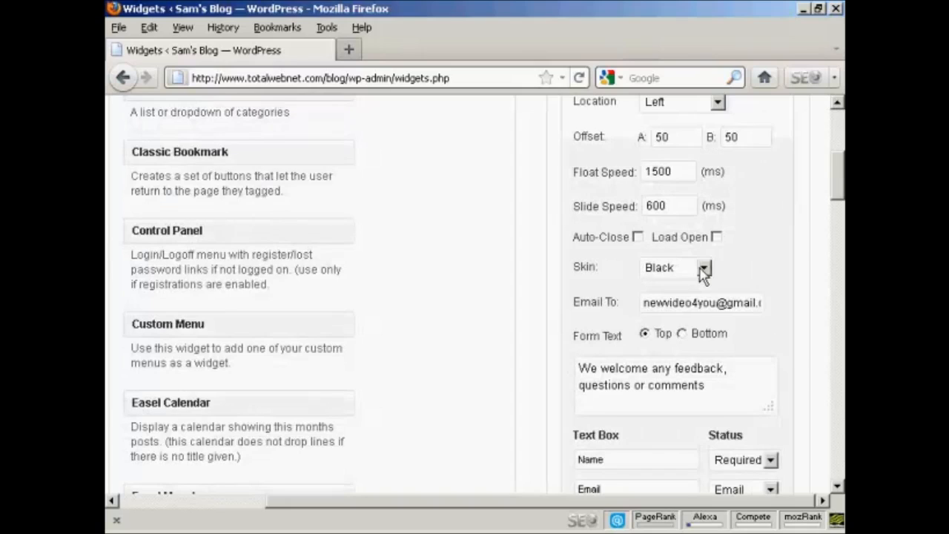
left_click(702, 267)
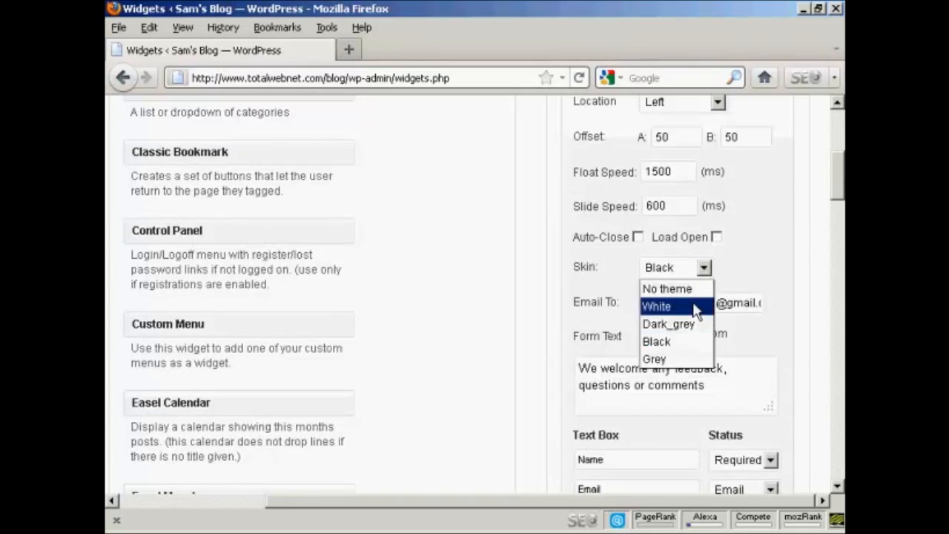
mouse_move(770, 265)
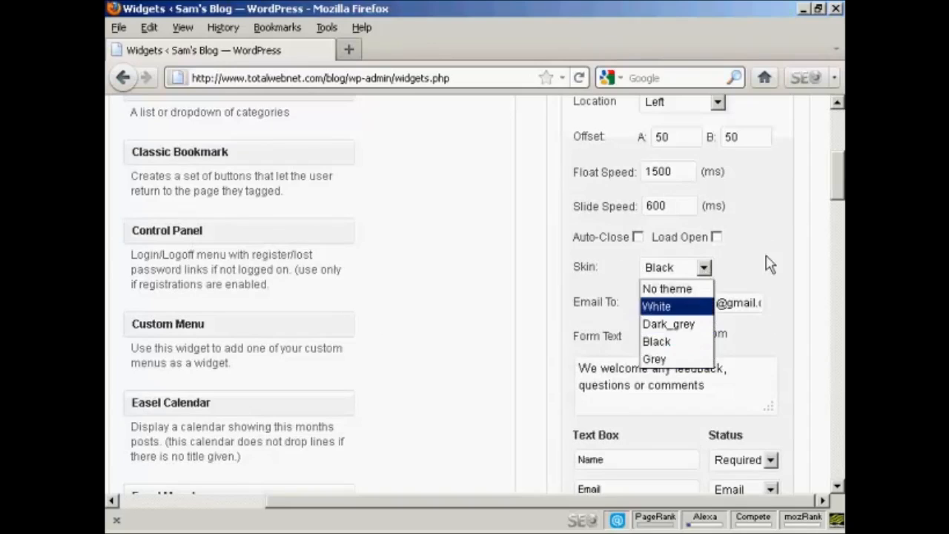
left_click(656, 341)
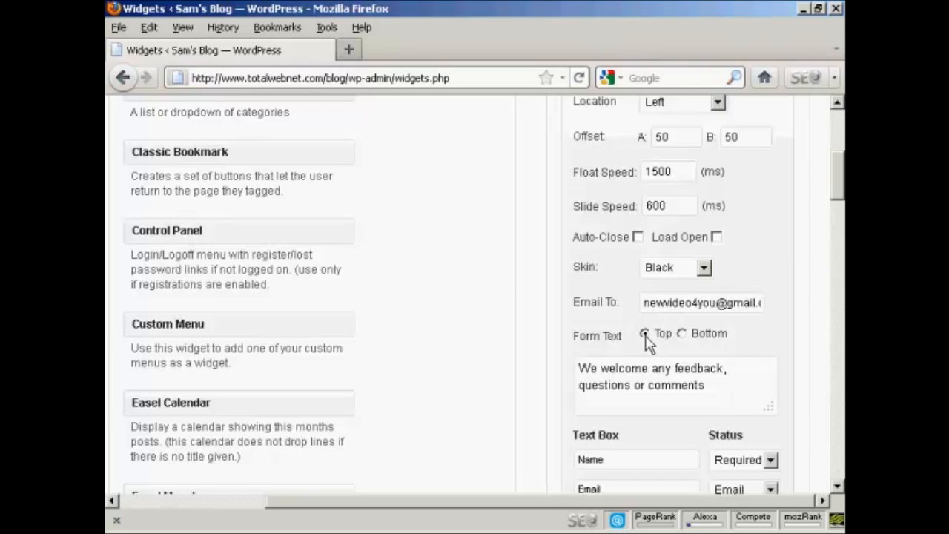
Keep the tab location at Left and save the widget settings.
scroll("down", 3)
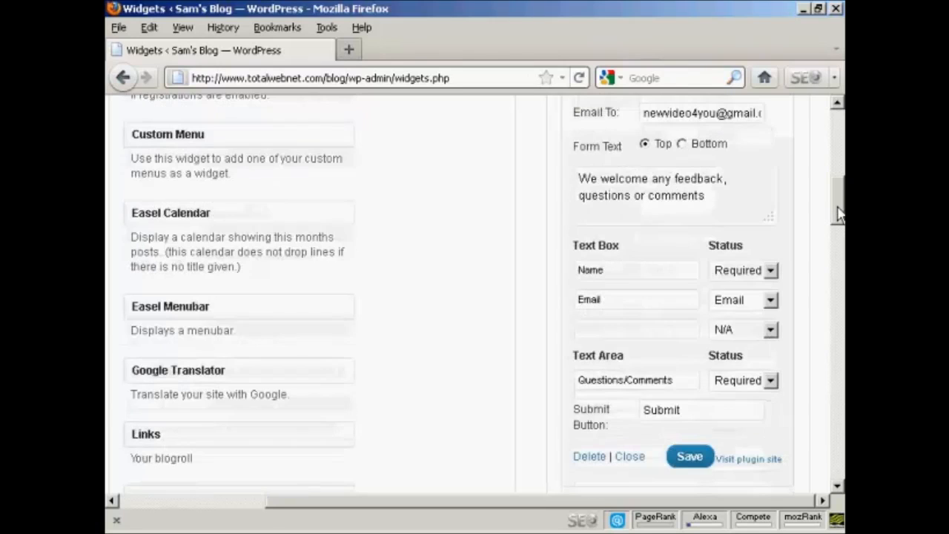
scroll("down", 3)
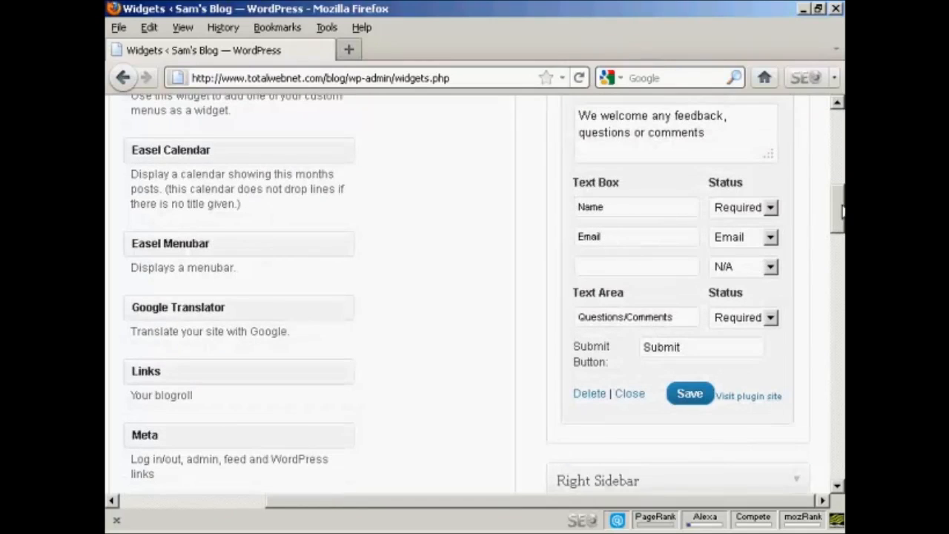
scroll("up", 3)
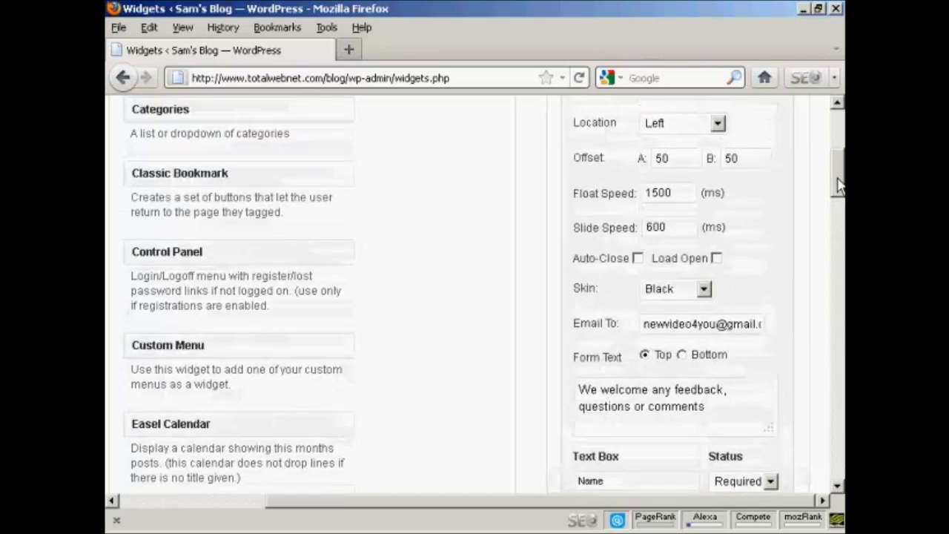
scroll("up", 3)
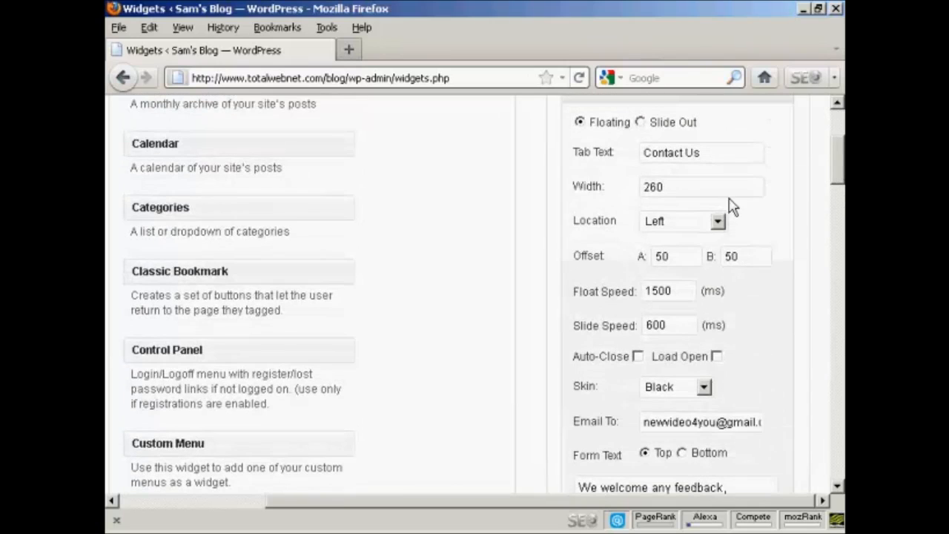
mouse_move(716, 237)
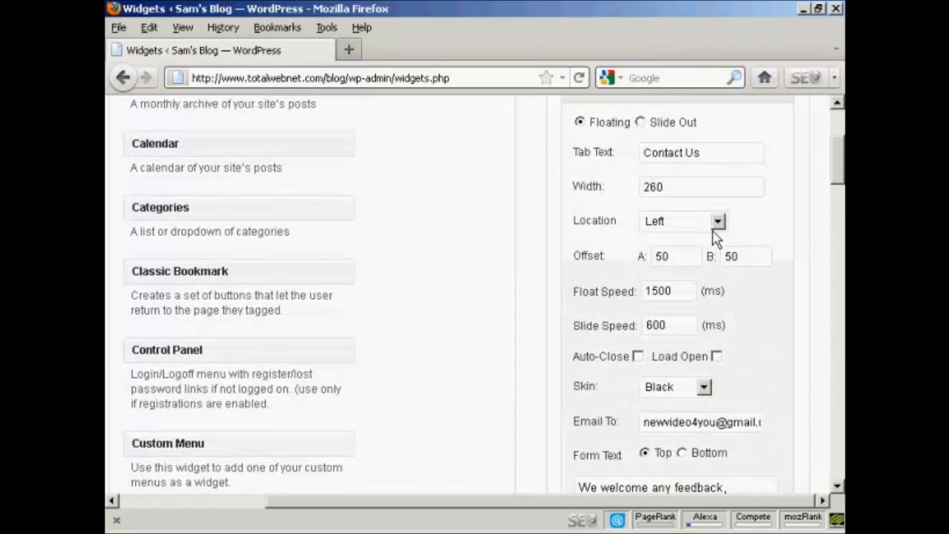
left_click(717, 220)
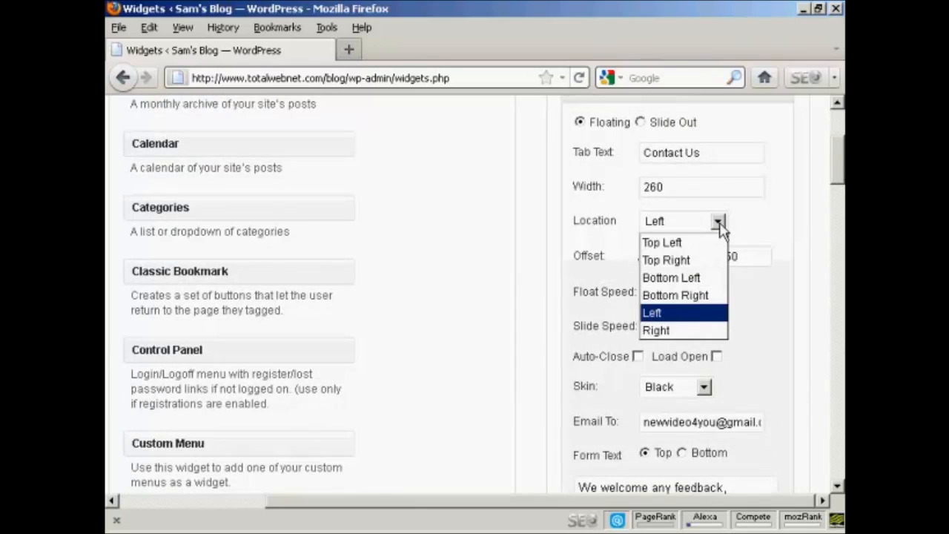
left_click(651, 312)
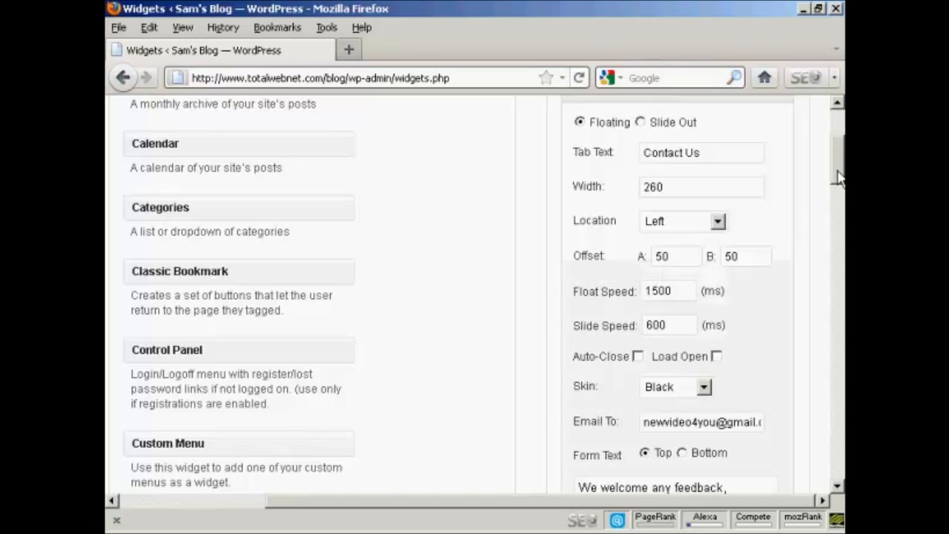
scroll("down", 3)
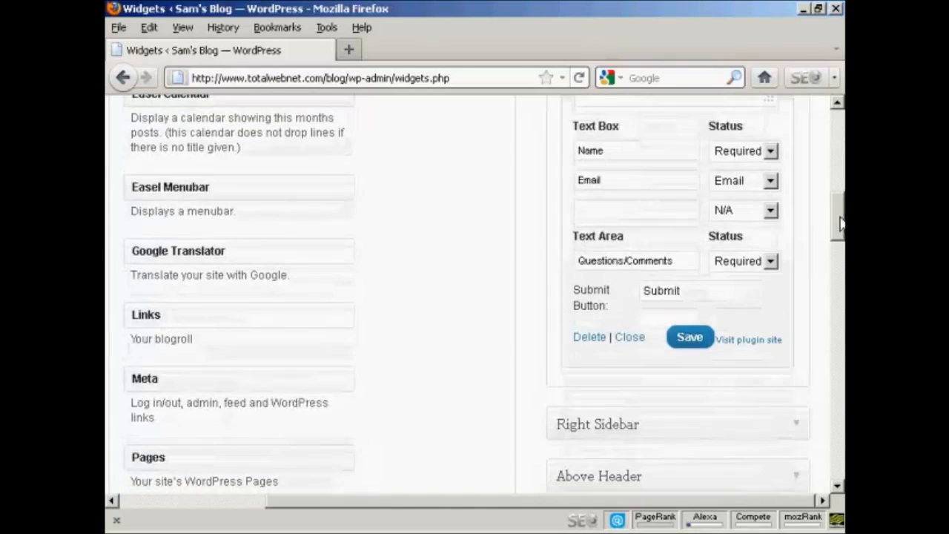
left_click(688, 337)
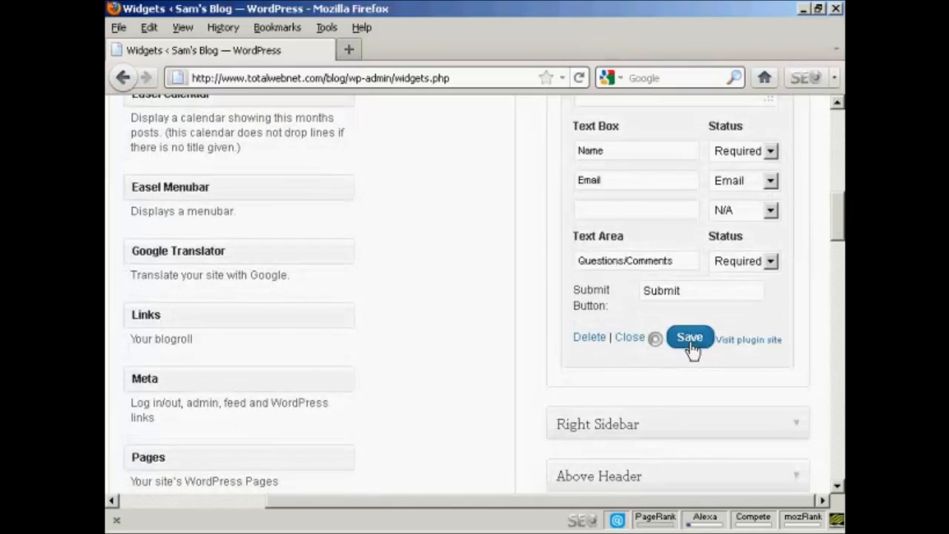
left_click(689, 337)
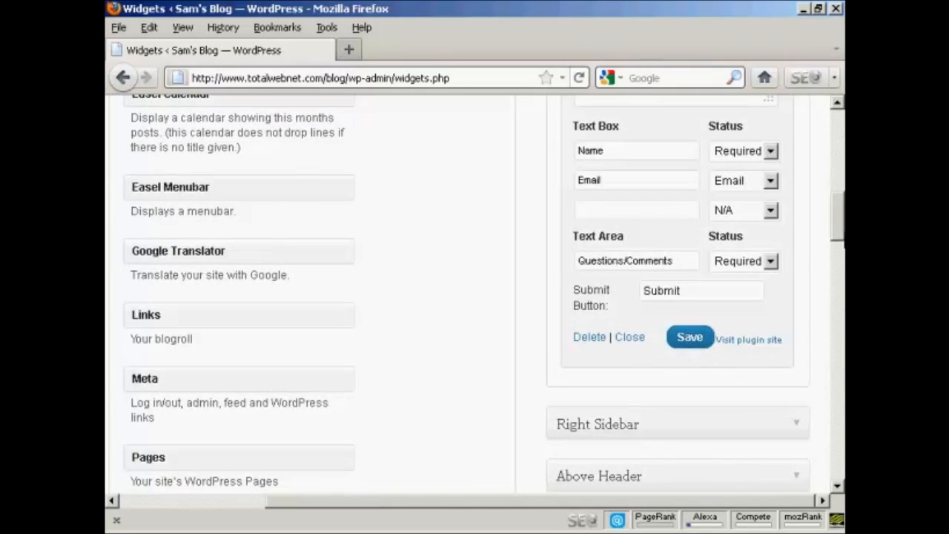
scroll("up", 3)
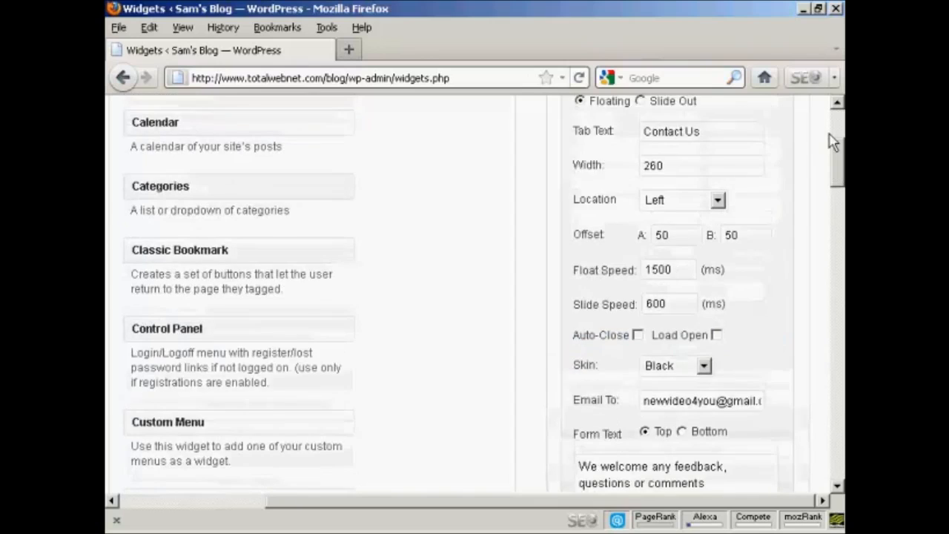
Scroll to the top of the blog front page to see the black Contact Us tab.
scroll("up", 3)
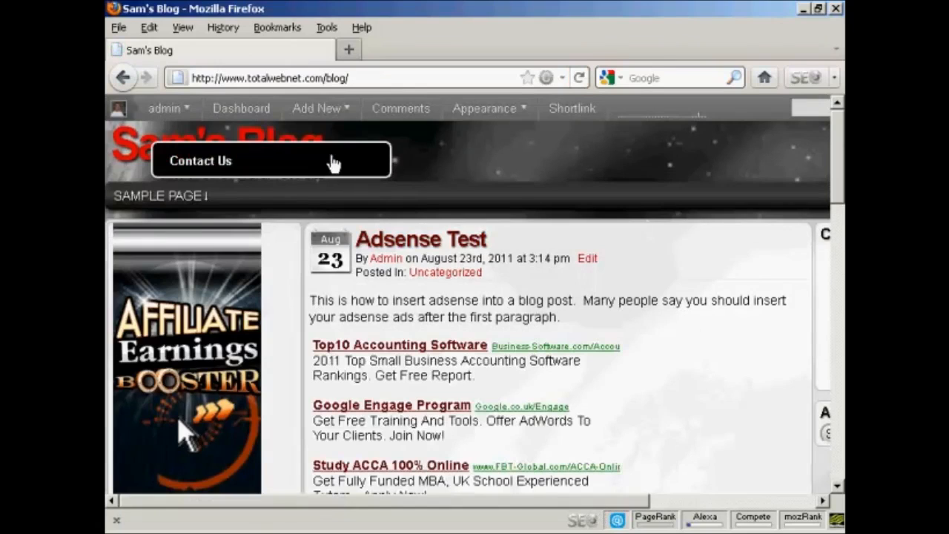
mouse_move(332, 172)
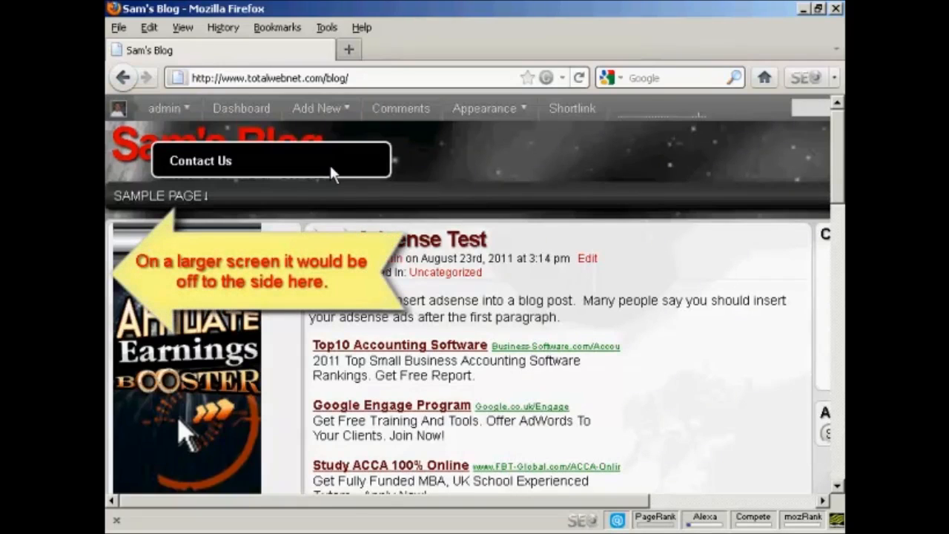
mouse_move(141, 141)
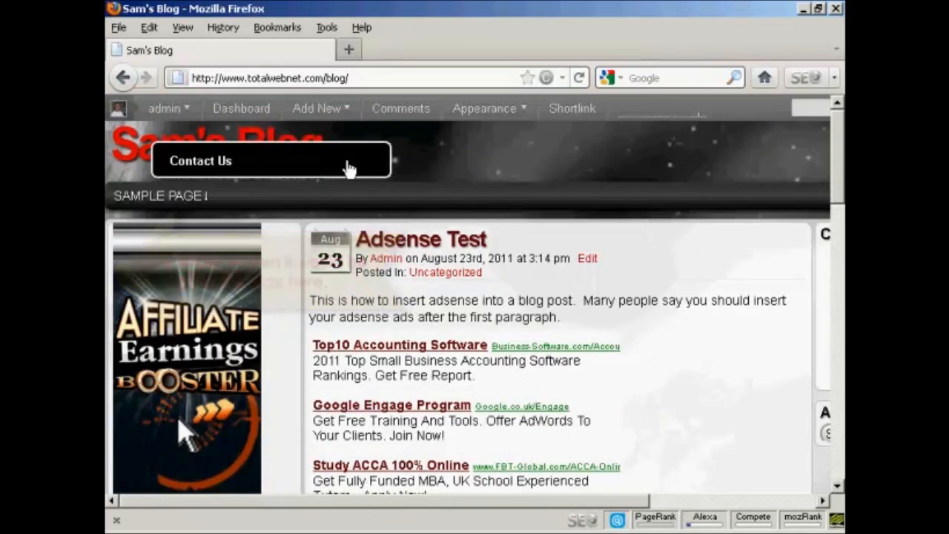
mouse_move(316, 169)
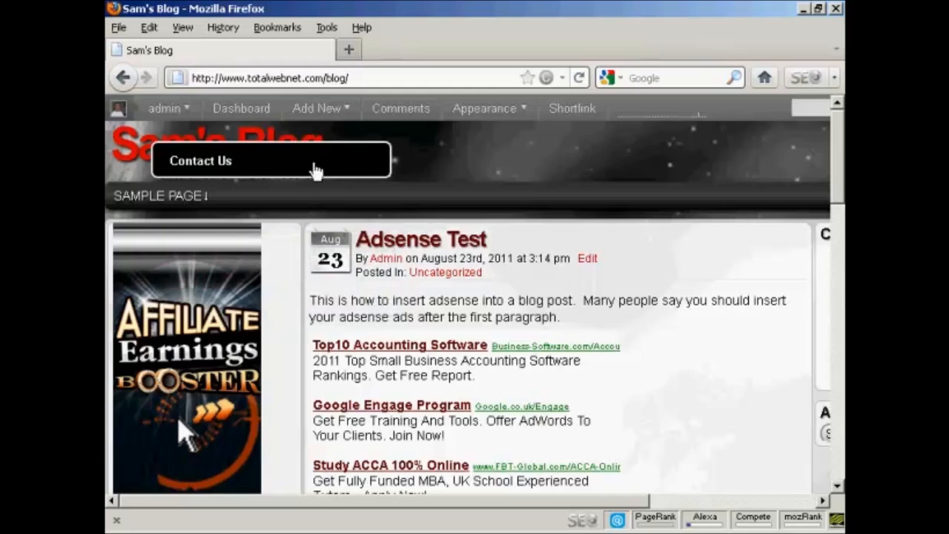
Open the Contact Us popup, fill in a test message, and submit it.
left_click(200, 161)
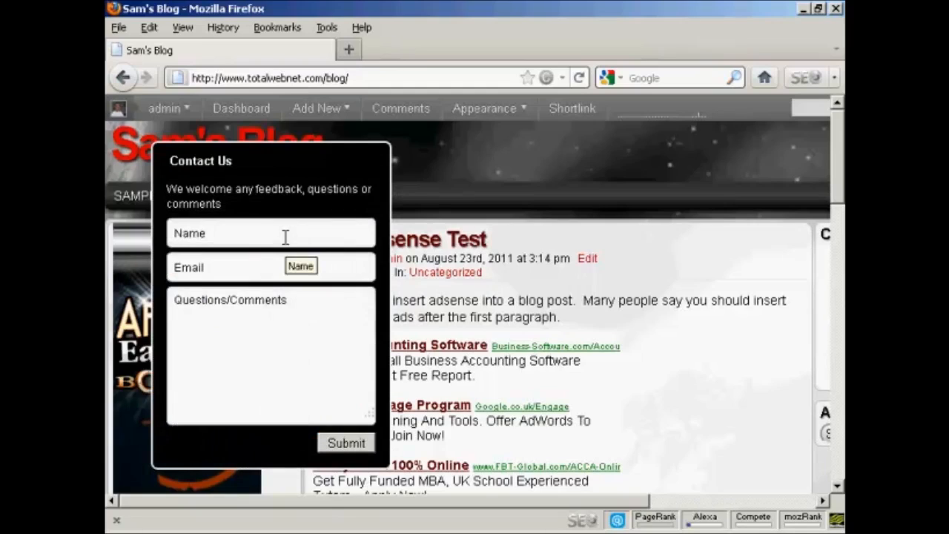
mouse_move(296, 326)
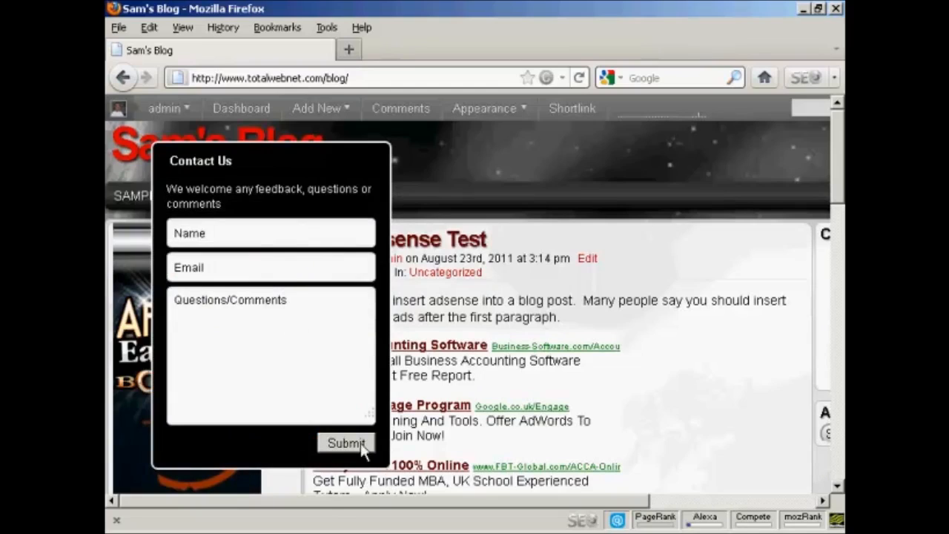
left_click(271, 233)
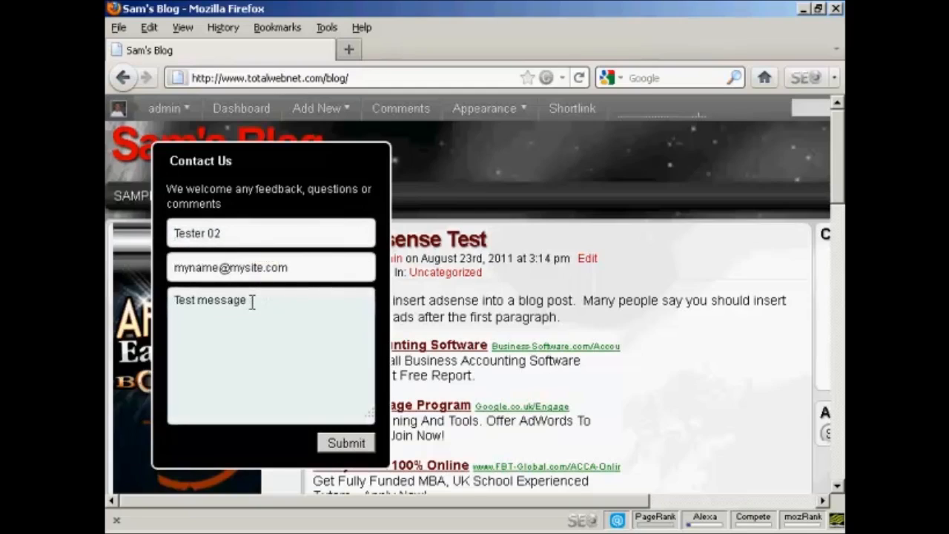
left_click(345, 442)
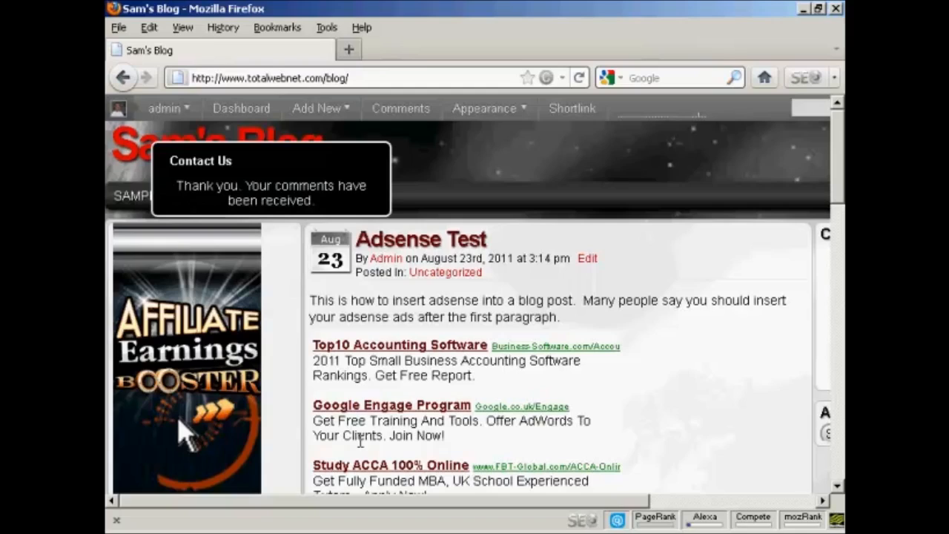
mouse_move(374, 215)
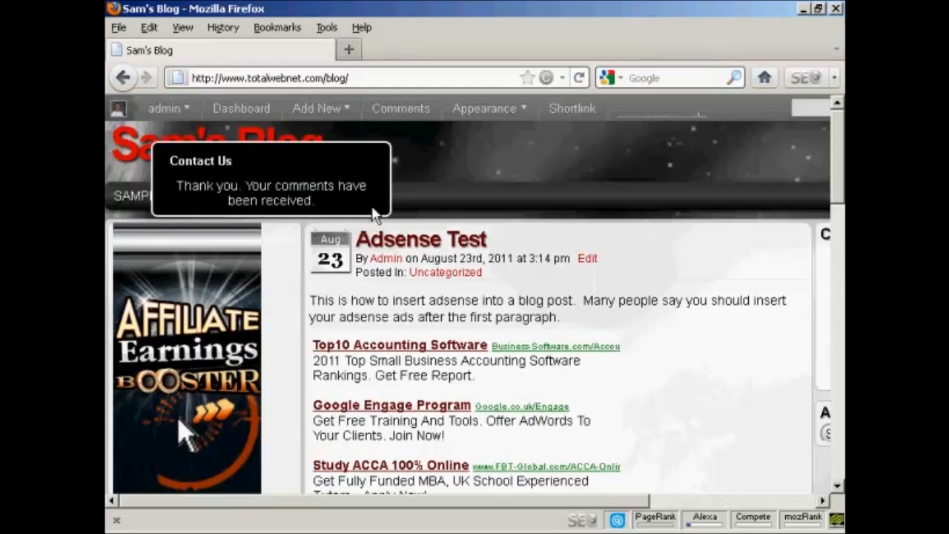
mouse_move(373, 165)
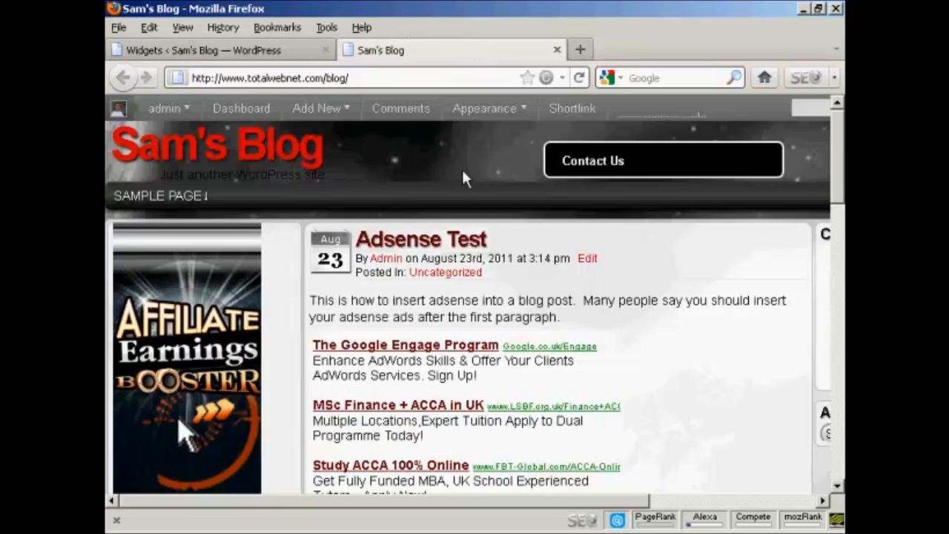
mouse_move(456, 186)
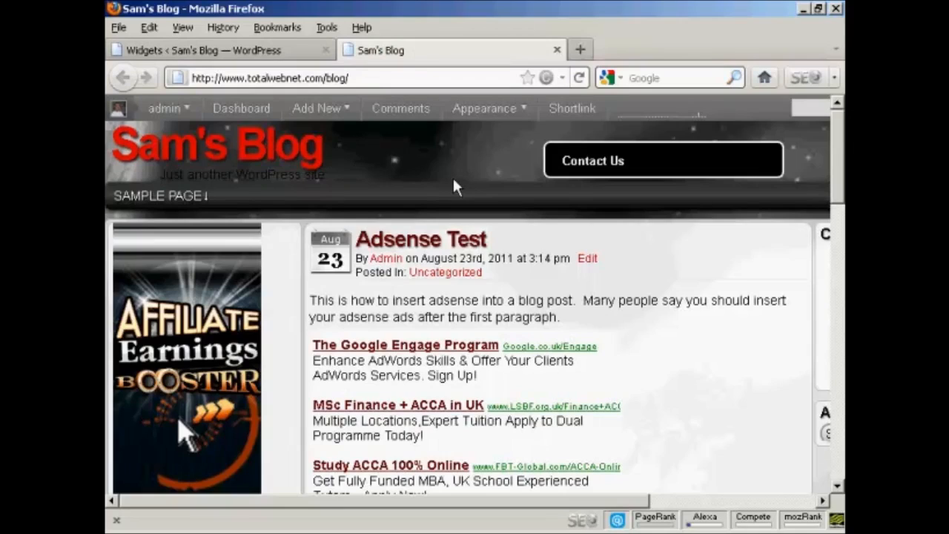
mouse_move(831, 206)
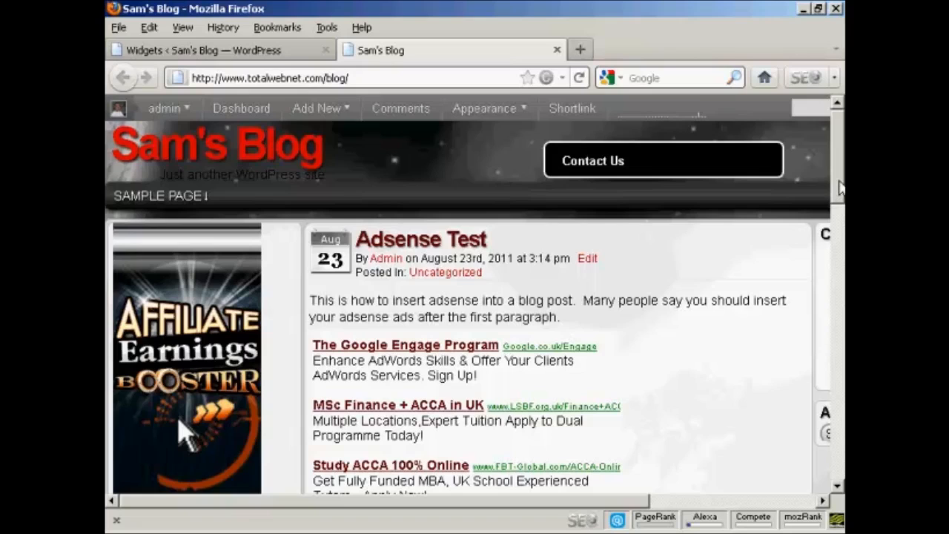
scroll("down", 3)
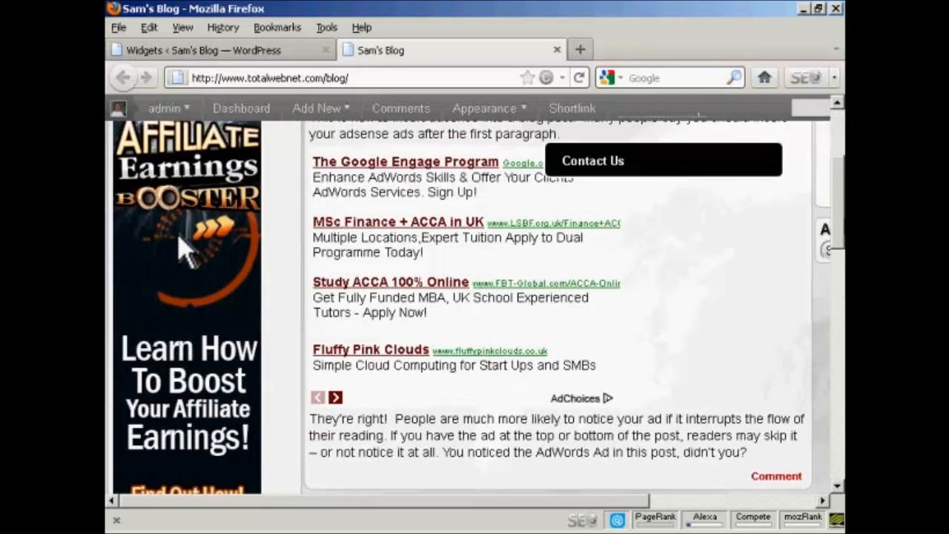
scroll("down", 3)
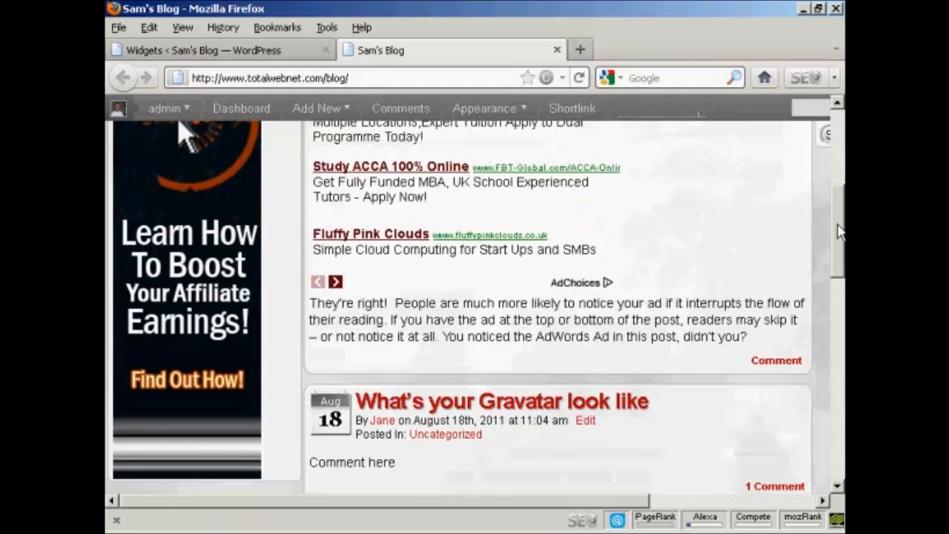
scroll("down", 3)
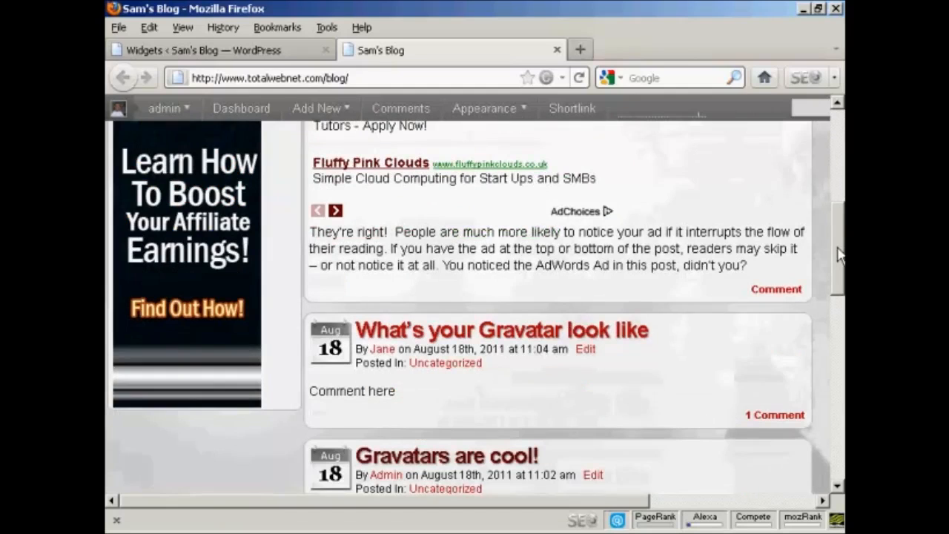
scroll("down", 3)
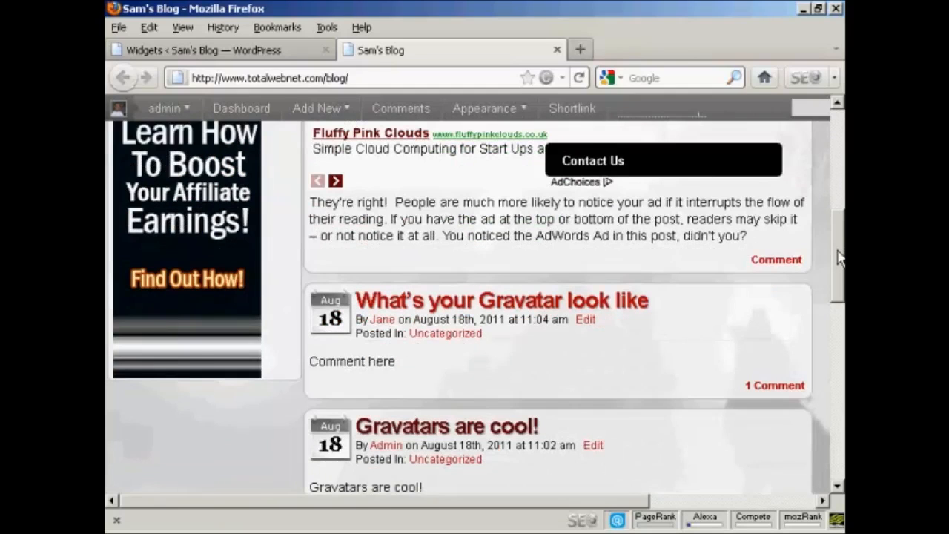
scroll("up", 3)
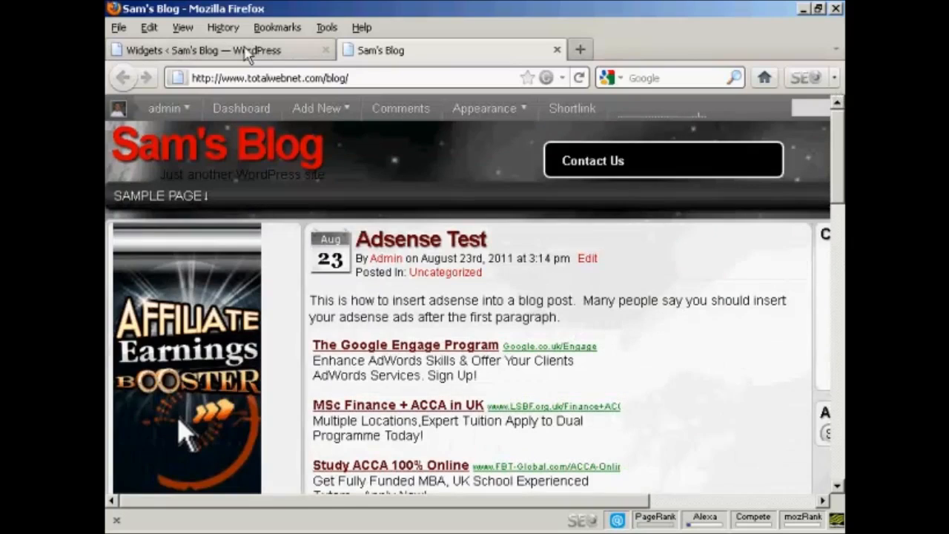
Back in Widgets, change Slick Contact Forms to Slide Out and save.
left_click(215, 49)
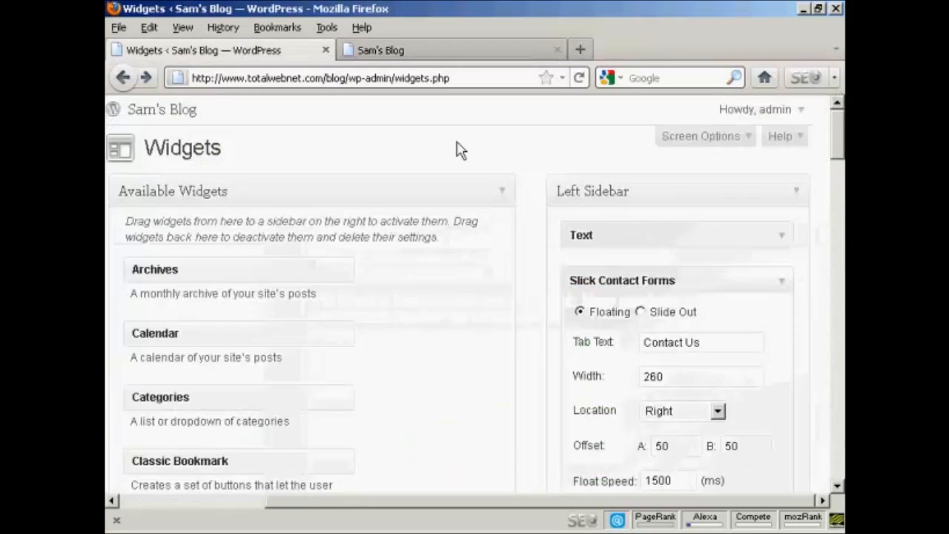
mouse_move(643, 318)
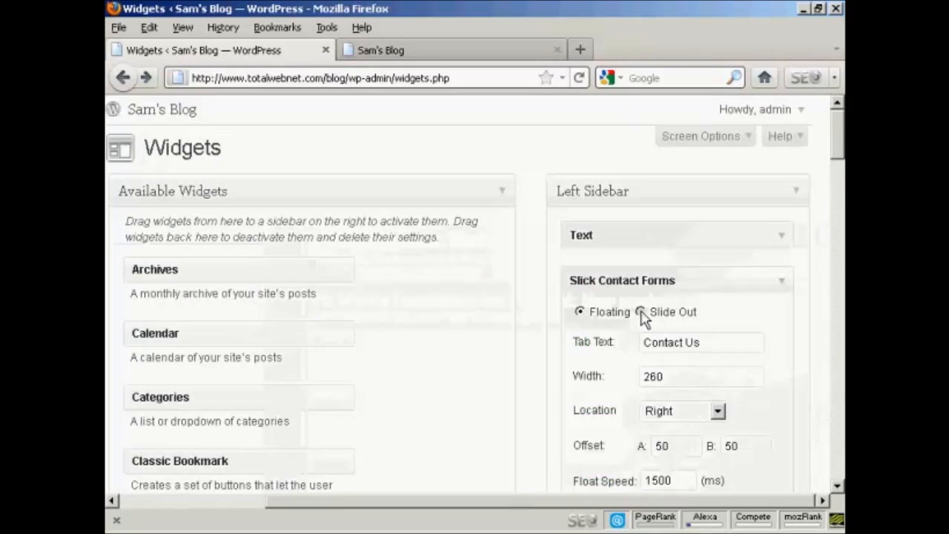
left_click(640, 311)
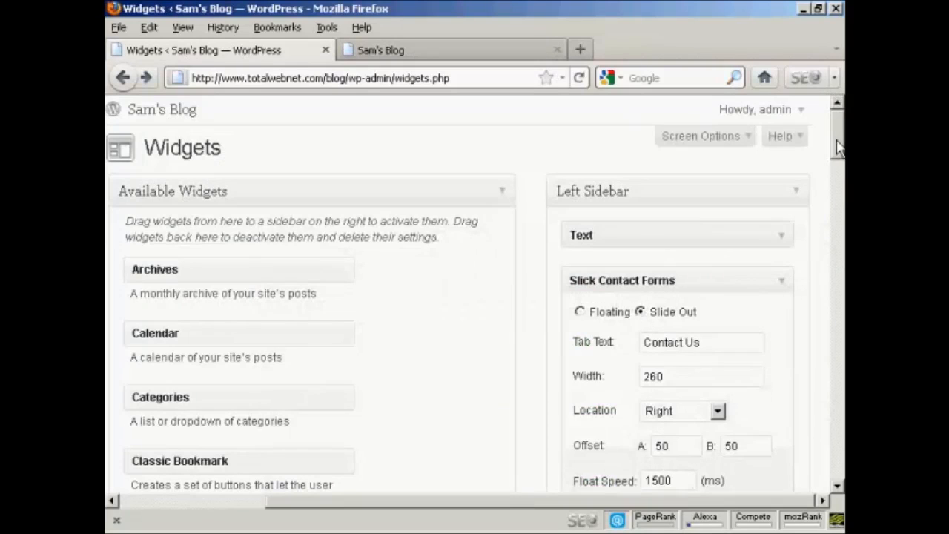
scroll("down", 3)
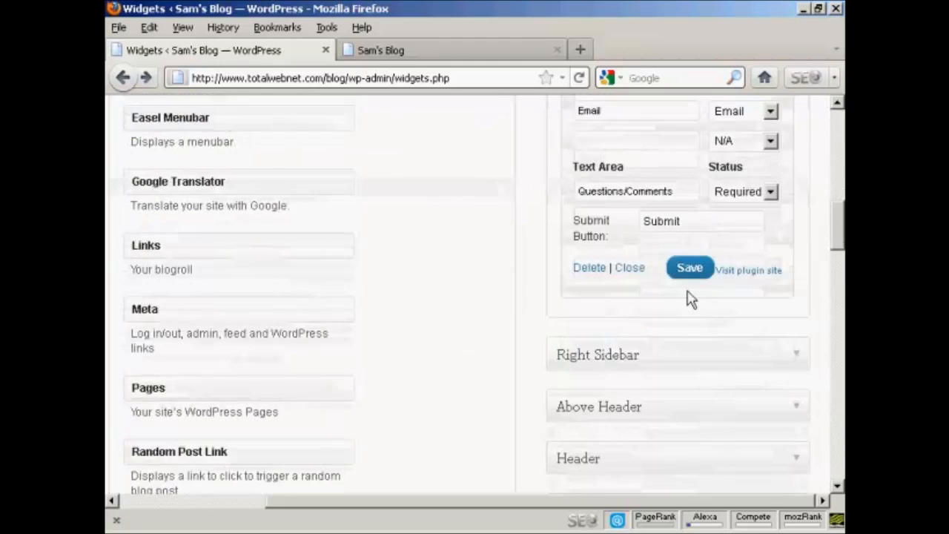
left_click(690, 267)
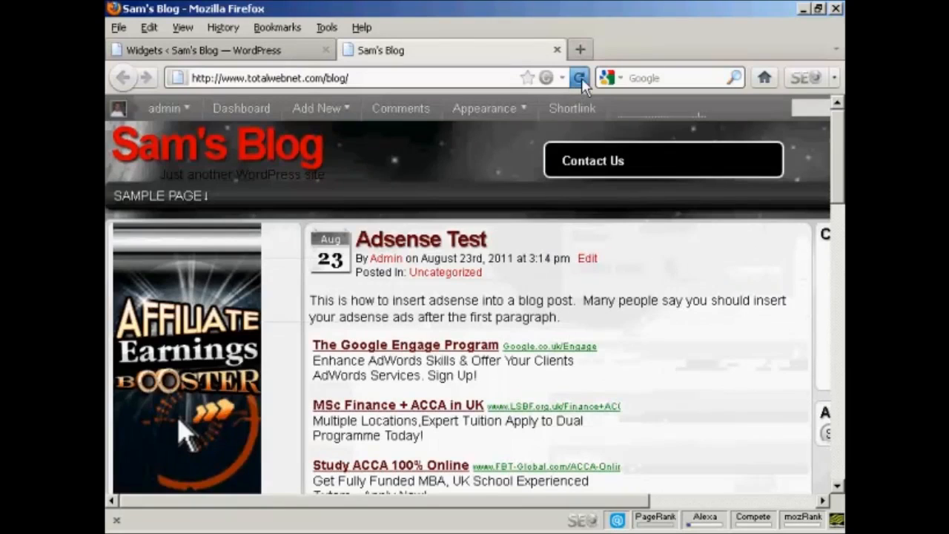
Reload the blog, try the Contact Us tab, and scroll to confirm it stays docked.
left_click(580, 77)
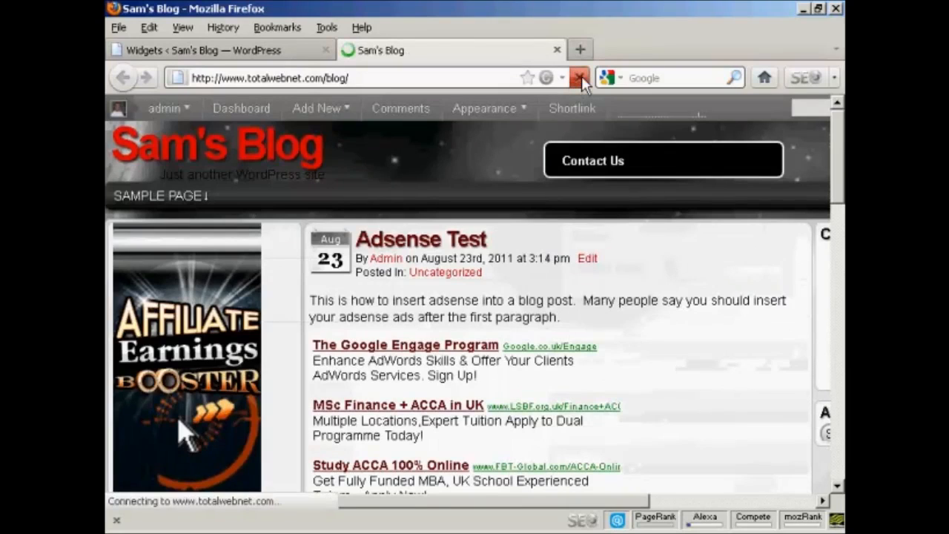
left_click(580, 77)
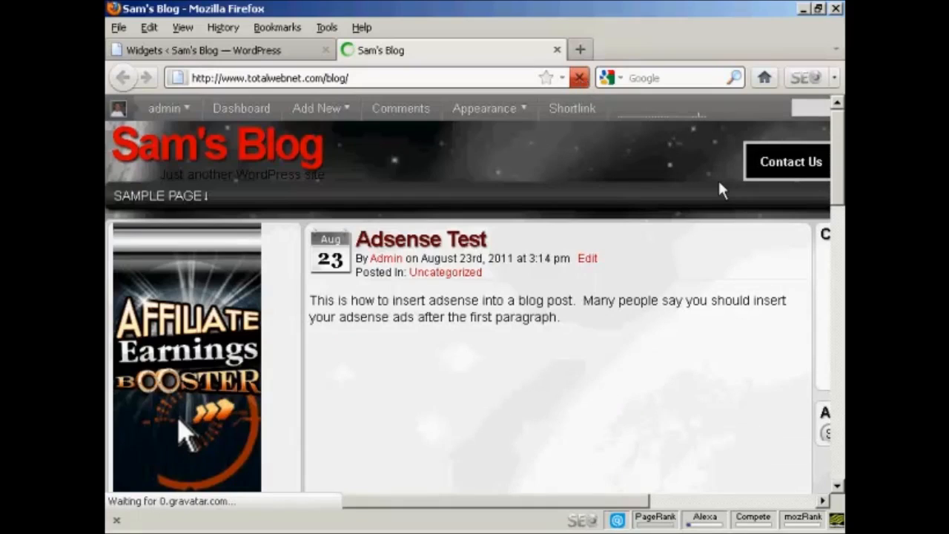
mouse_move(806, 171)
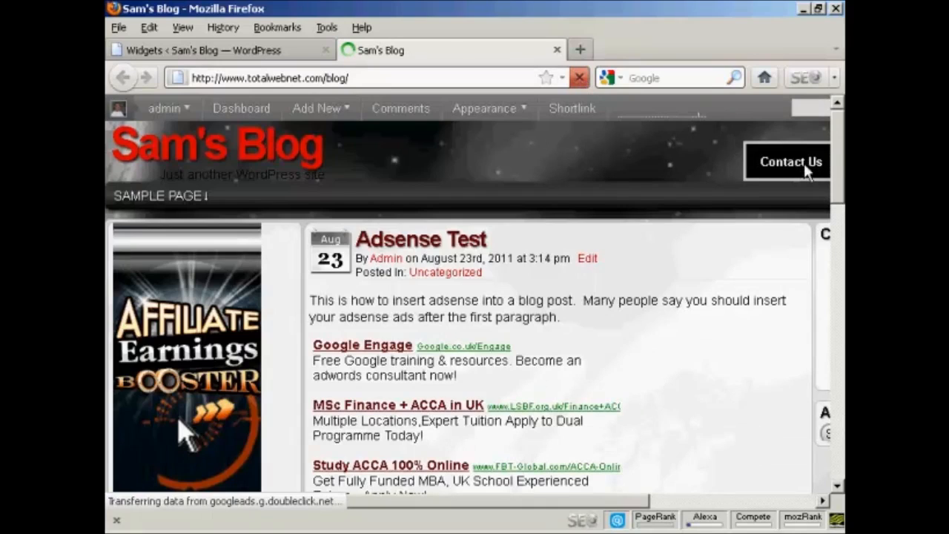
left_click(790, 162)
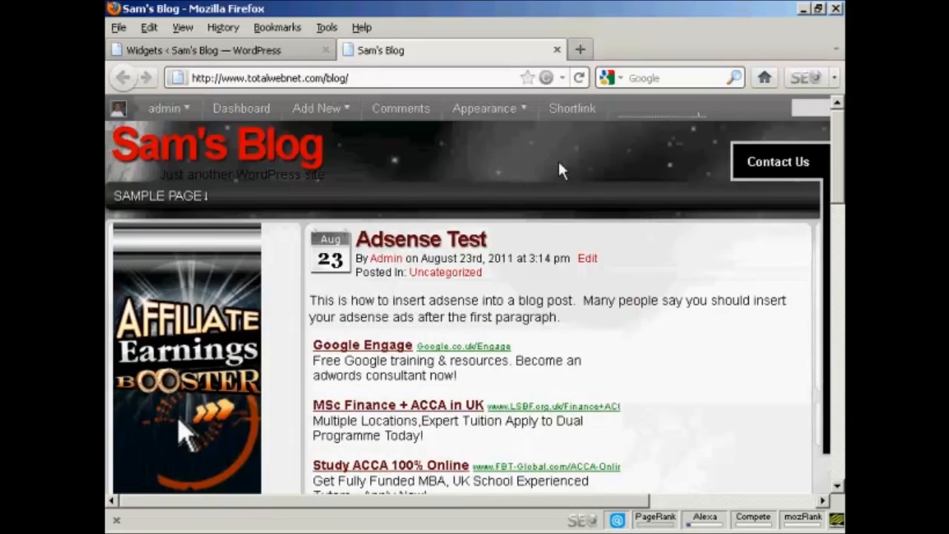
scroll("down", 3)
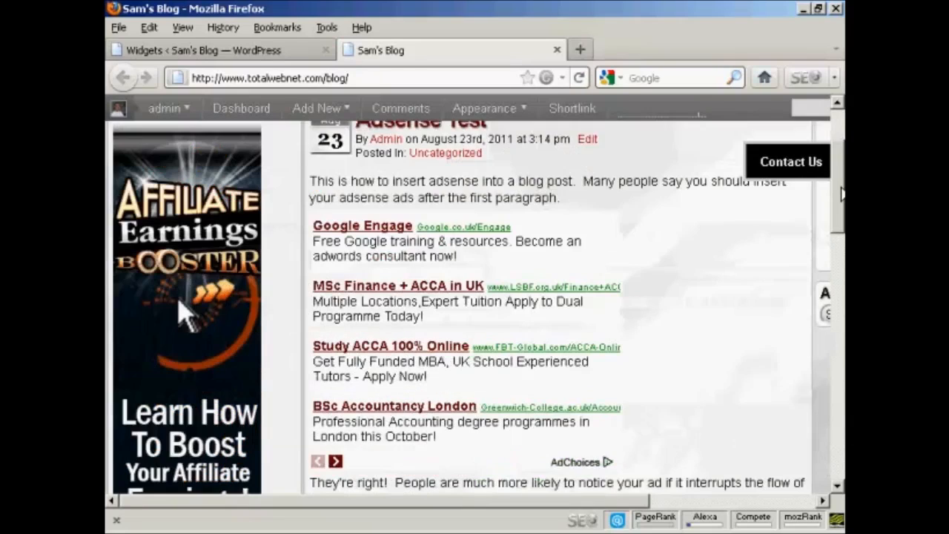
scroll("down", 3)
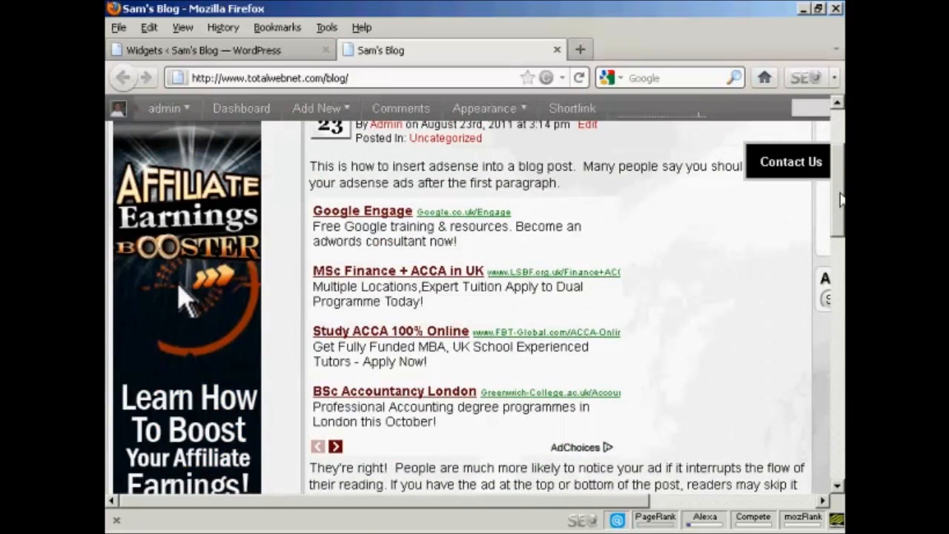
scroll("down", 3)
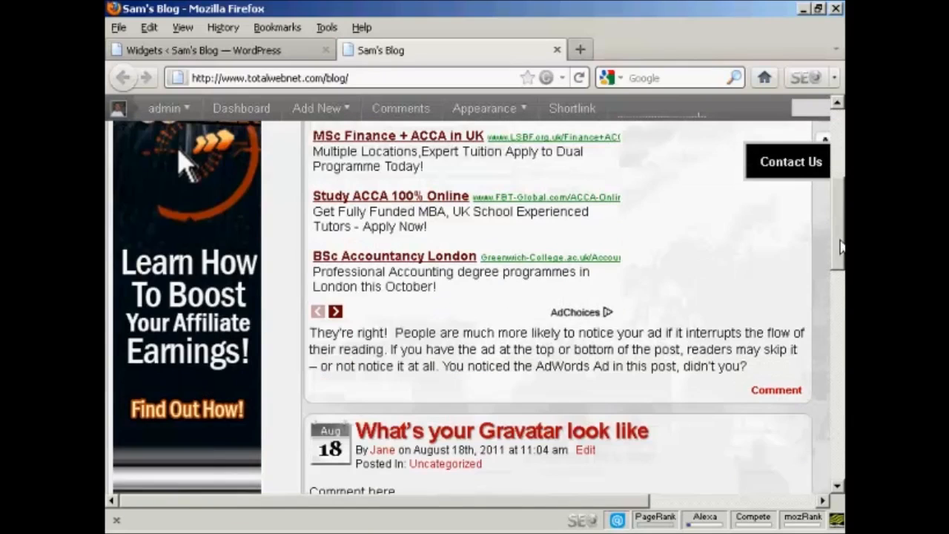
scroll("down", 3)
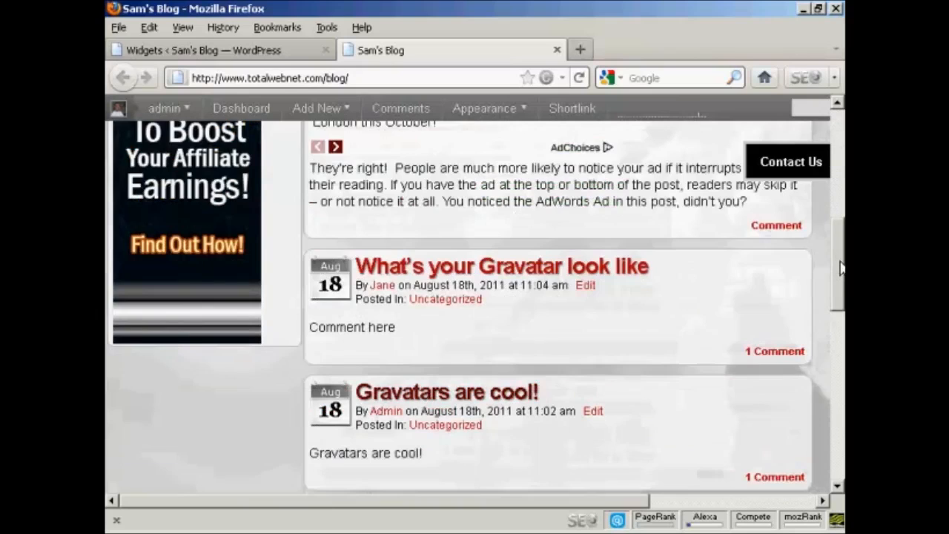
scroll("up", 3)
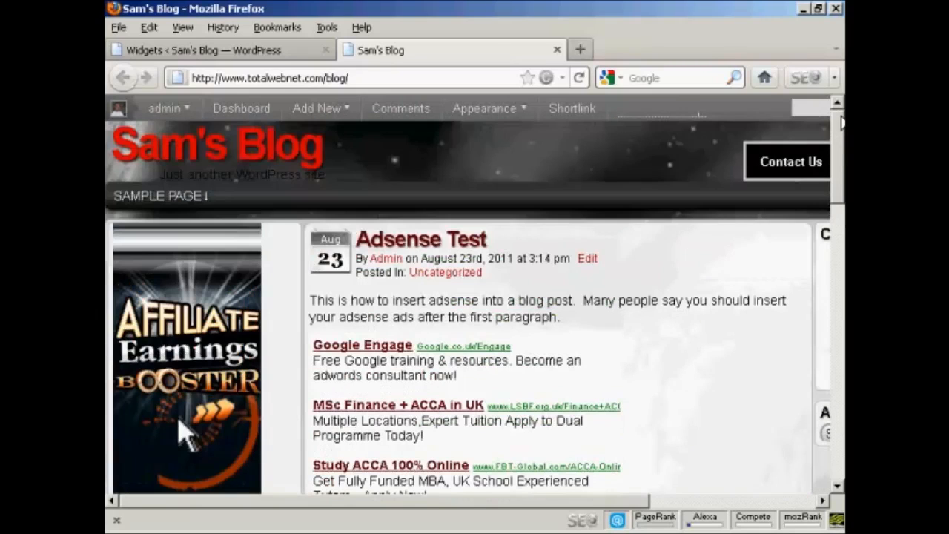